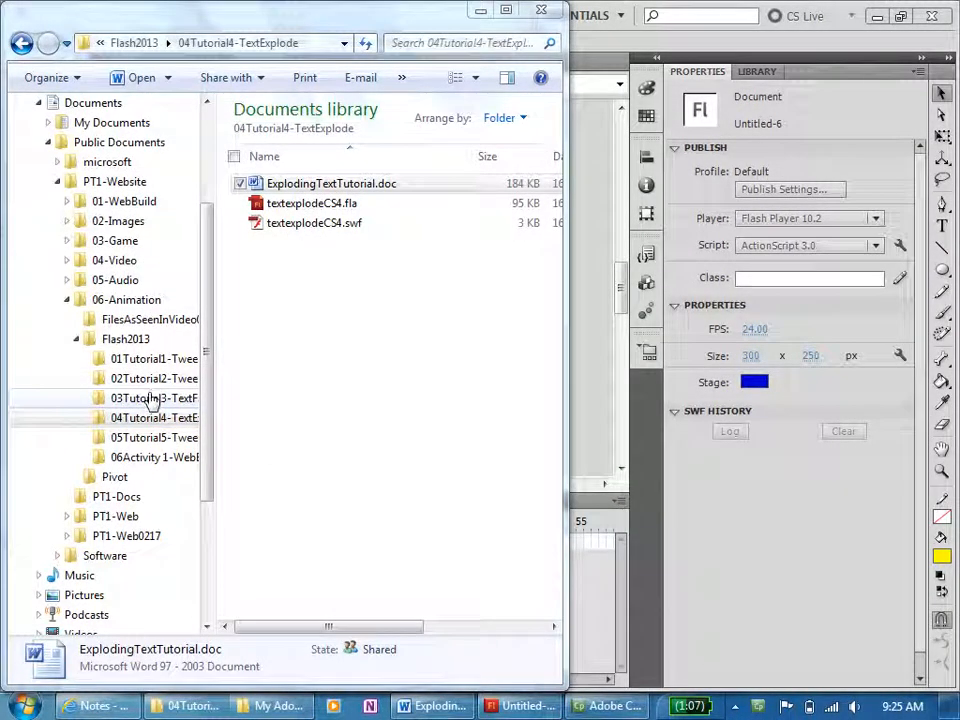
Open ExplodingTextTutorial.doc in Word, then return to the untitled Flash document.
{"action": "left_click", "coordinate": [153, 417]}
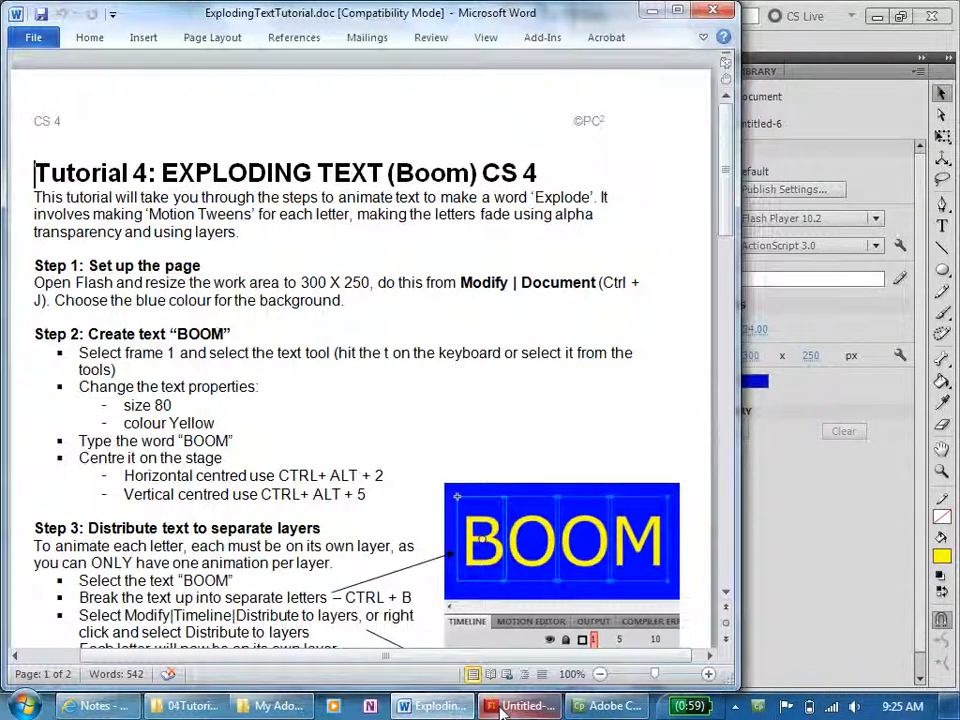
{"action": "left_click", "coordinate": [520, 705]}
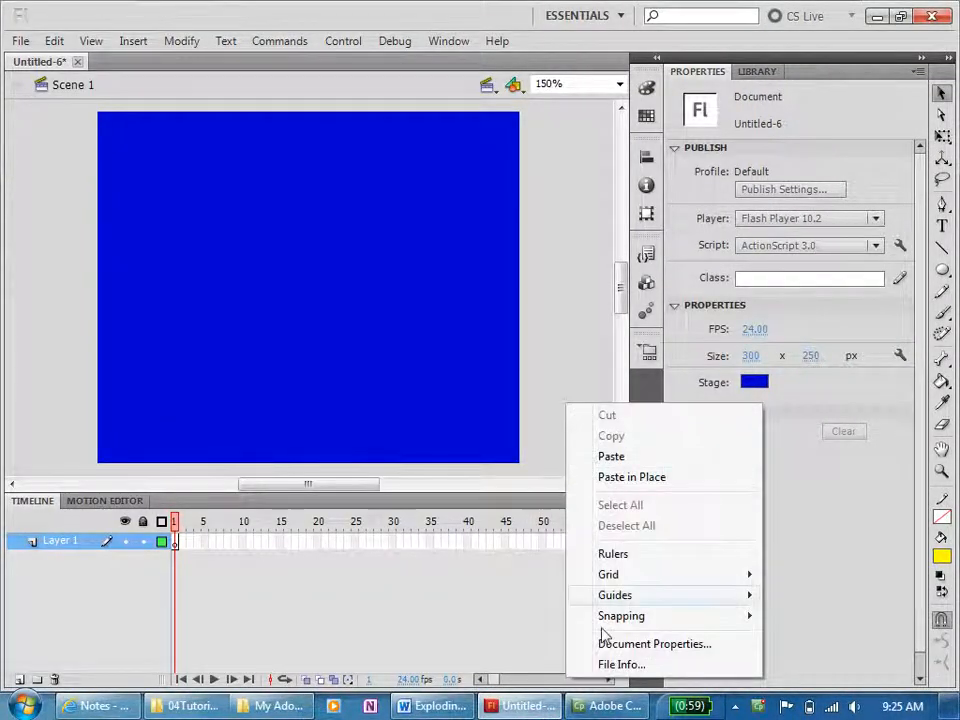
Place the word Boom as yellow 80 pt Verdana text near the stage's upper left.
{"action": "left_click", "coordinate": [654, 643]}
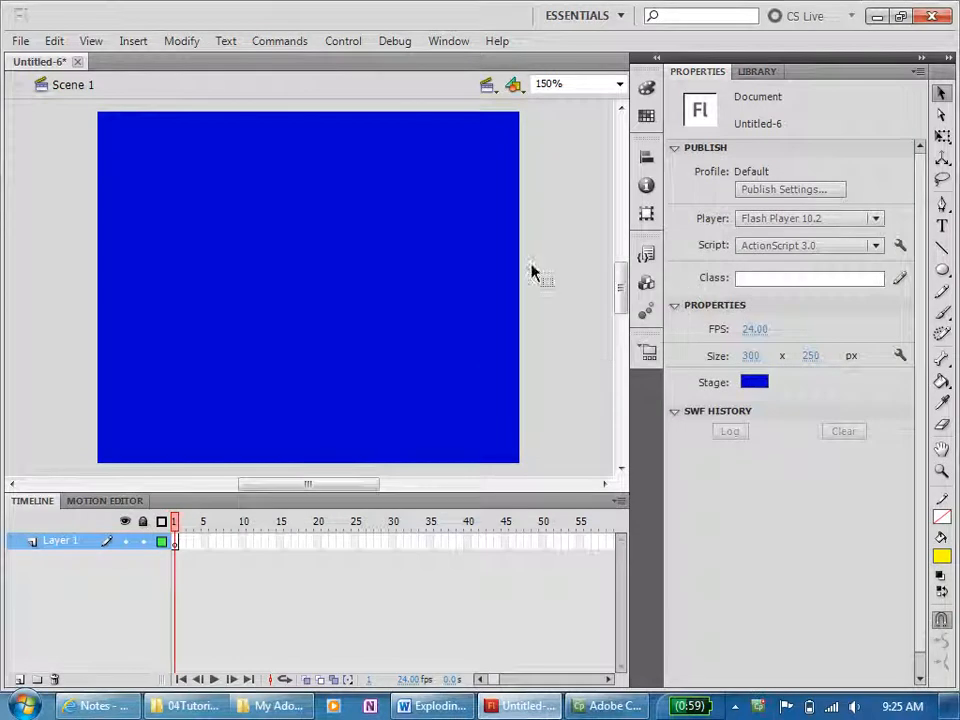
{"action": "left_click", "coordinate": [941, 225]}
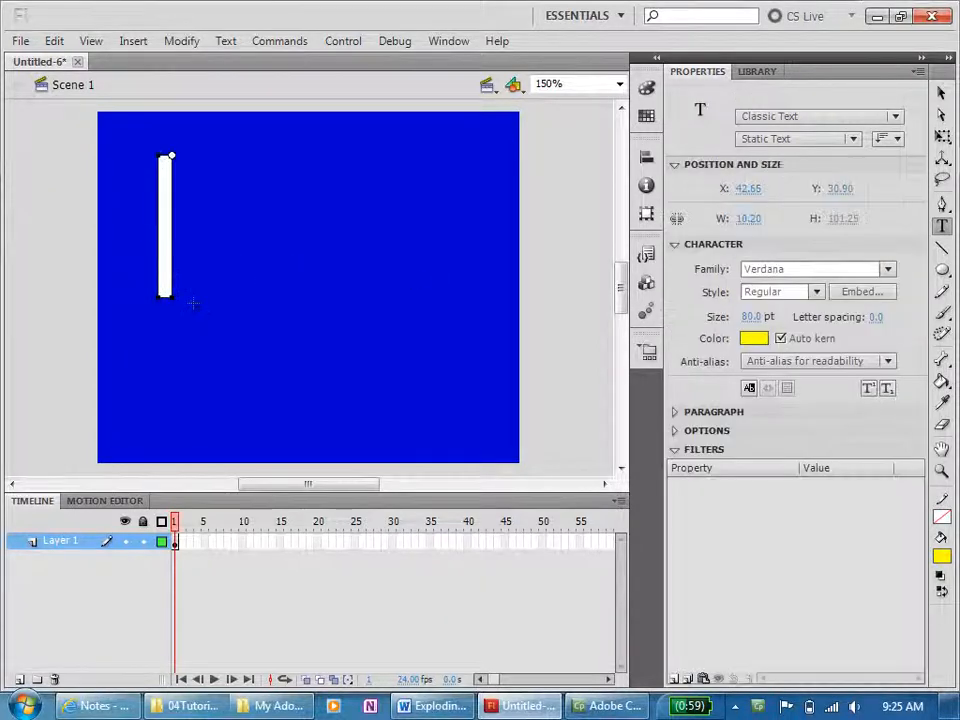
{"action": "type", "text": "OO"}
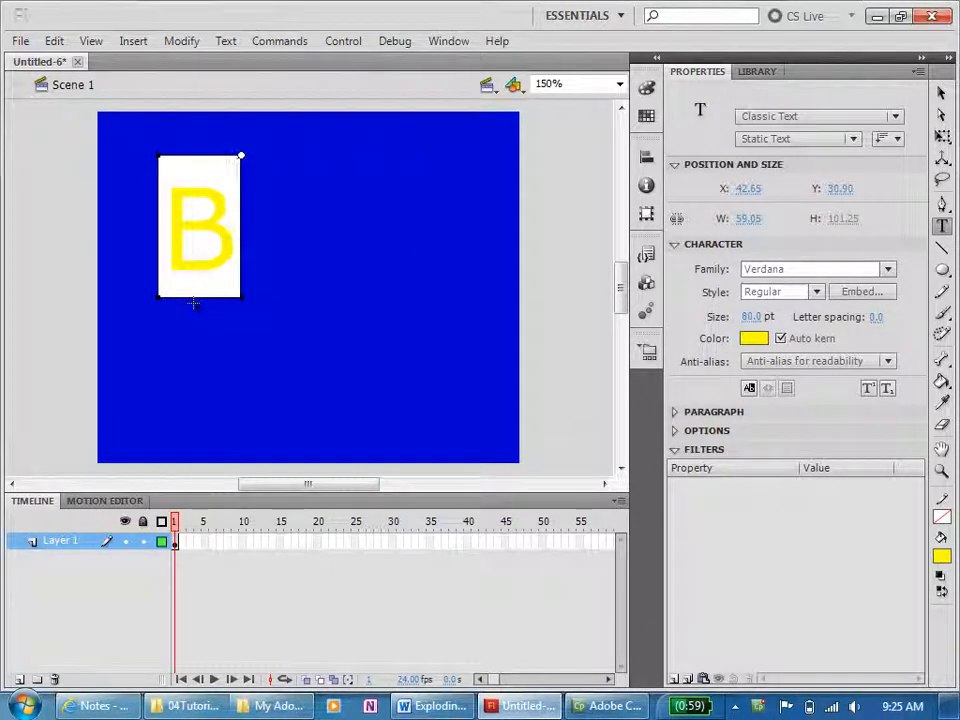
{"action": "type", "text": "oom"}
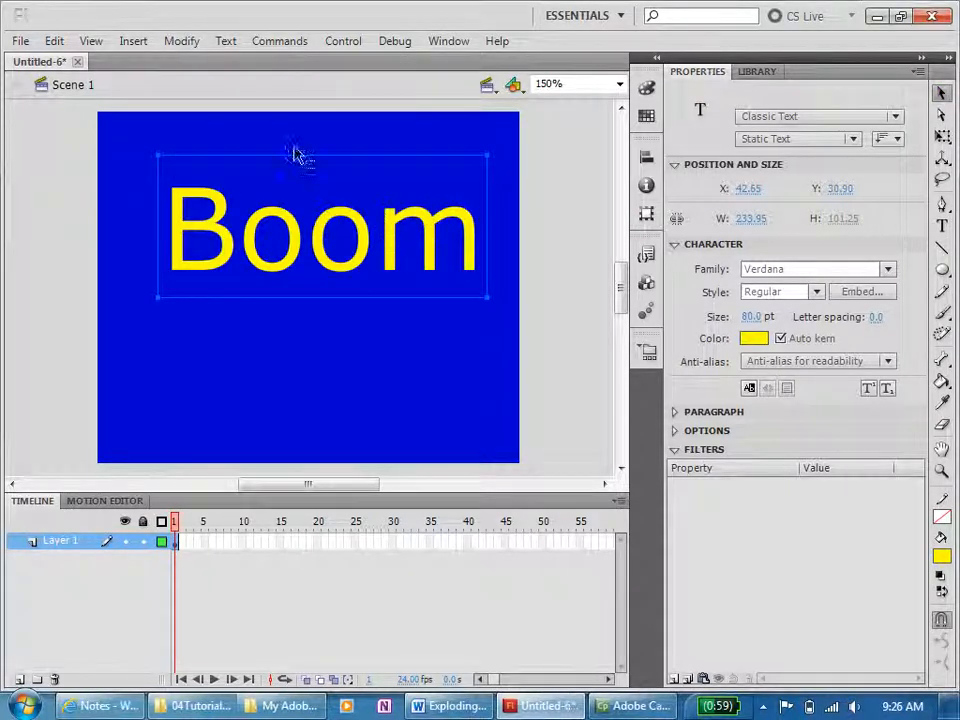
Centre the Boom text horizontally on the stage via Modify > Align.
{"action": "left_click", "coordinate": [181, 41]}
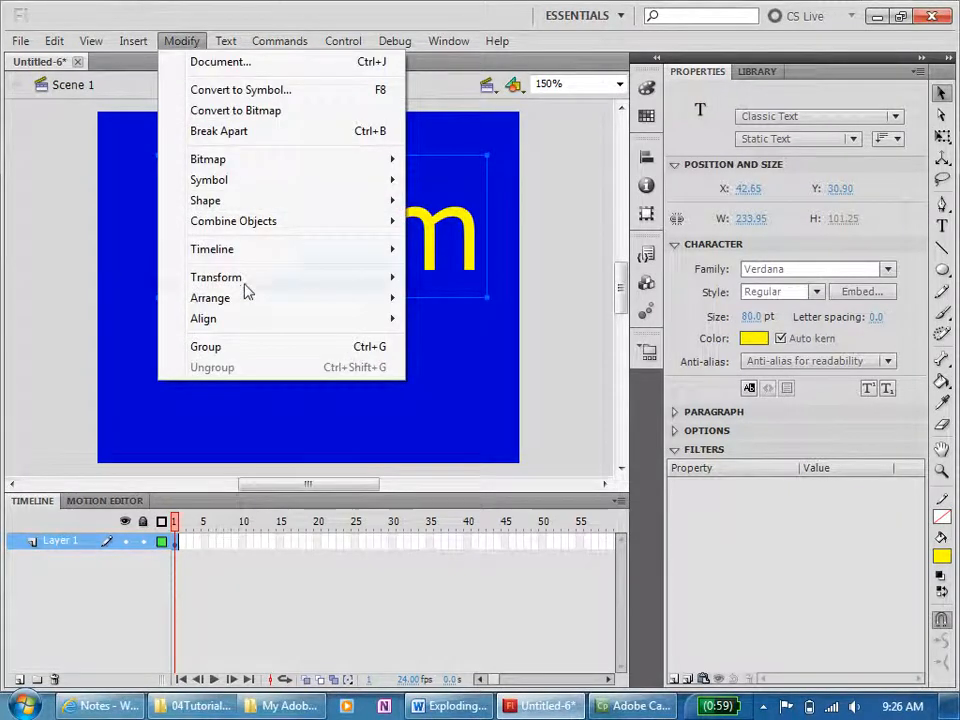
{"action": "mouse_move", "coordinate": [203, 318]}
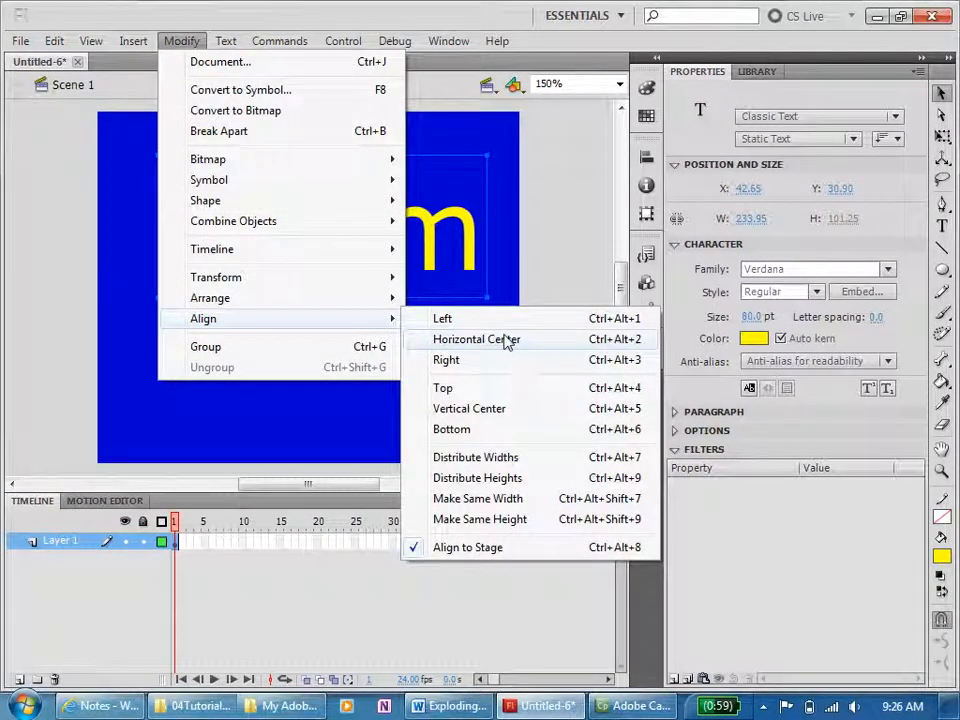
{"action": "mouse_move", "coordinate": [470, 408]}
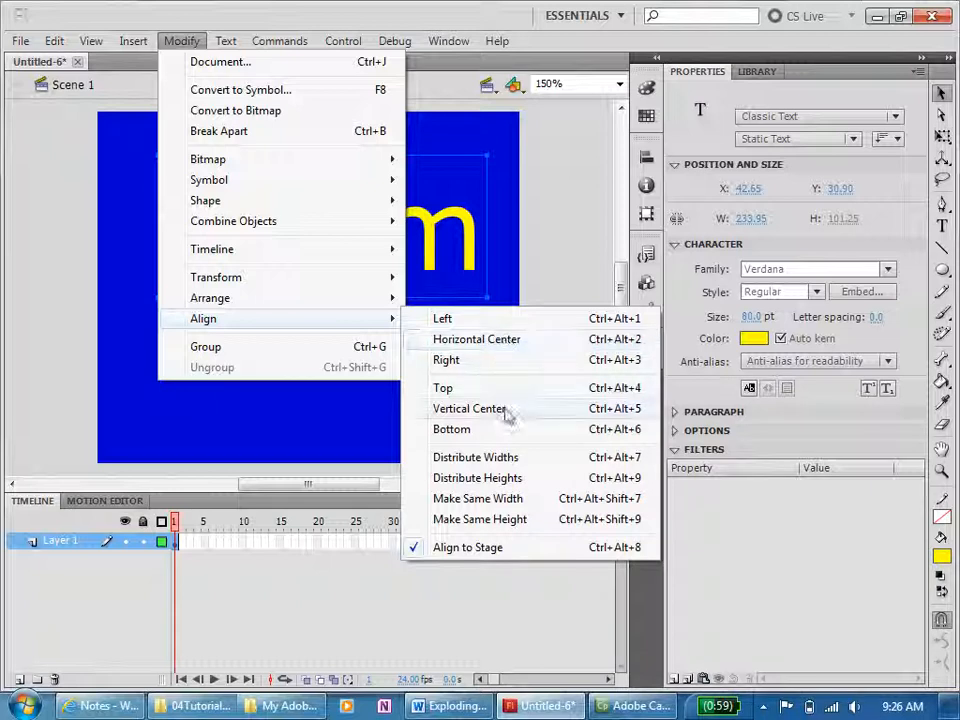
{"action": "mouse_move", "coordinate": [477, 339]}
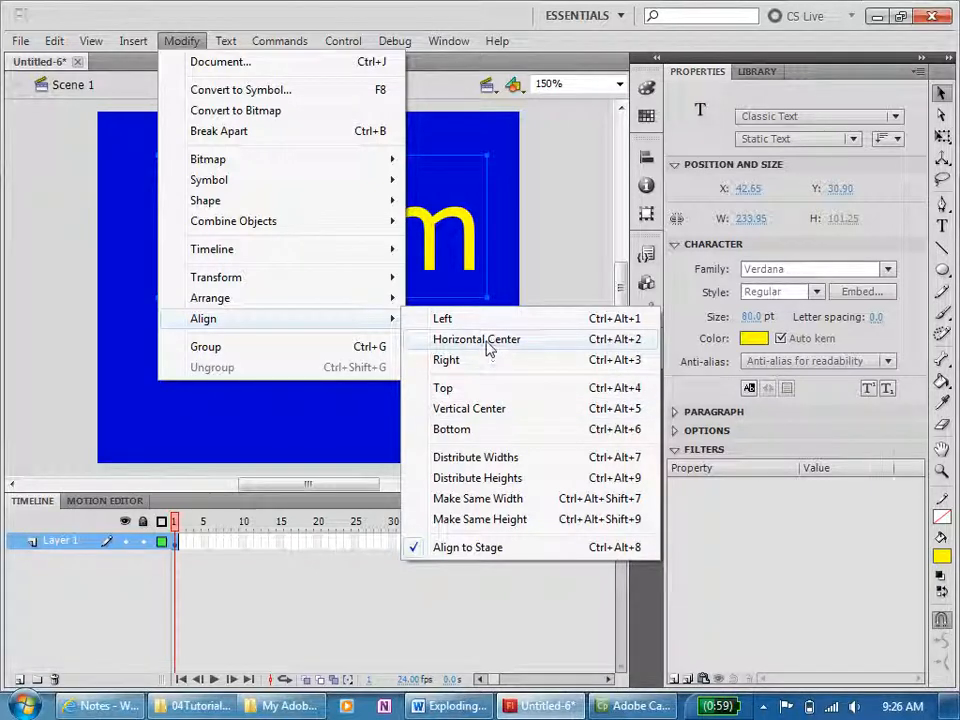
{"action": "left_click", "coordinate": [477, 338]}
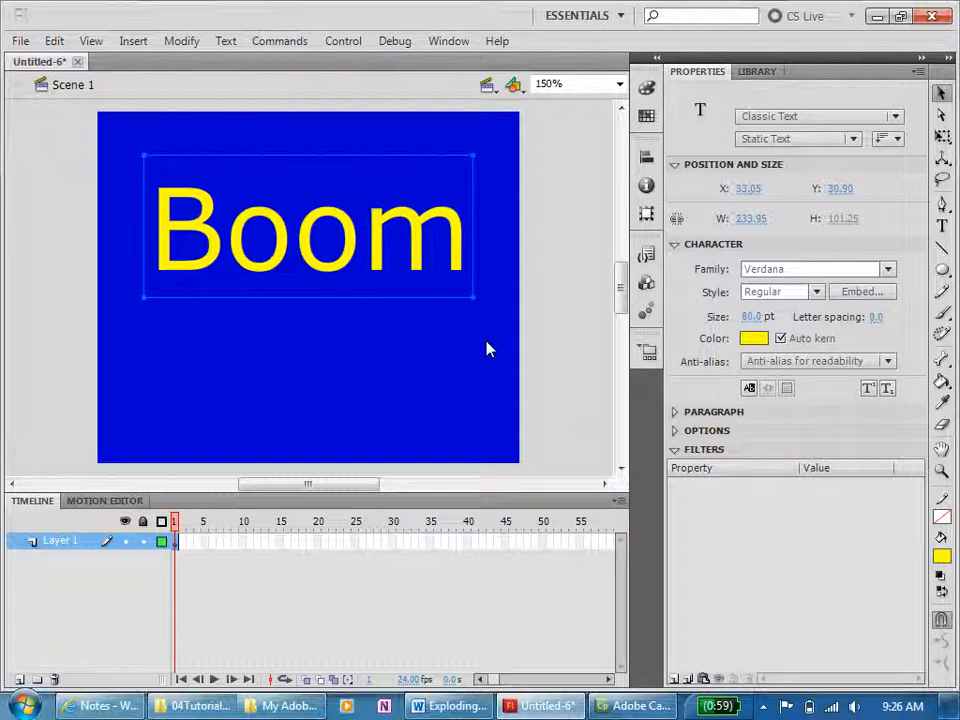
{"action": "mouse_move", "coordinate": [490, 348]}
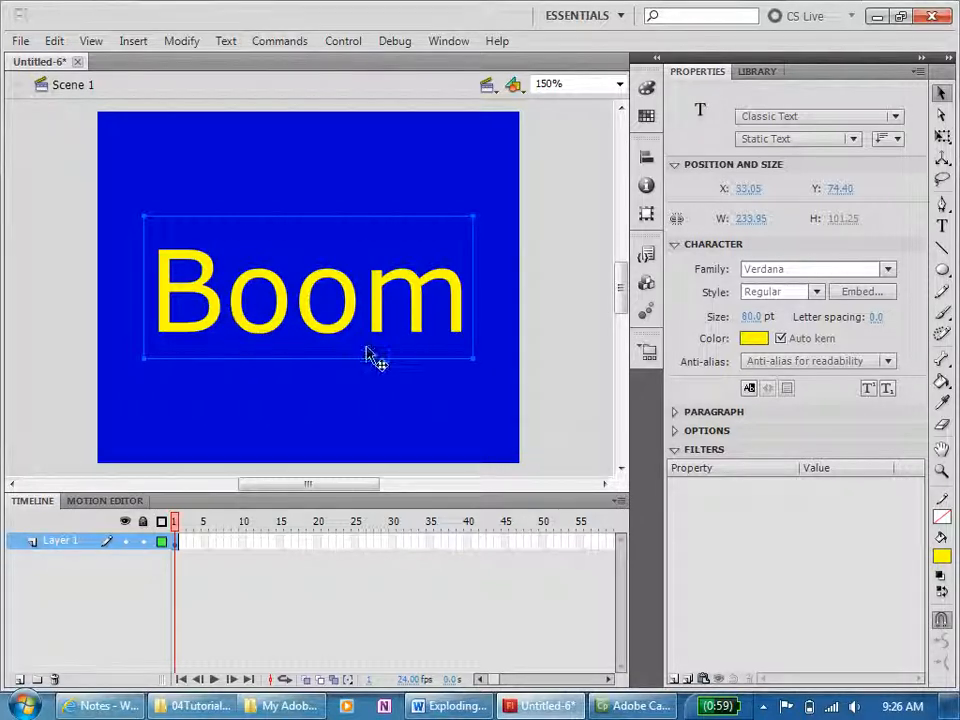
{"action": "mouse_move", "coordinate": [297, 360]}
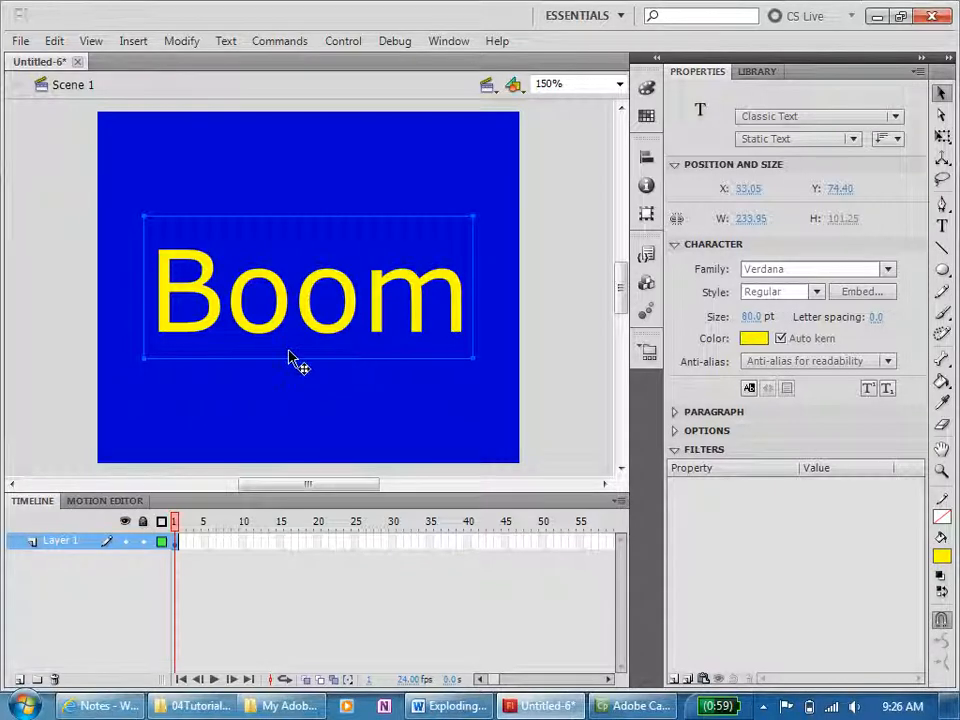
{"action": "mouse_move", "coordinate": [225, 275]}
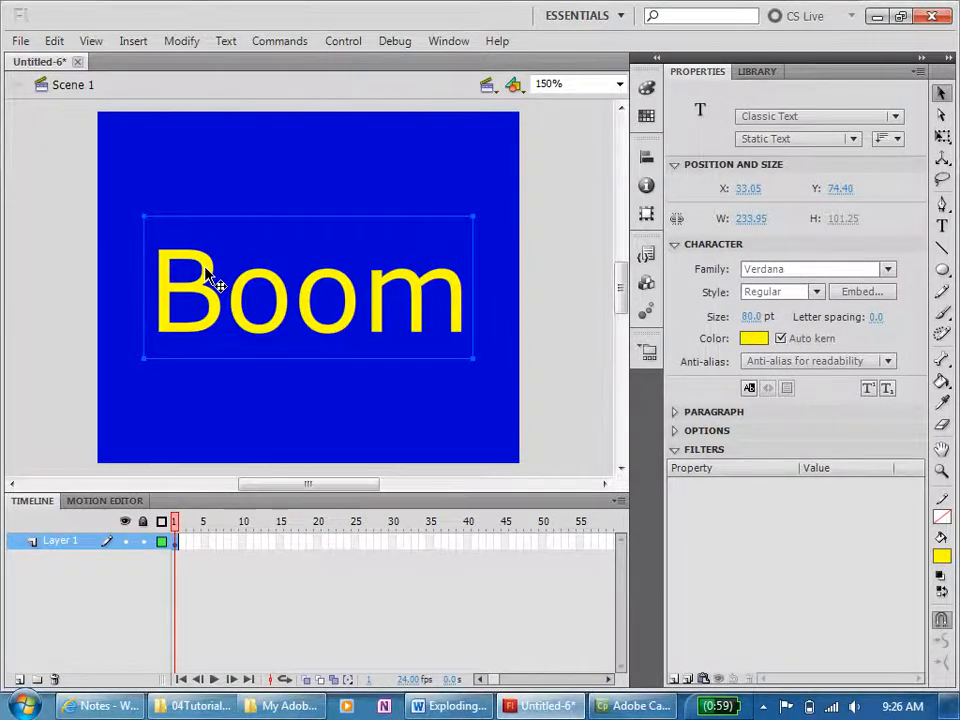
Break the Boom text apart into four separate letters.
{"action": "right_click", "coordinate": [210, 280]}
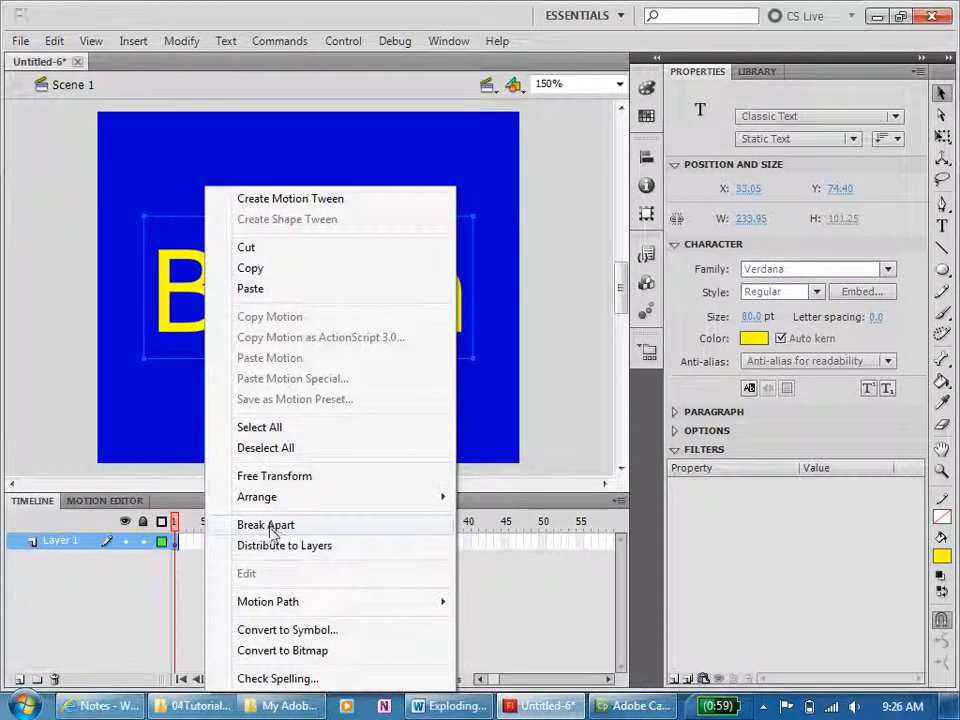
{"action": "left_click", "coordinate": [181, 41]}
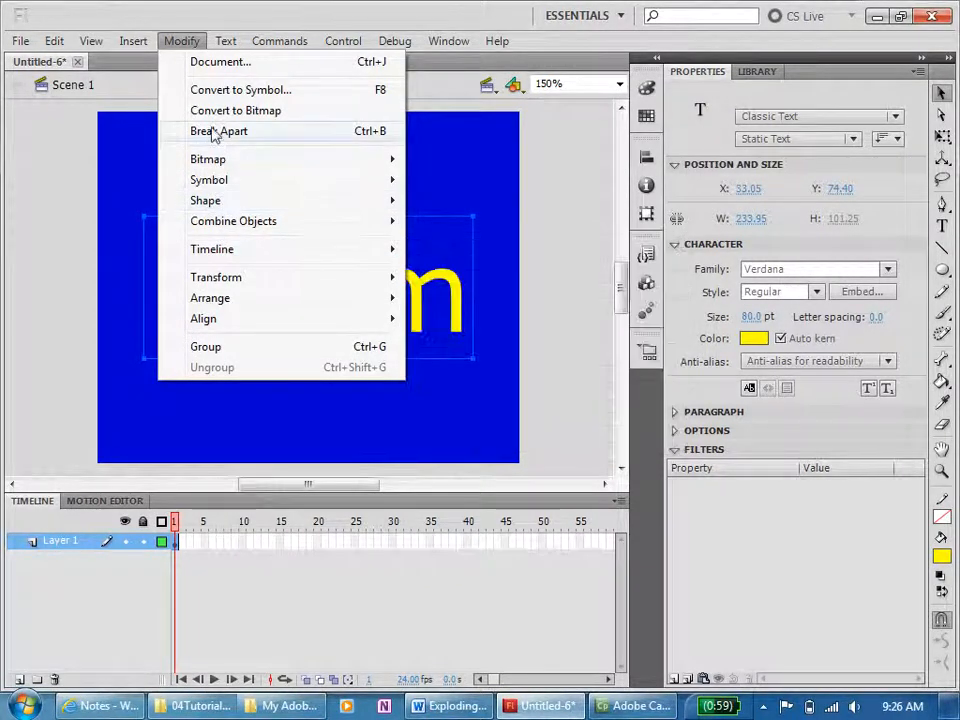
{"action": "left_click", "coordinate": [218, 131]}
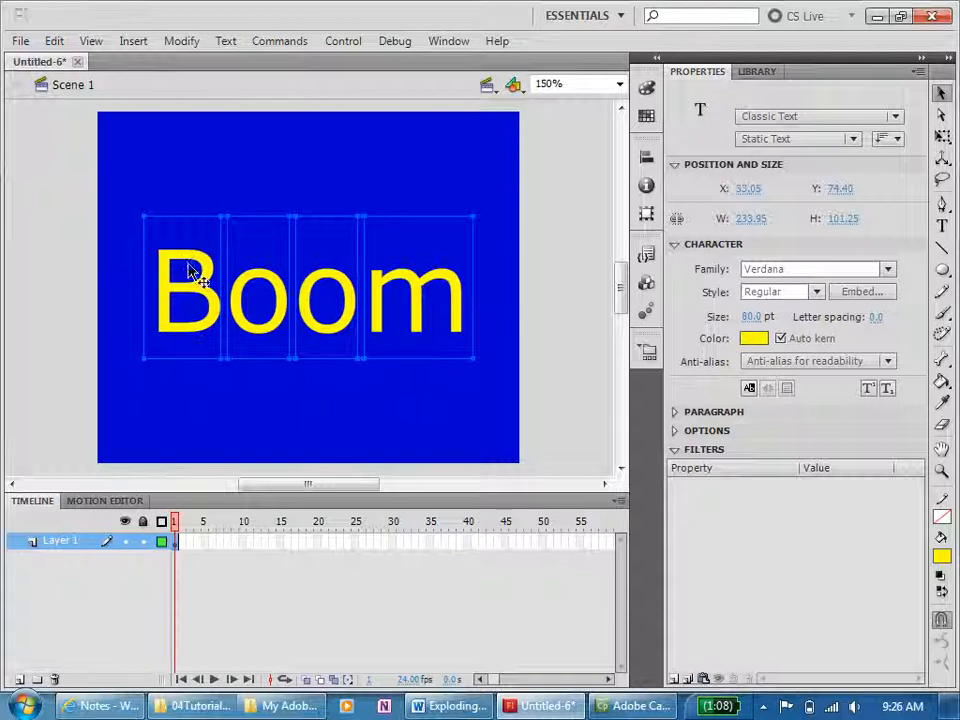
Distribute the separated letters so each sits on its own layer.
{"action": "right_click", "coordinate": [190, 273]}
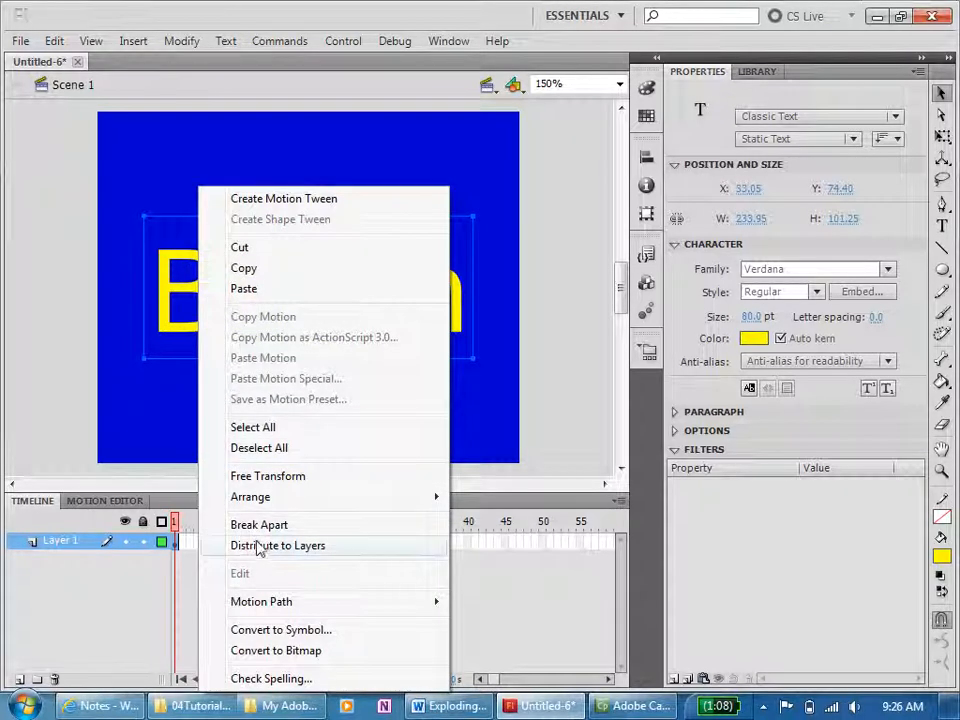
{"action": "left_click", "coordinate": [278, 545]}
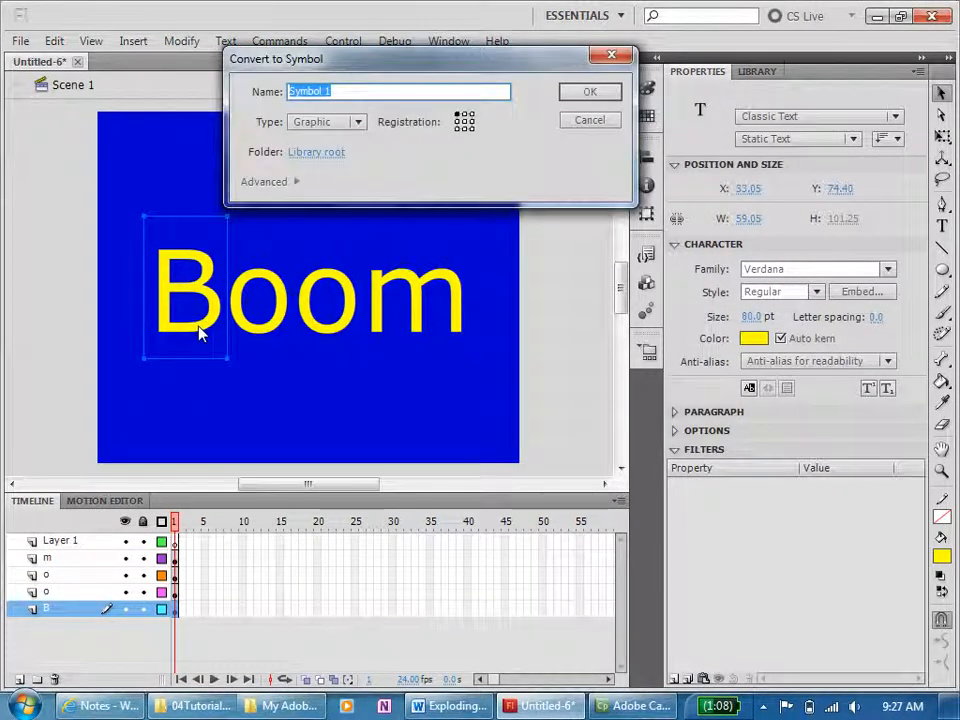
Convert the B letter into a graphic symbol named gr_B.
{"action": "type", "text": "o"}
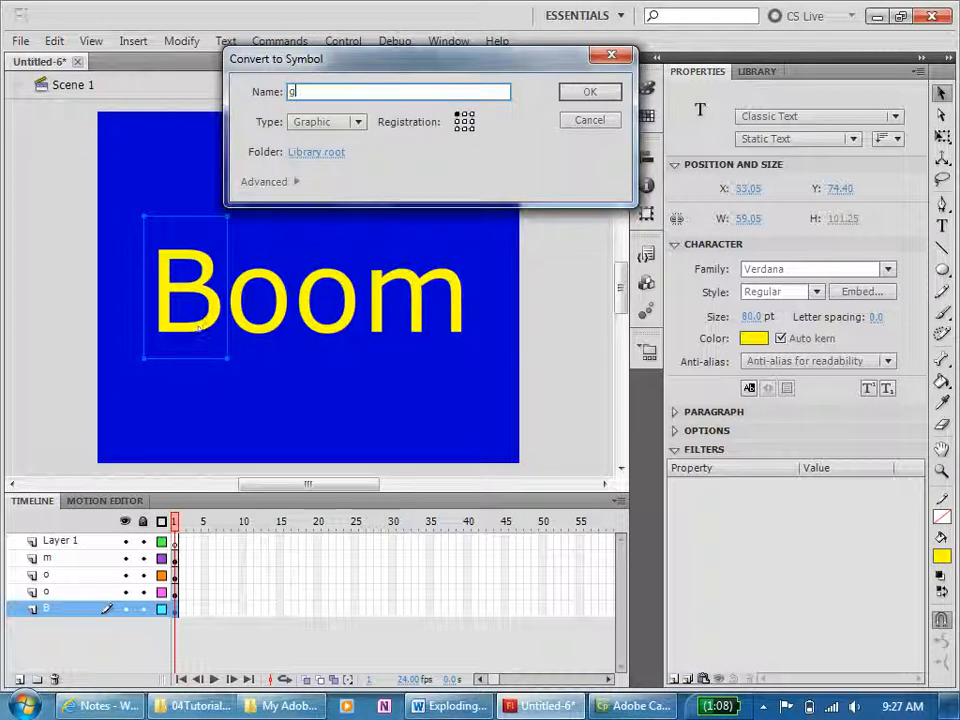
{"action": "type", "text": "gr_"}
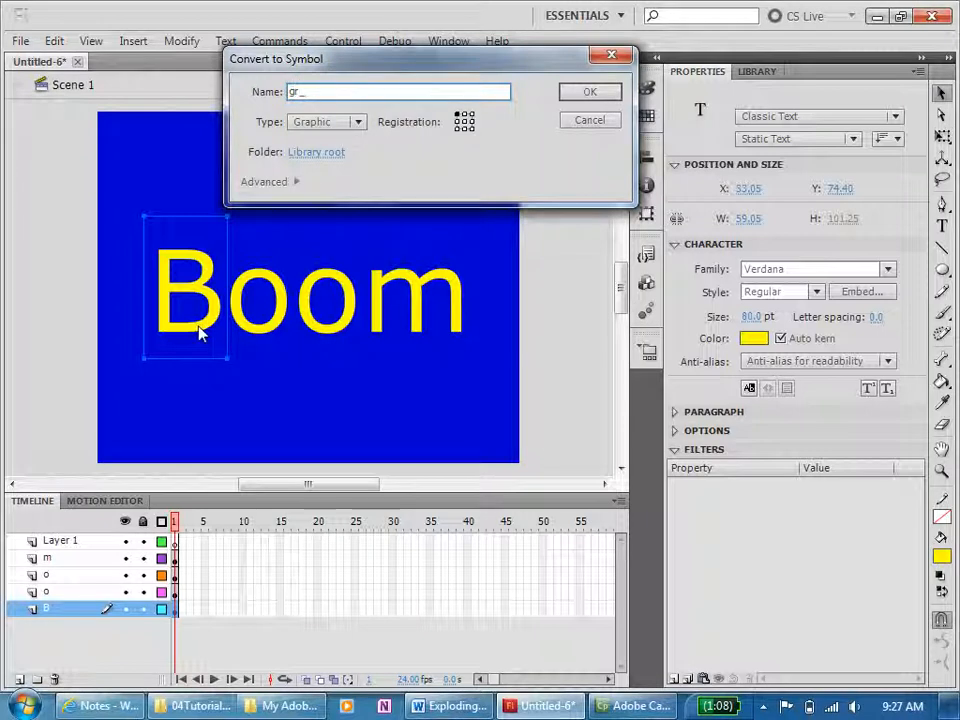
{"action": "type", "text": "b"}
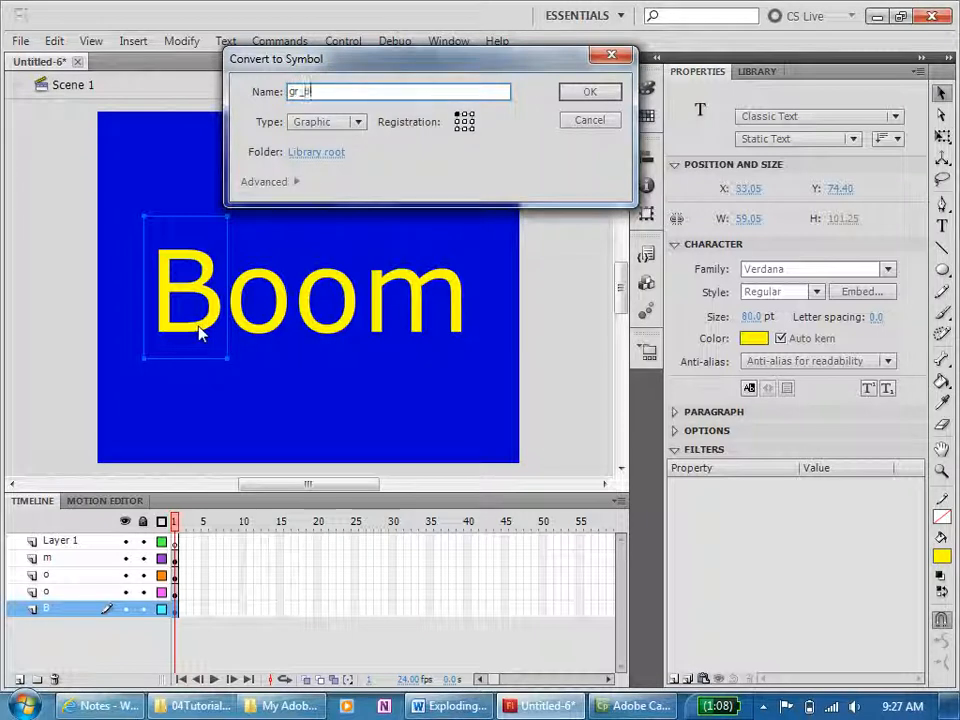
{"action": "left_click", "coordinate": [589, 91]}
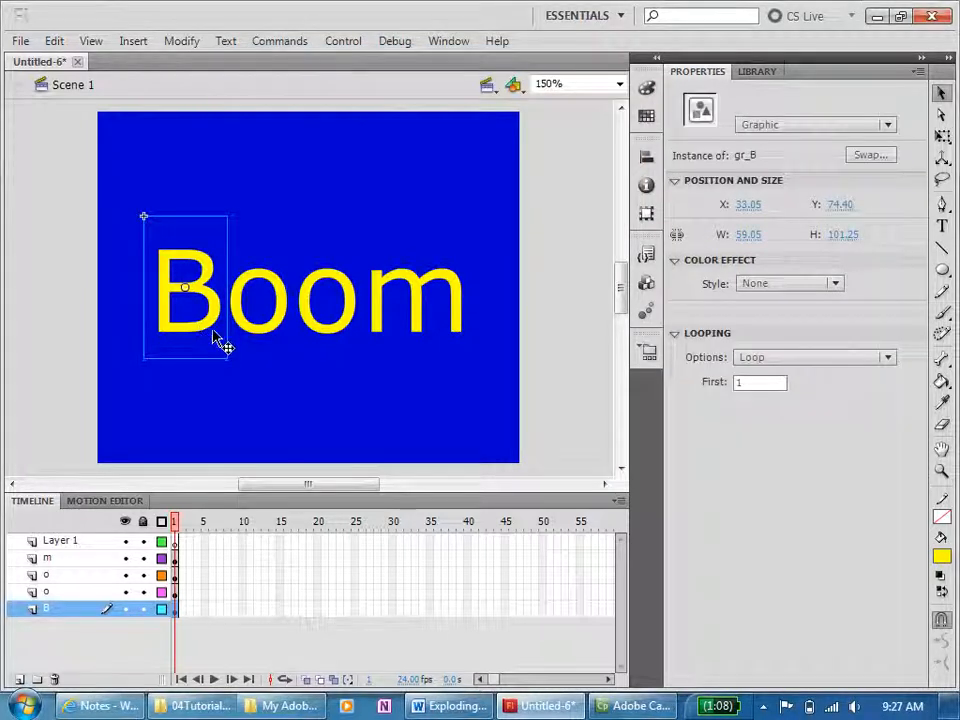
Convert the first o into a graphic symbol named gr_o1.
{"action": "right_click", "coordinate": [220, 340]}
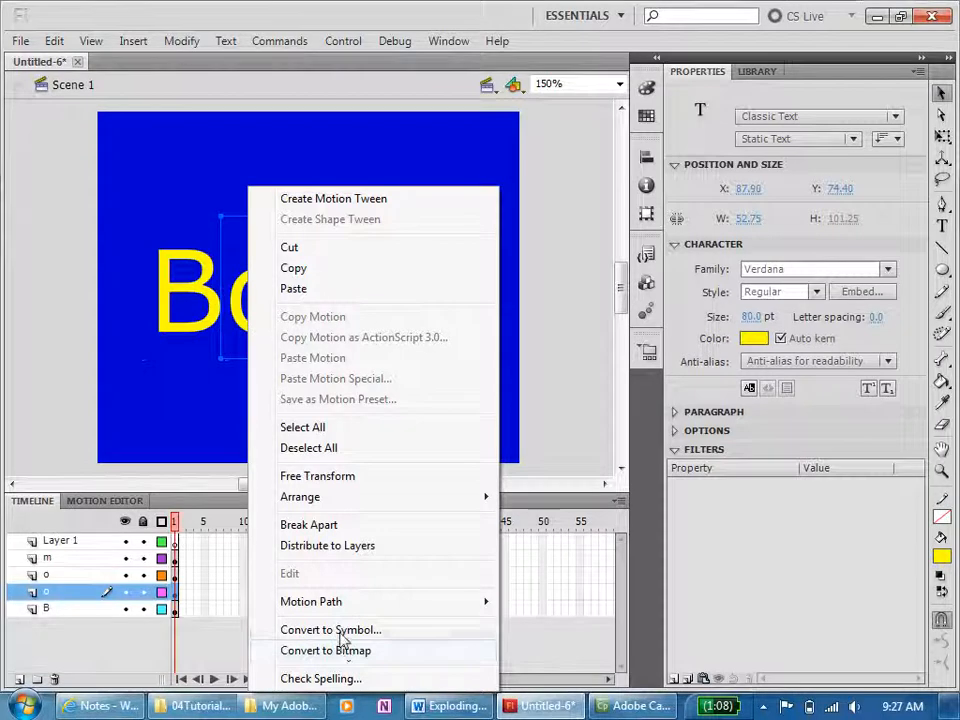
{"action": "left_click", "coordinate": [330, 629]}
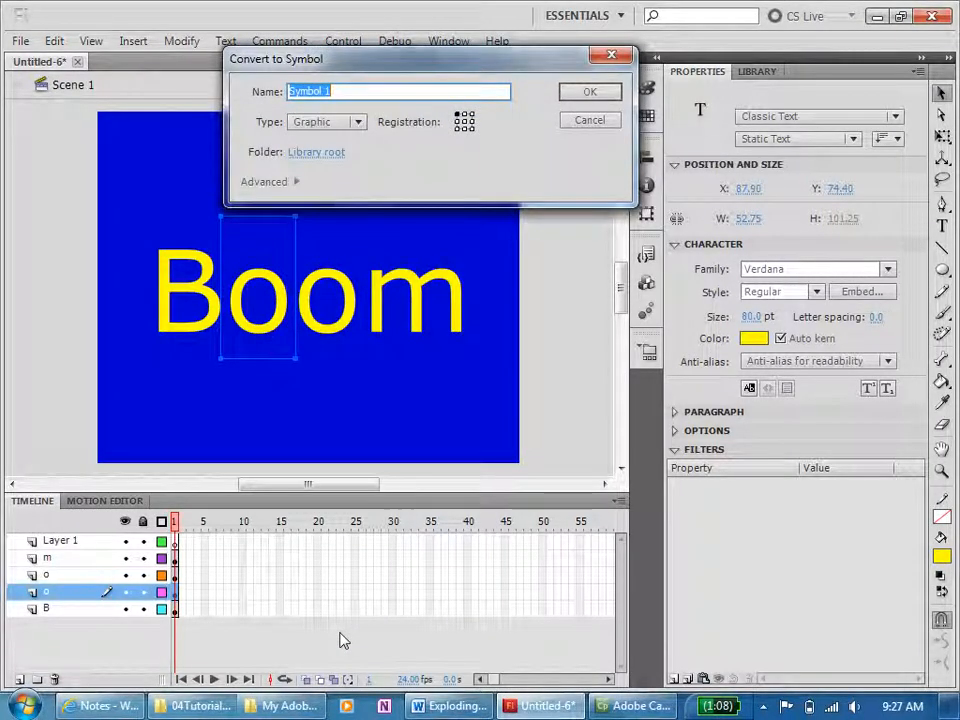
{"action": "type", "text": "gr_o1"}
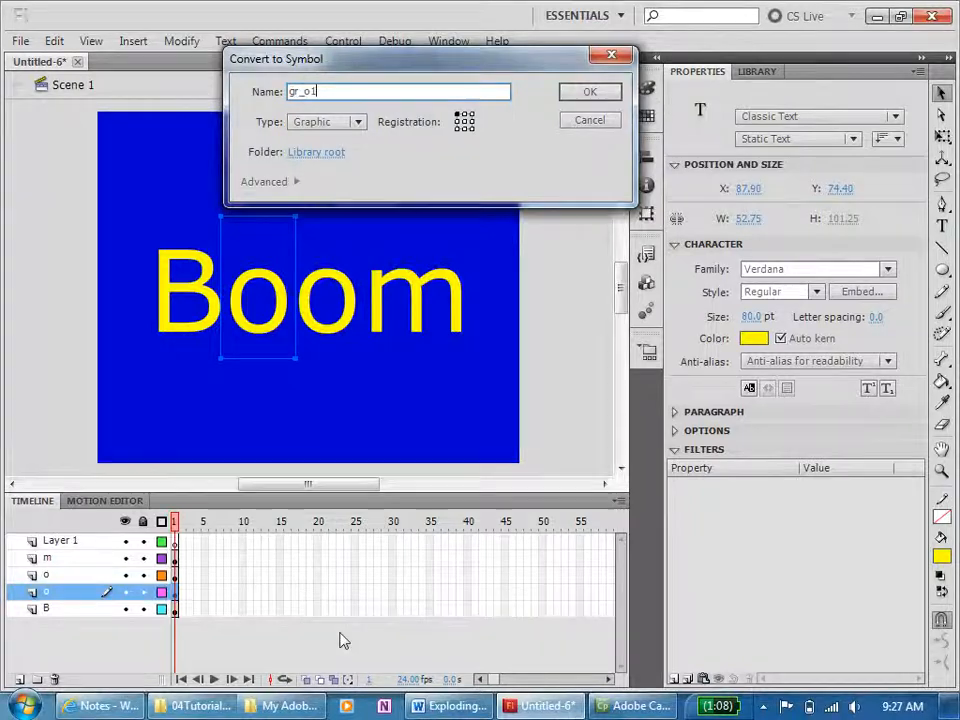
{"action": "left_click", "coordinate": [590, 91]}
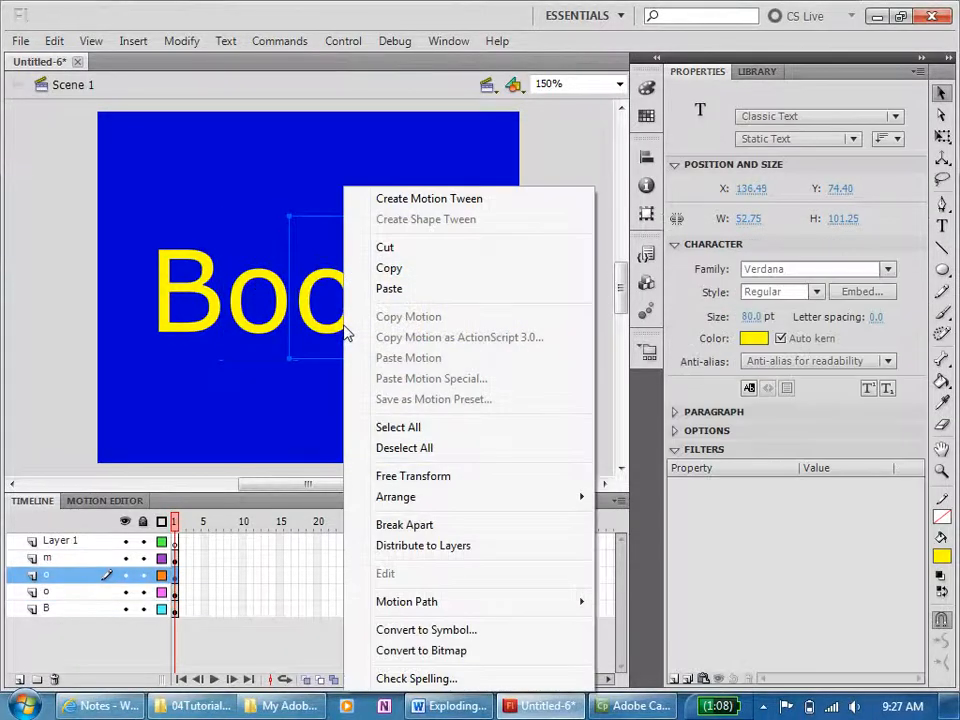
Convert the second o and the m into graphic symbols gr_o2 and gr_m.
{"action": "left_click", "coordinate": [426, 629]}
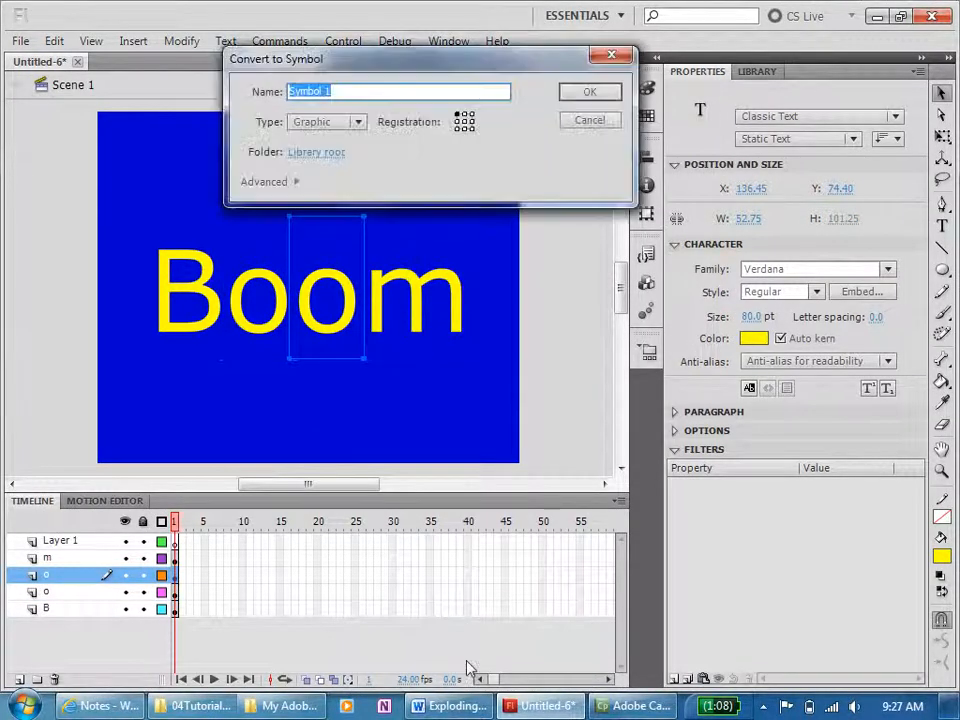
{"action": "type", "text": "gr_o2"}
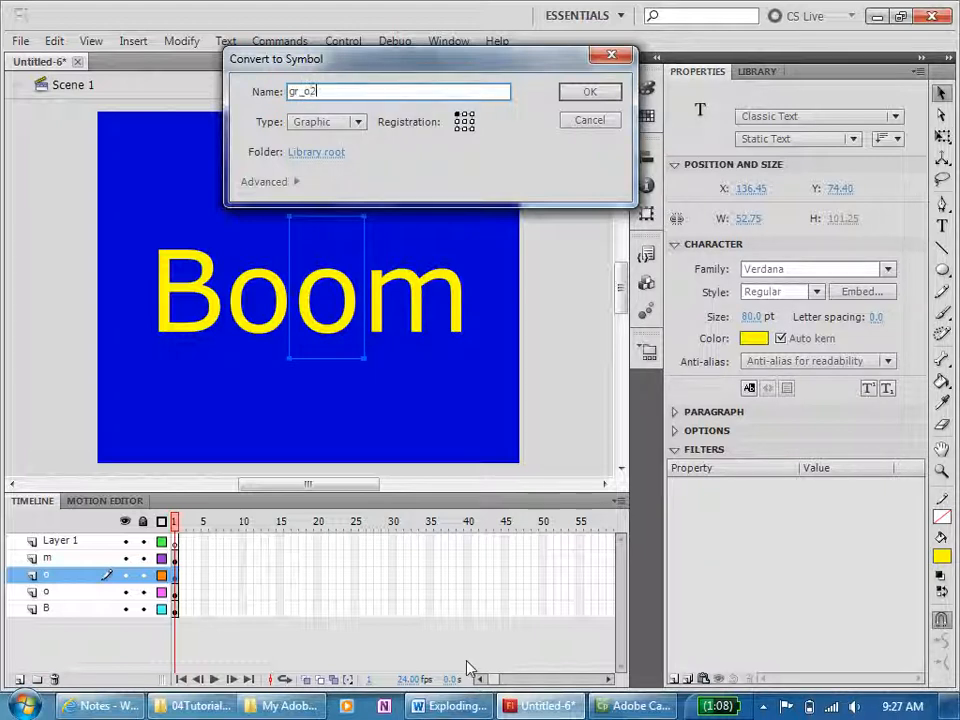
{"action": "left_click", "coordinate": [589, 91]}
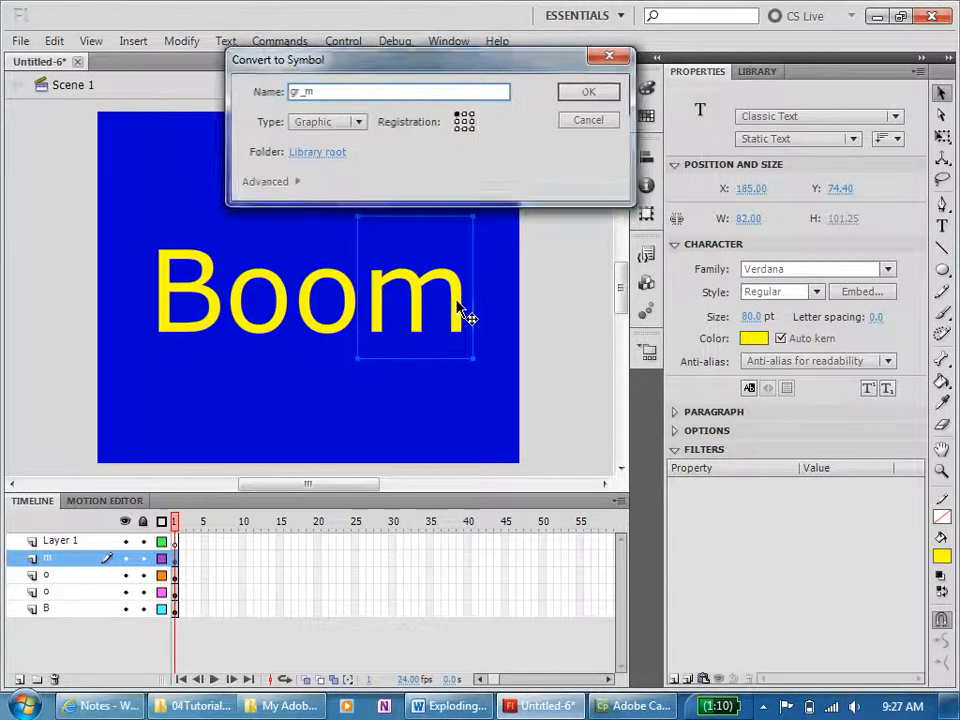
{"action": "left_click", "coordinate": [588, 91]}
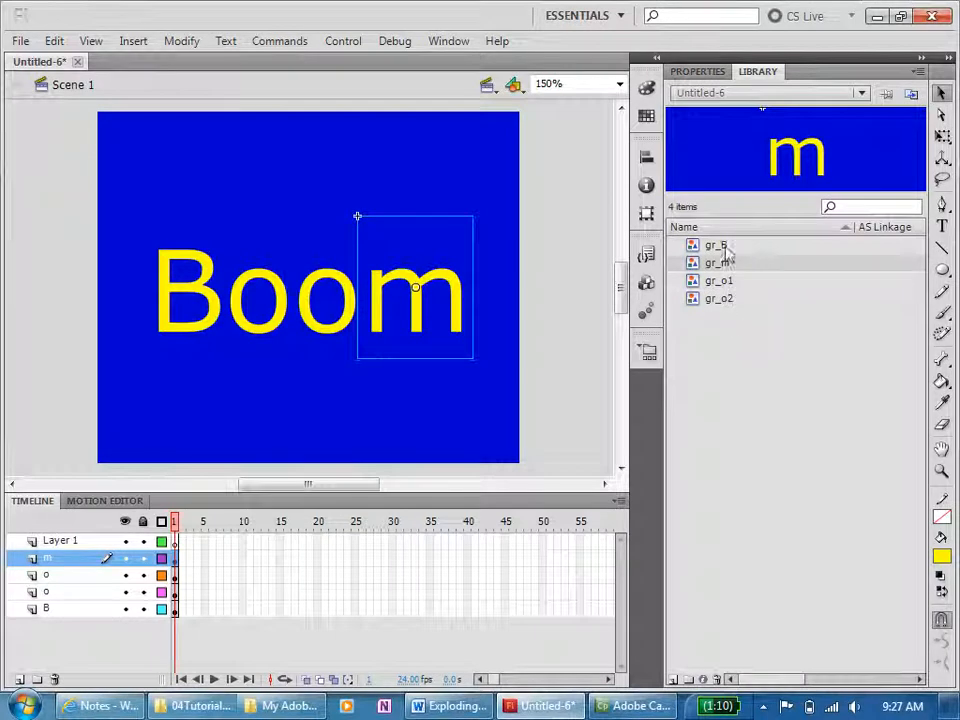
{"action": "mouse_move", "coordinate": [410, 420]}
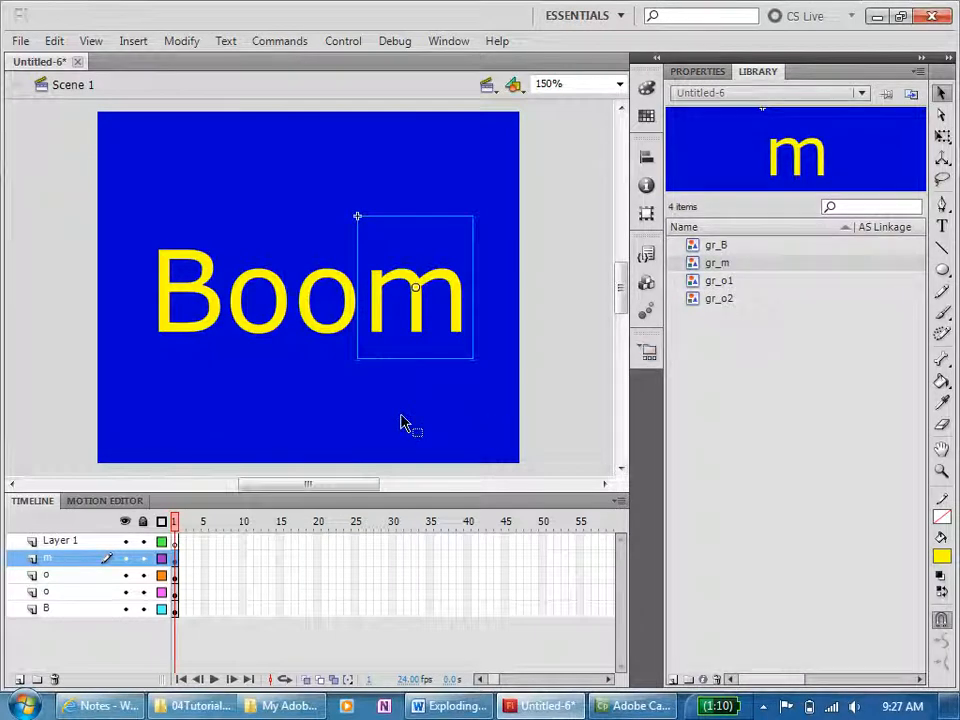
{"action": "mouse_move", "coordinate": [470, 705]}
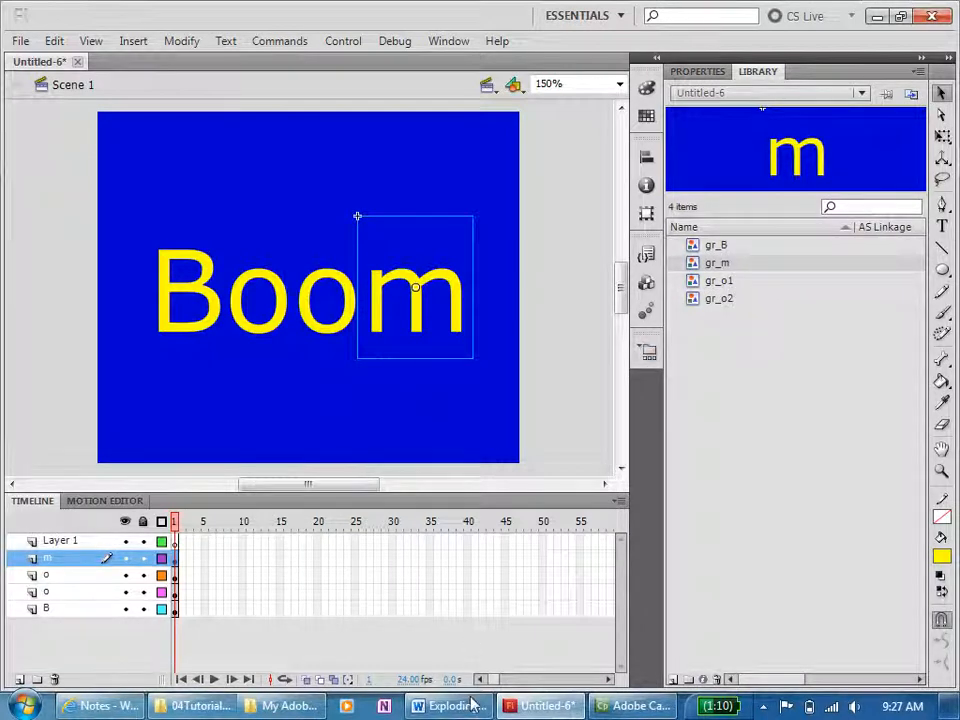
Scroll the Word tutorial down to Step 5: Animate a letter.
{"action": "left_click", "coordinate": [448, 705]}
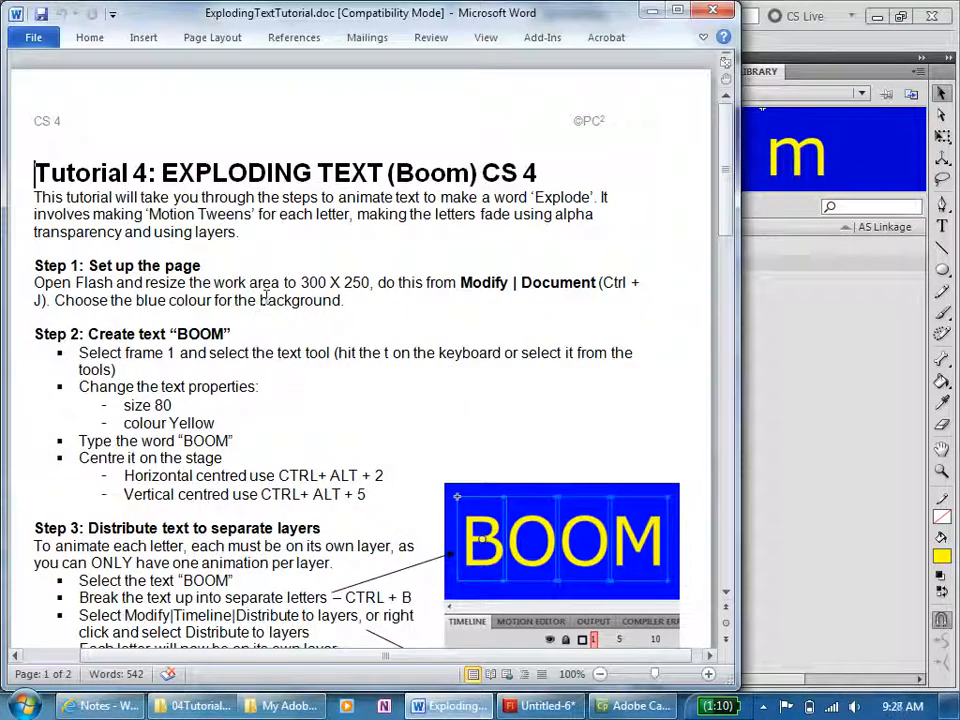
{"action": "scroll", "scroll_direction": "down", "scroll_amount": 3}
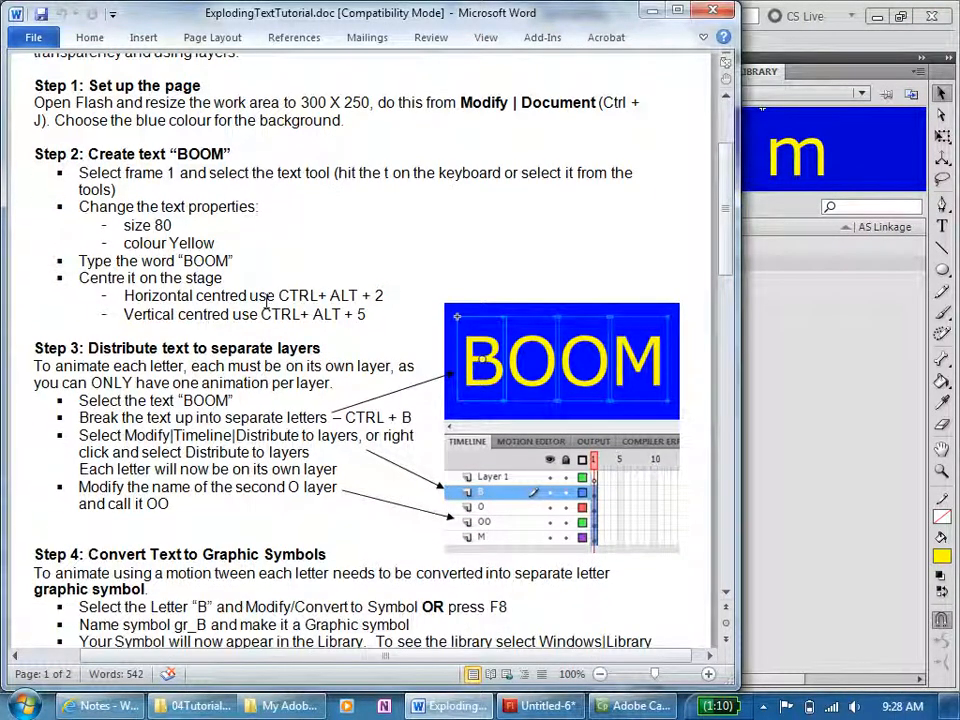
{"action": "scroll", "scroll_direction": "down", "scroll_amount": 3}
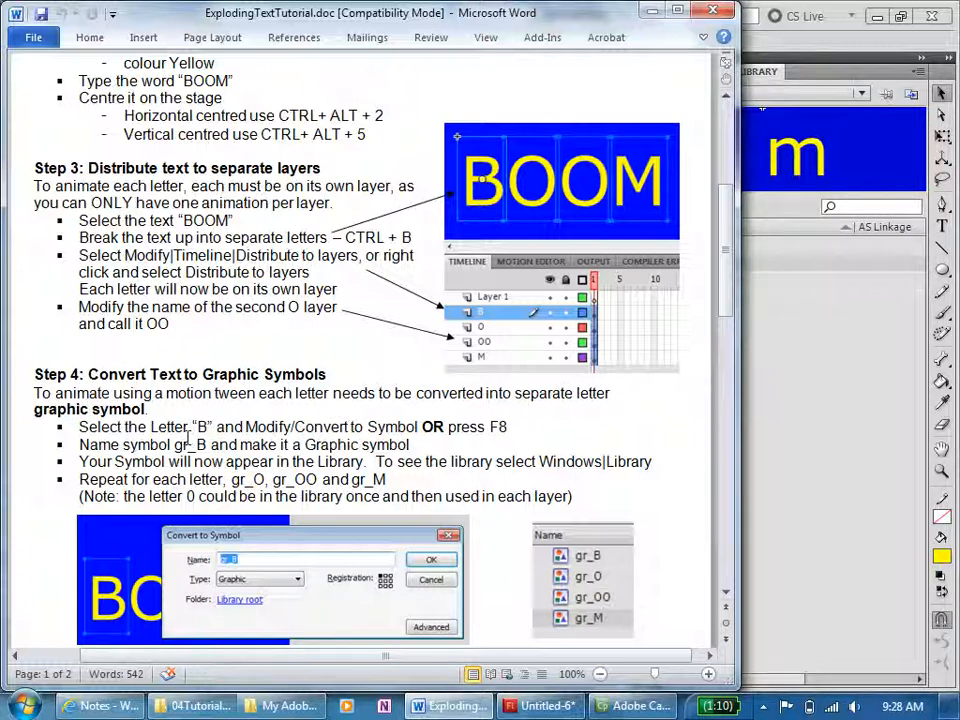
{"action": "scroll", "scroll_direction": "down", "scroll_amount": 3}
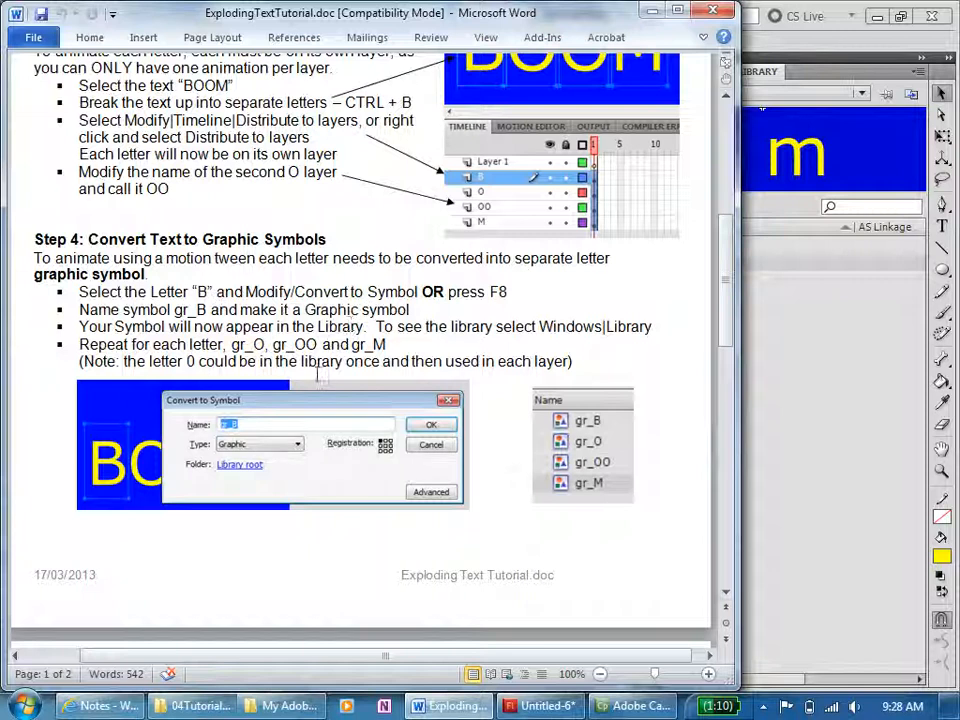
{"action": "scroll", "scroll_direction": "down", "scroll_amount": 3}
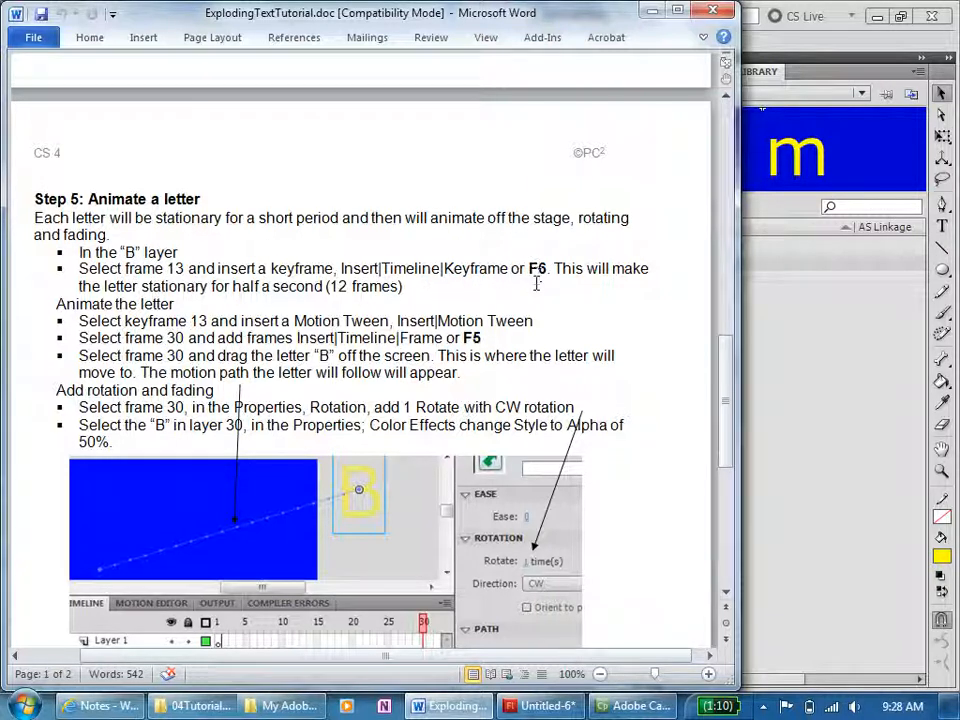
{"action": "mouse_move", "coordinate": [458, 350]}
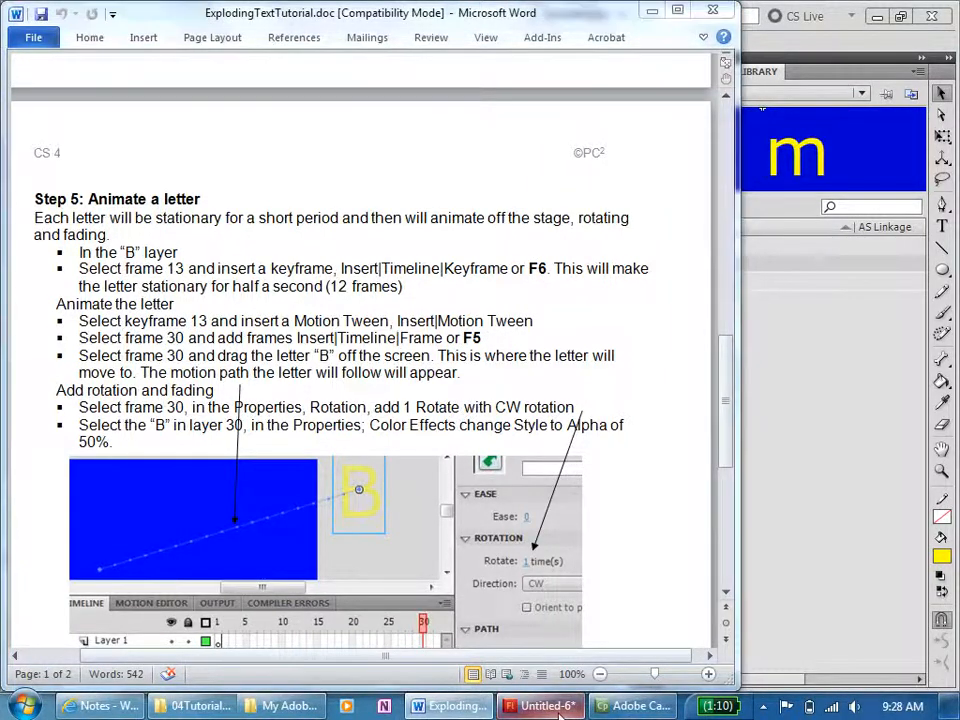
Insert a keyframe near frame 14 on all four letter layers, then return to Word.
{"action": "left_click", "coordinate": [543, 705]}
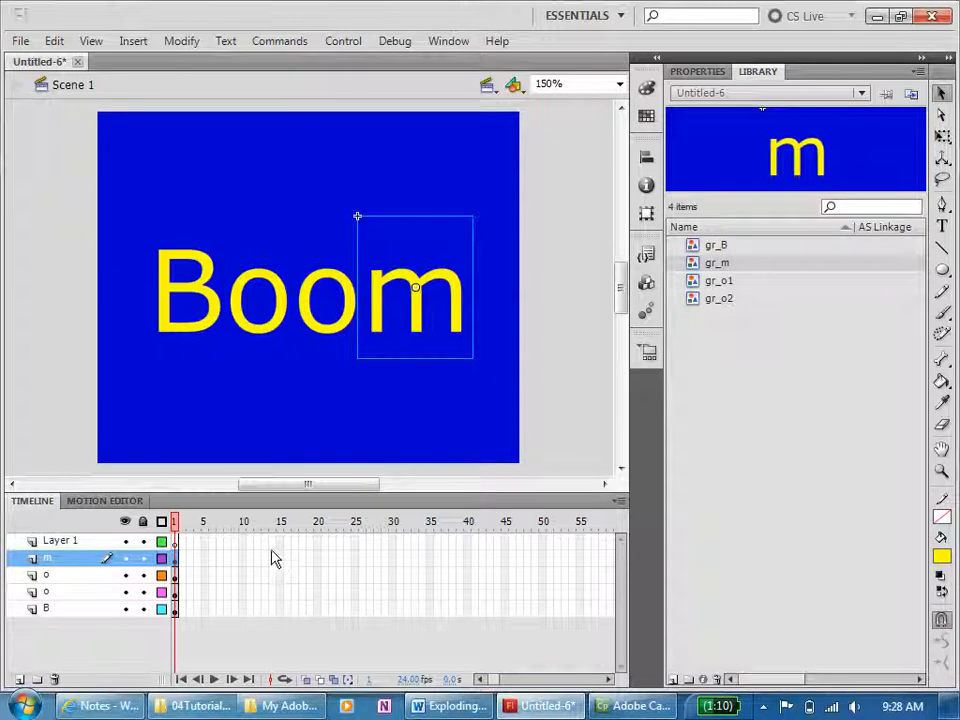
{"action": "right_click", "coordinate": [175, 557]}
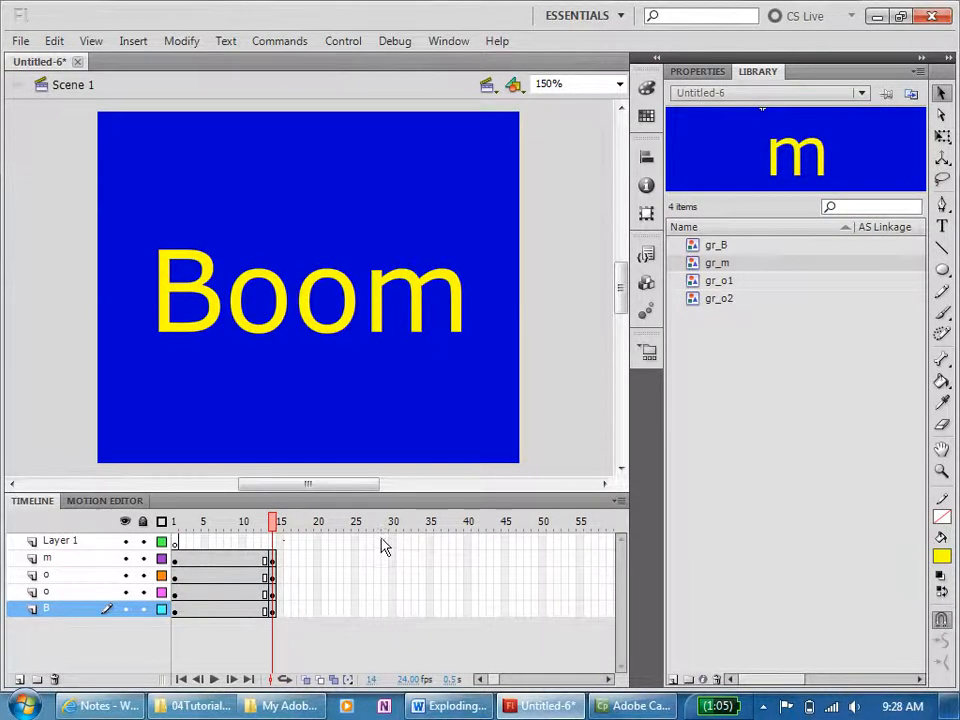
{"action": "left_click", "coordinate": [449, 705]}
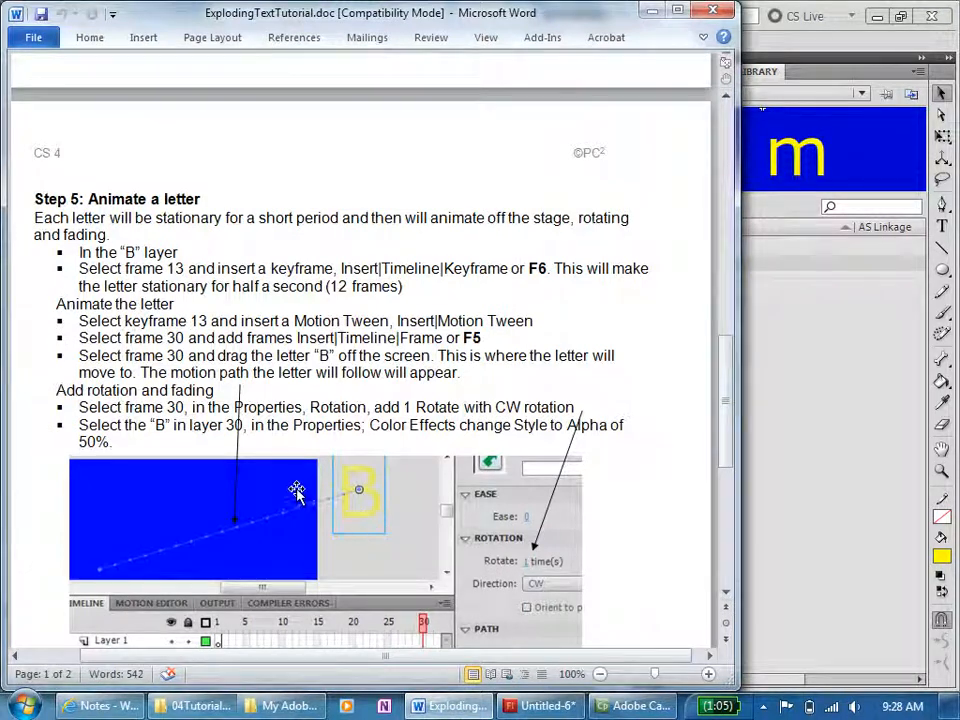
Reread Step 5, then bring up frame options on the m layer in Flash.
{"action": "scroll", "scroll_direction": "down", "scroll_amount": 3}
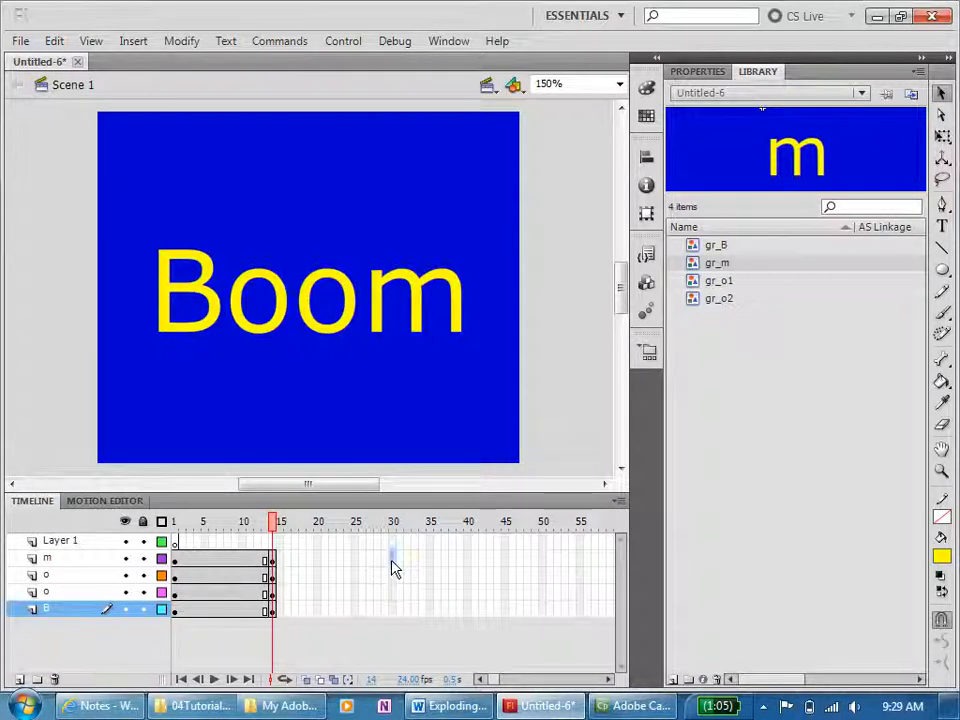
{"action": "right_click", "coordinate": [393, 560]}
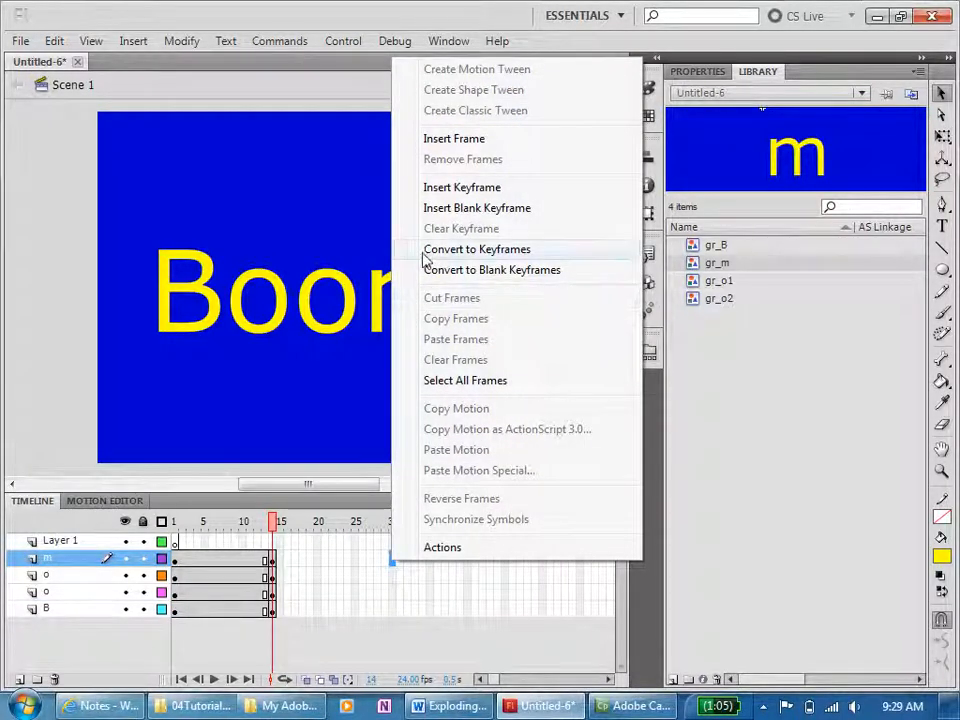
Create a motion tween on the m layer and move the m toward the top right.
{"action": "left_click", "coordinate": [477, 249]}
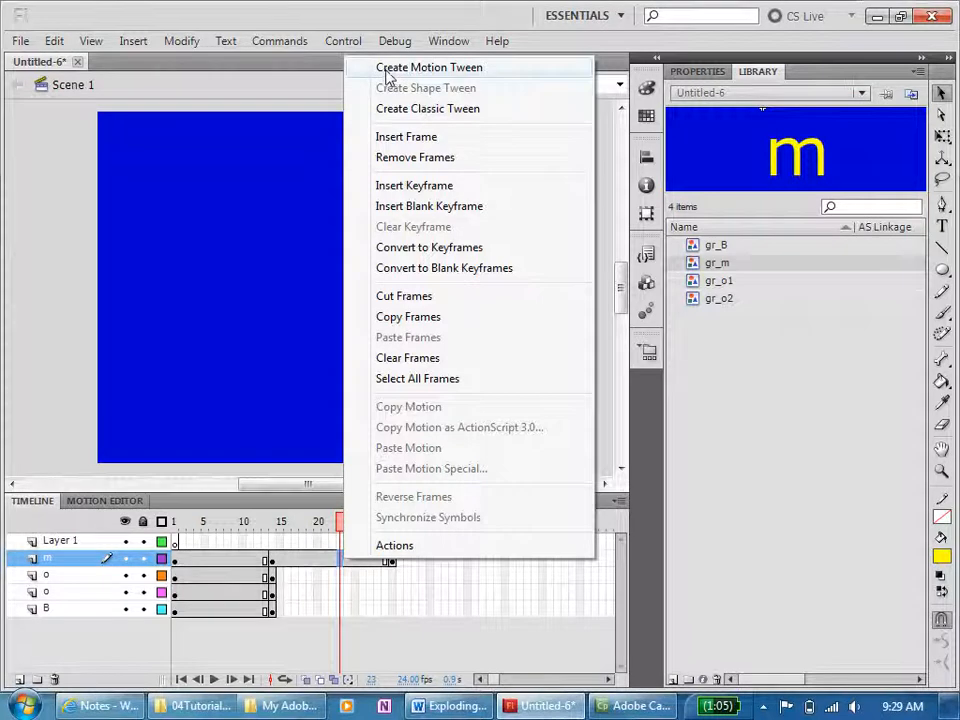
{"action": "left_click", "coordinate": [429, 67]}
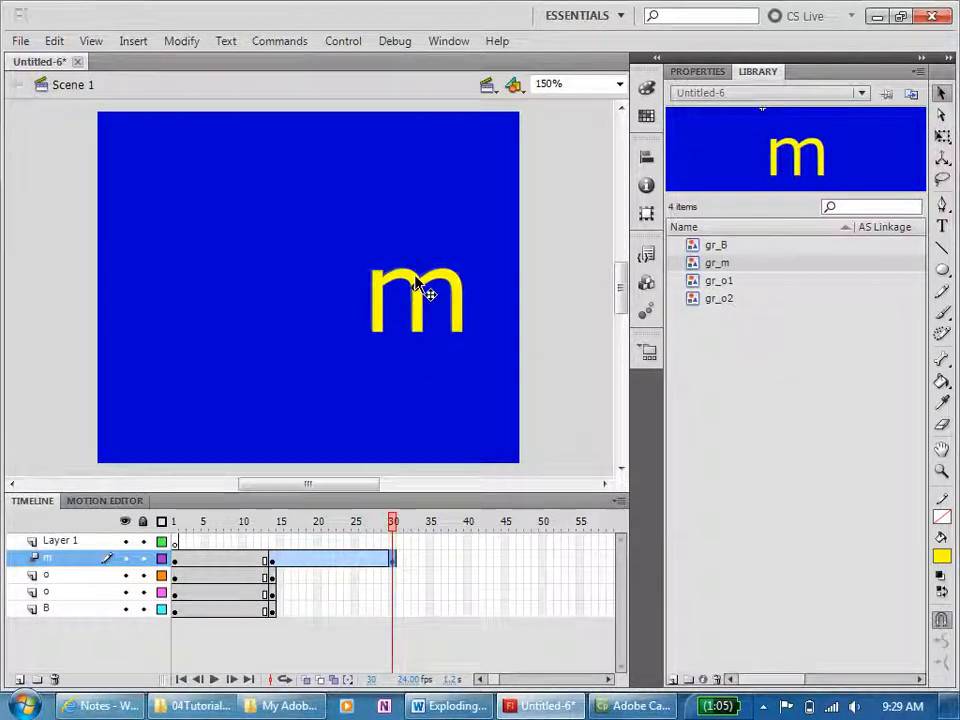
{"action": "left_click_drag", "start_coordinate": [417, 300], "coordinate": [432, 160]}
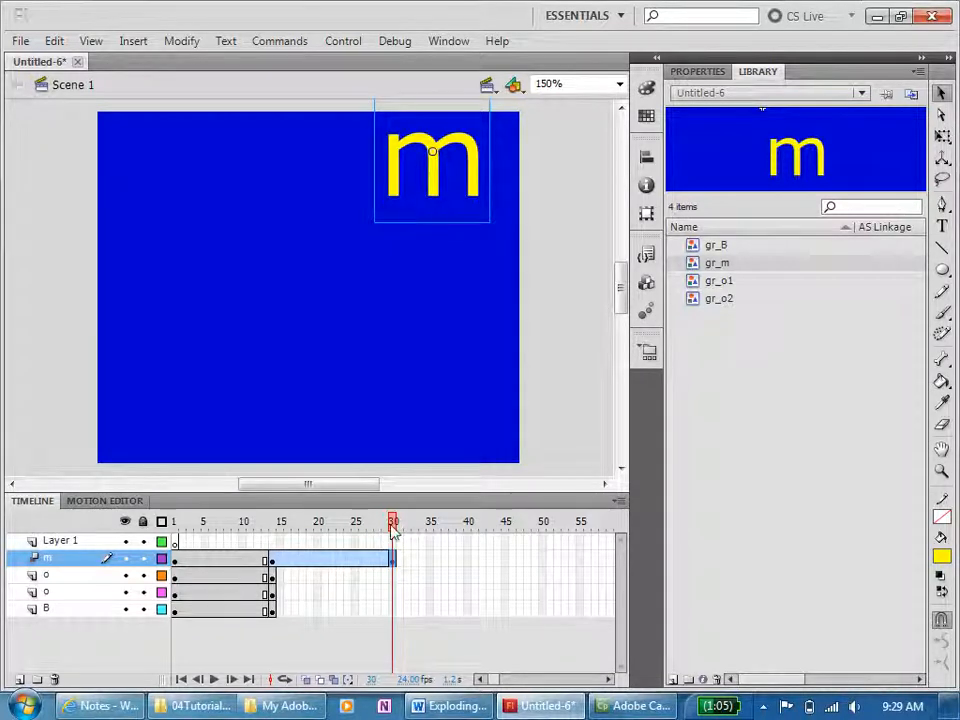
{"action": "left_click", "coordinate": [378, 521]}
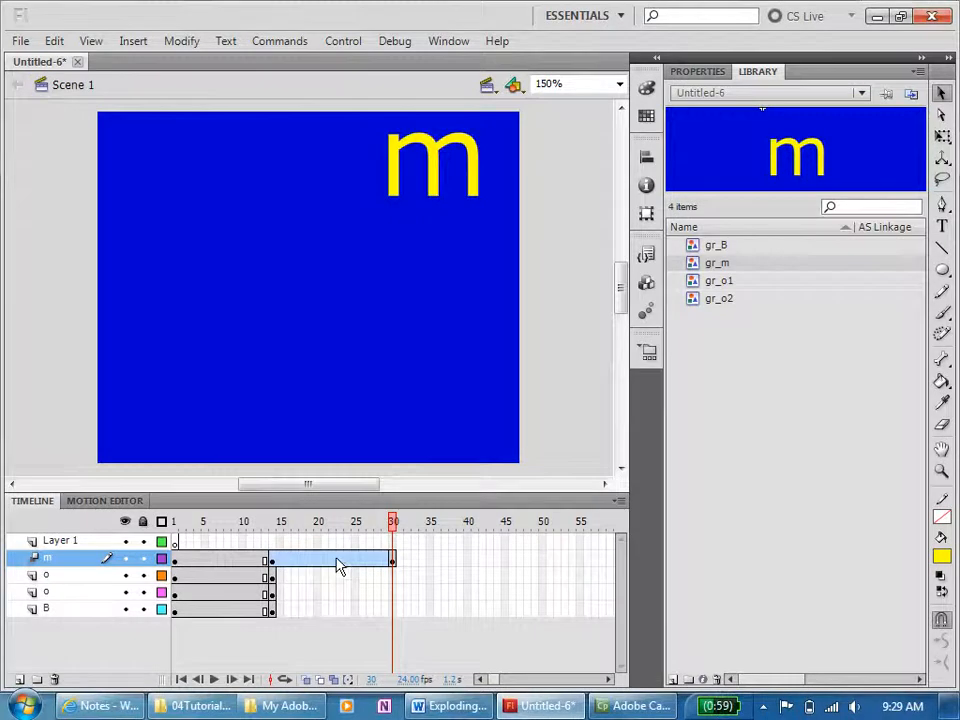
Inspect frame options along the m layer's tween out to its end frame.
{"action": "right_click", "coordinate": [340, 558]}
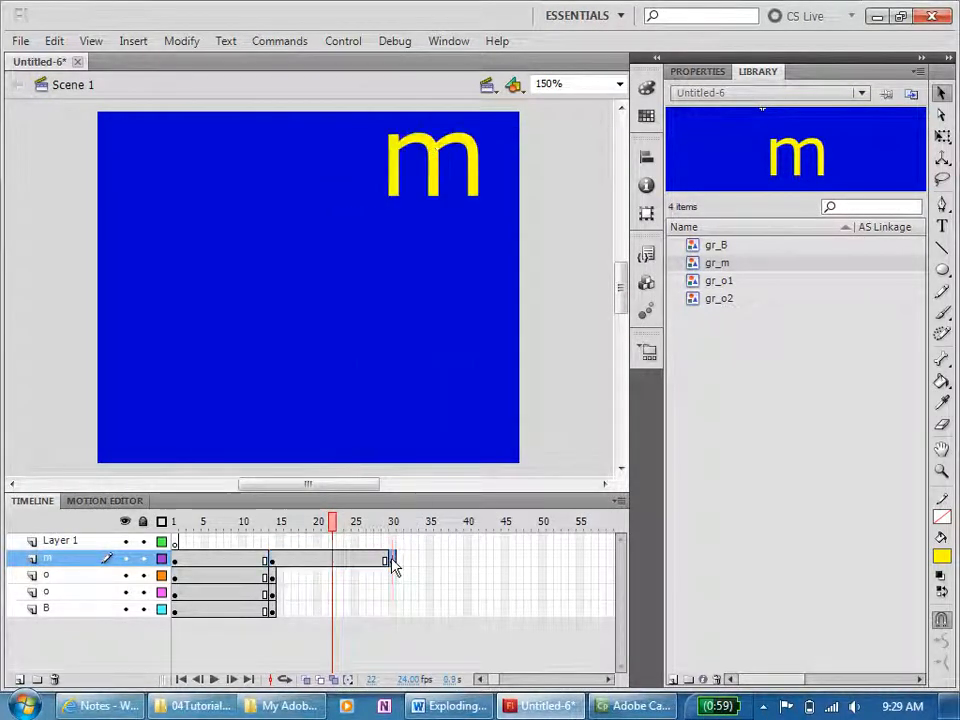
{"action": "right_click", "coordinate": [390, 558]}
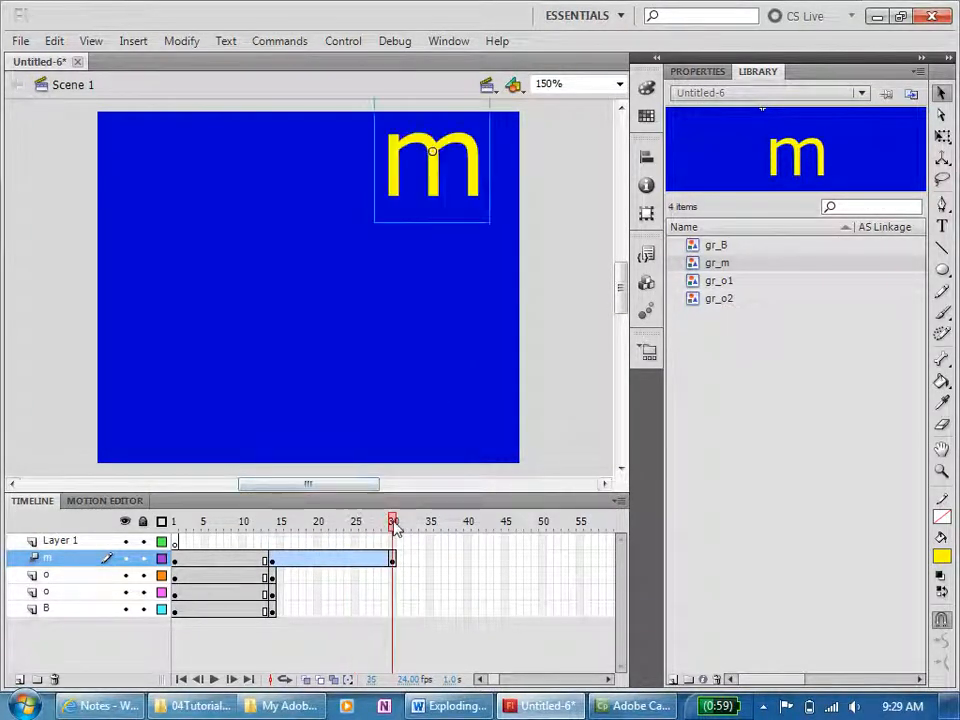
{"action": "left_click", "coordinate": [318, 521]}
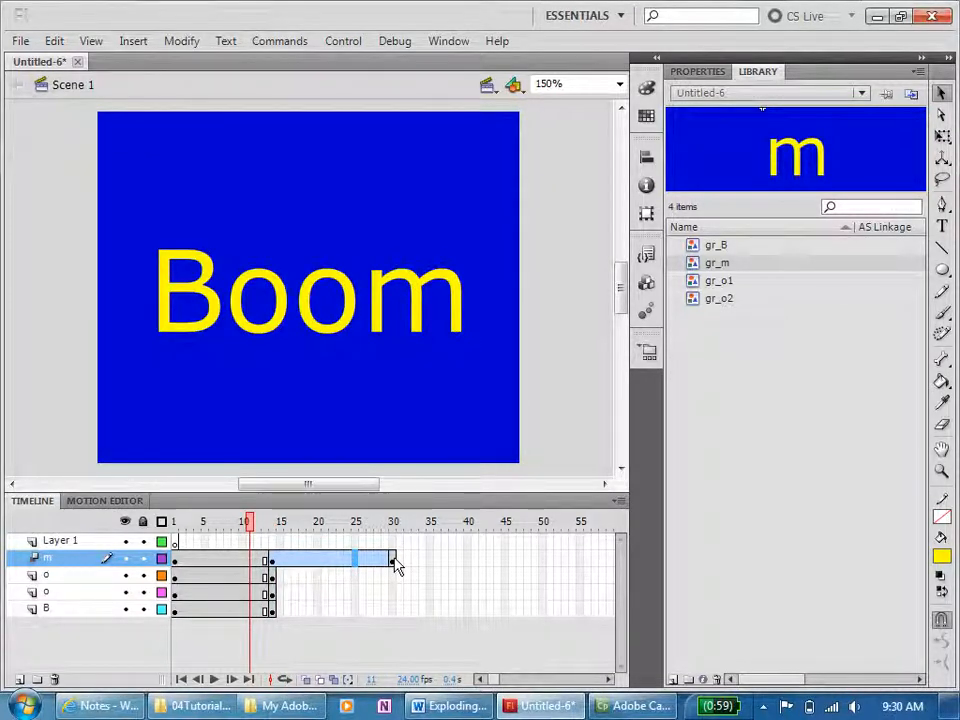
{"action": "right_click", "coordinate": [390, 558]}
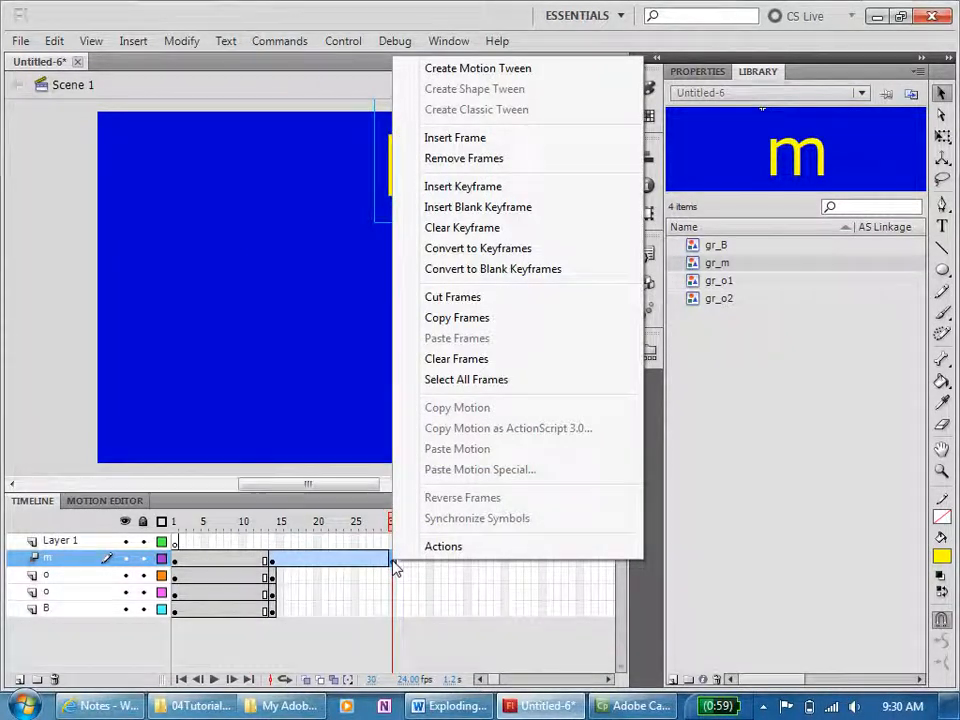
{"action": "mouse_move", "coordinate": [463, 158]}
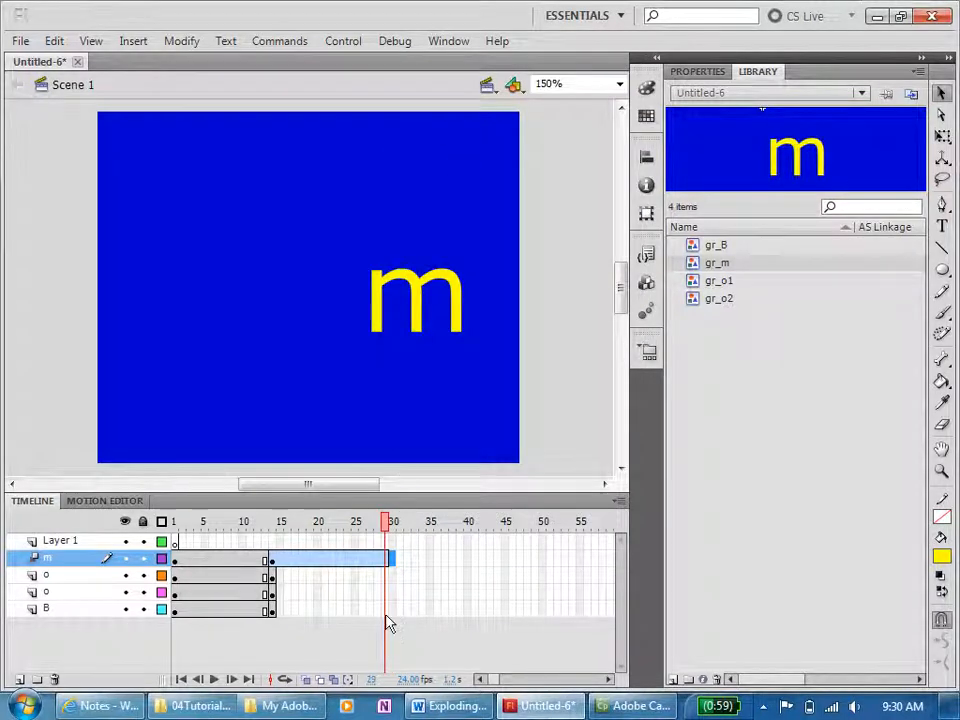
Rebuild the m layer's motion tween so the m reaches the top edge by frame 30.
{"action": "right_click", "coordinate": [385, 557]}
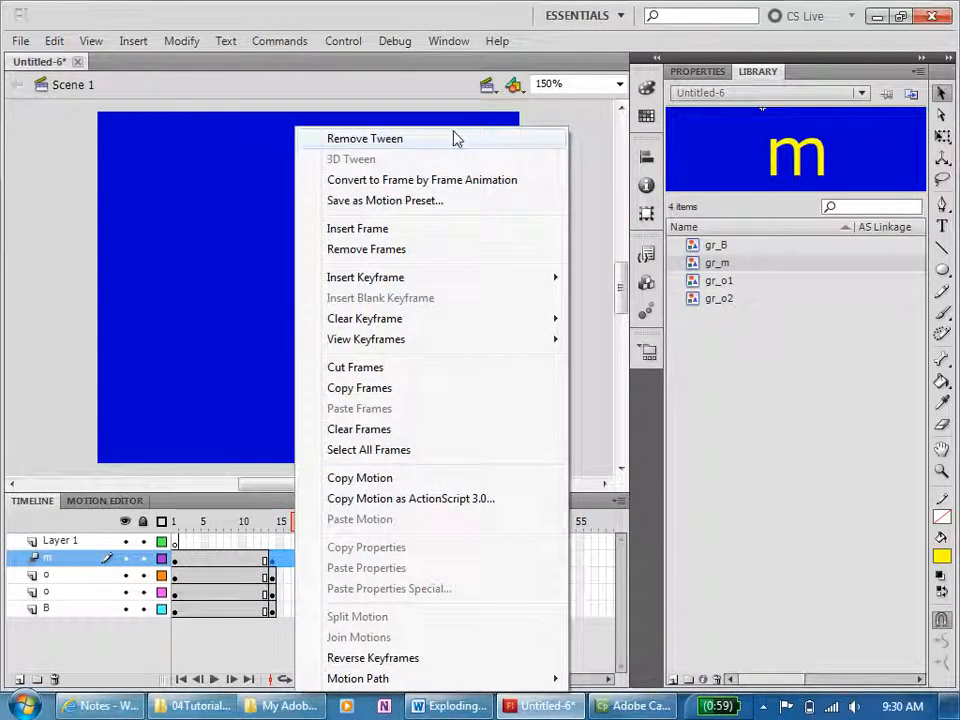
{"action": "mouse_move", "coordinate": [385, 168]}
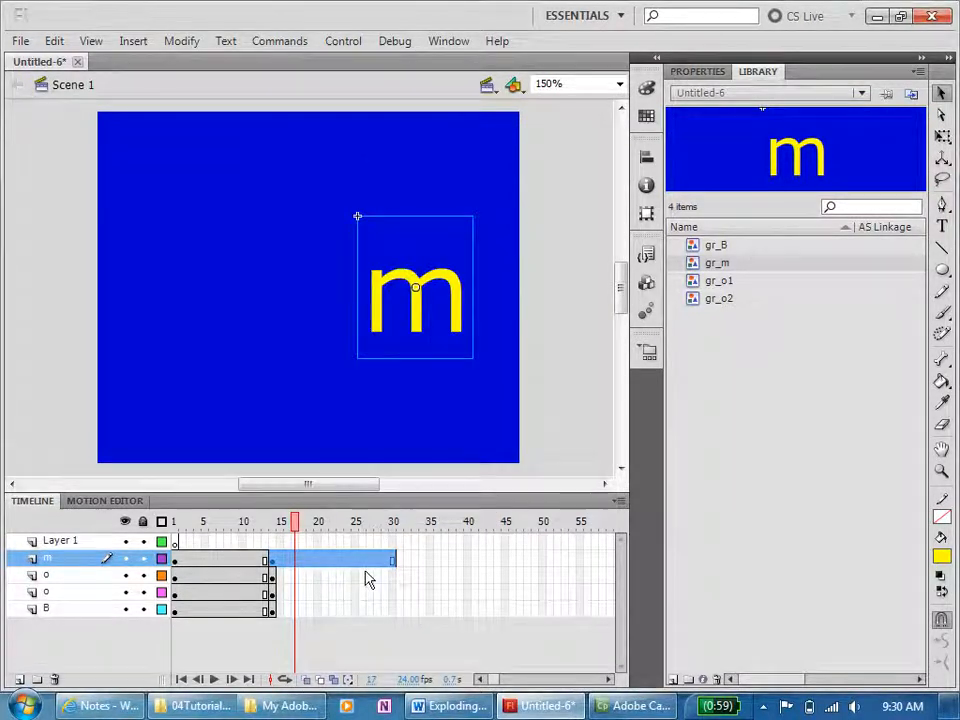
{"action": "right_click", "coordinate": [370, 575]}
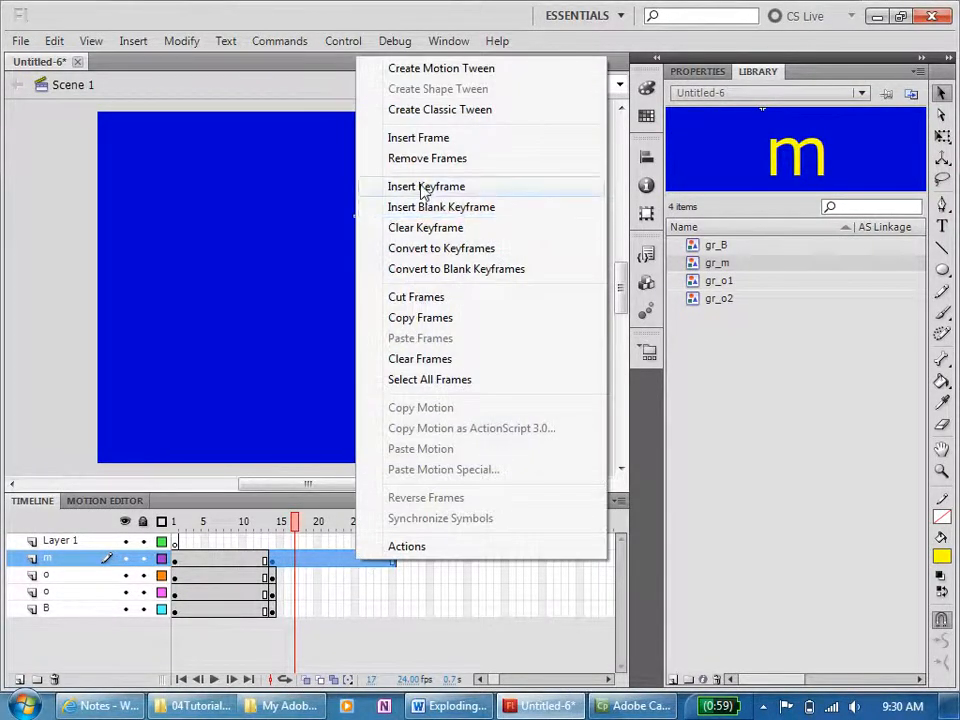
{"action": "mouse_move", "coordinate": [440, 68]}
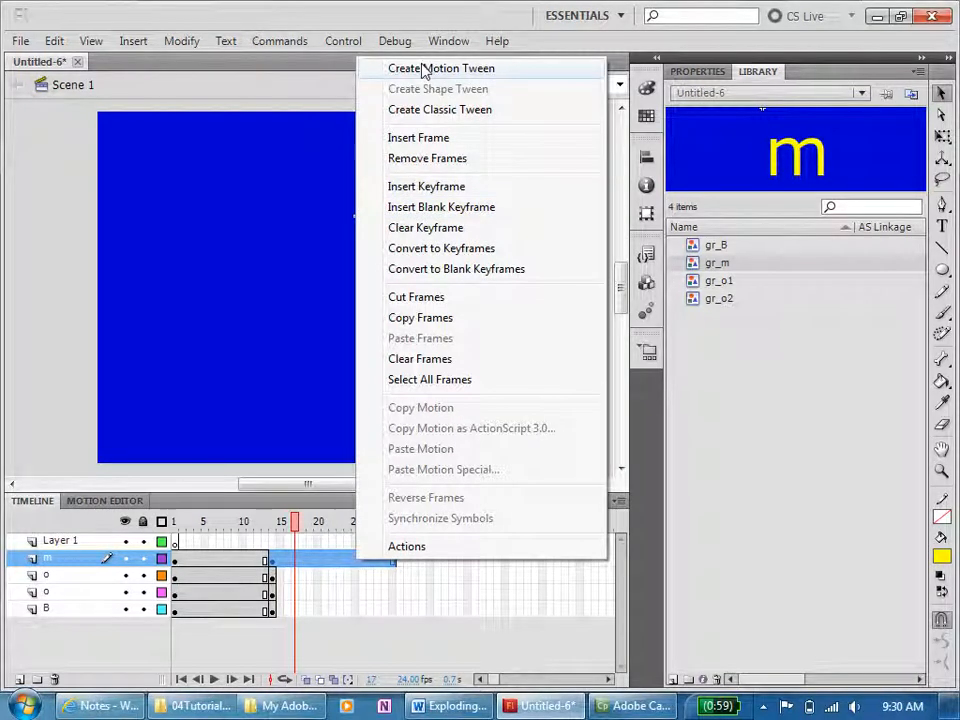
{"action": "left_click", "coordinate": [441, 68]}
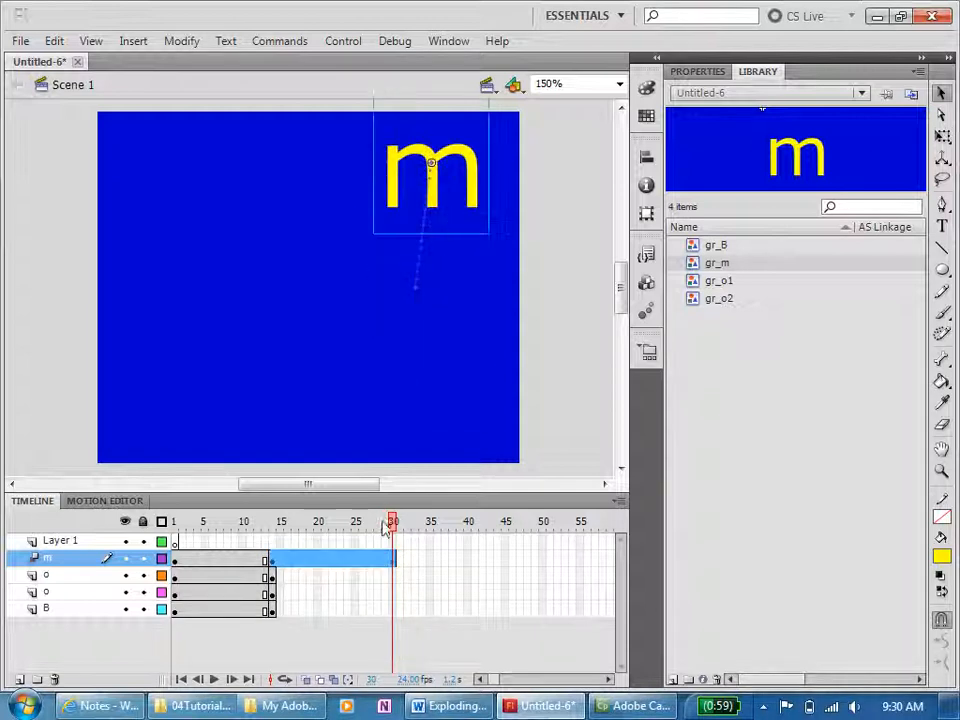
{"action": "left_click", "coordinate": [274, 521]}
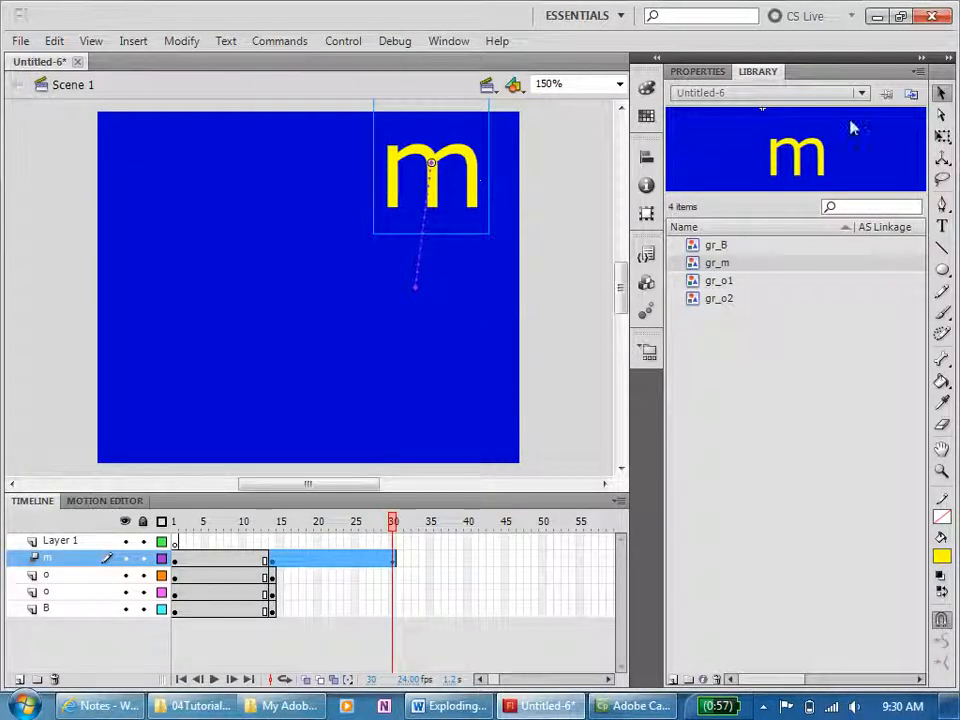
Set the m tween to rotate 1 time clockwise.
{"action": "left_click", "coordinate": [697, 71]}
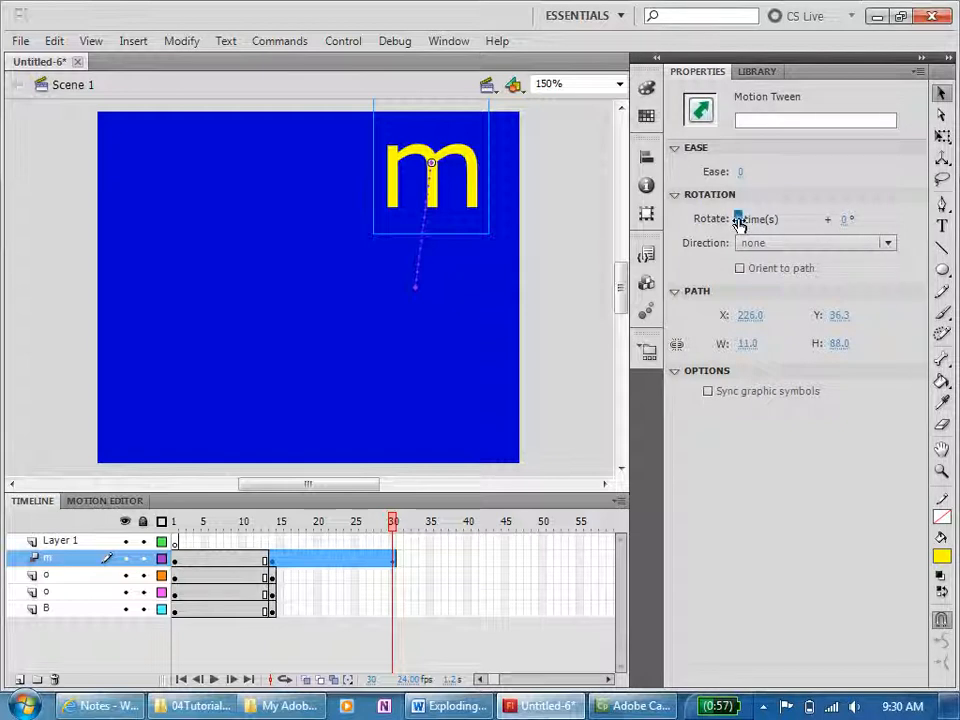
{"action": "left_click", "coordinate": [775, 218]}
{"action": "type", "text": "1"}
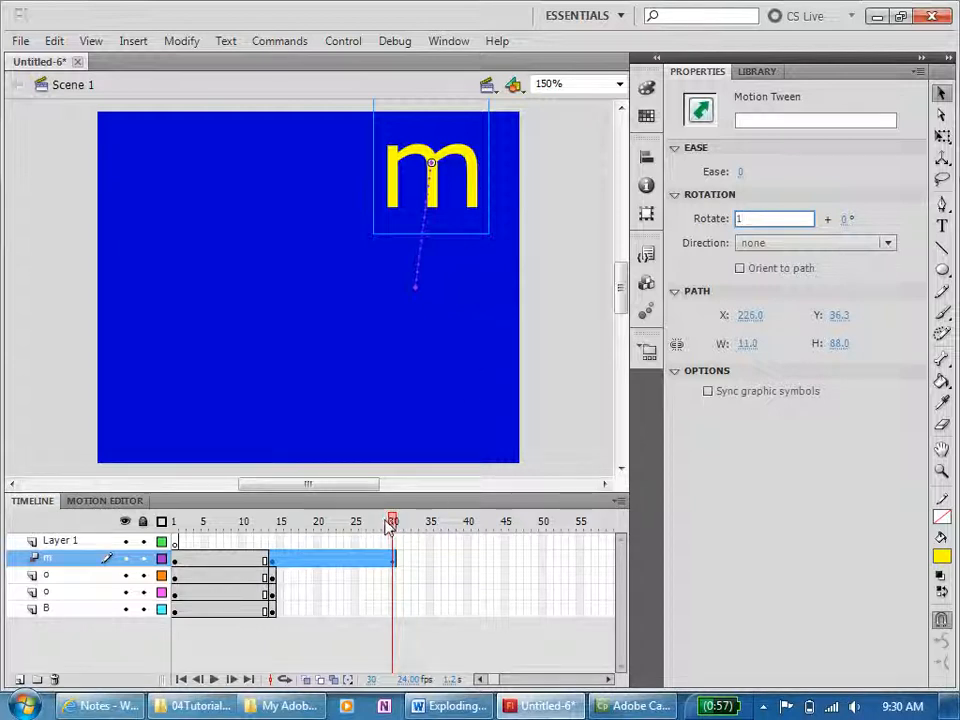
{"action": "left_click", "coordinate": [268, 521]}
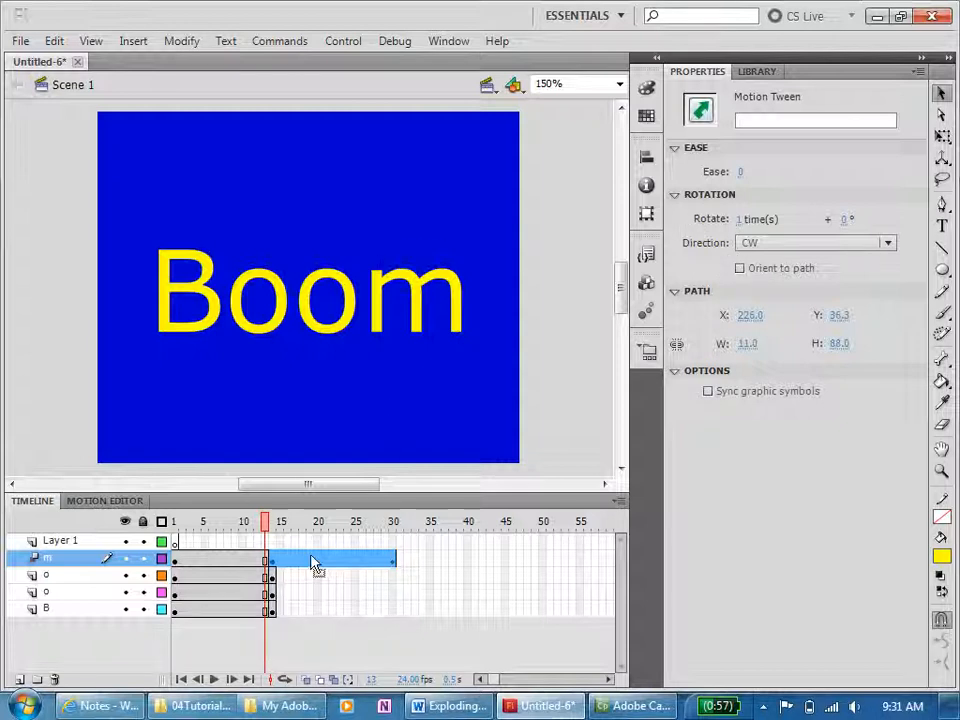
Scrub the timeline to preview the m spinning along its flight path.
{"action": "left_click", "coordinate": [310, 521]}
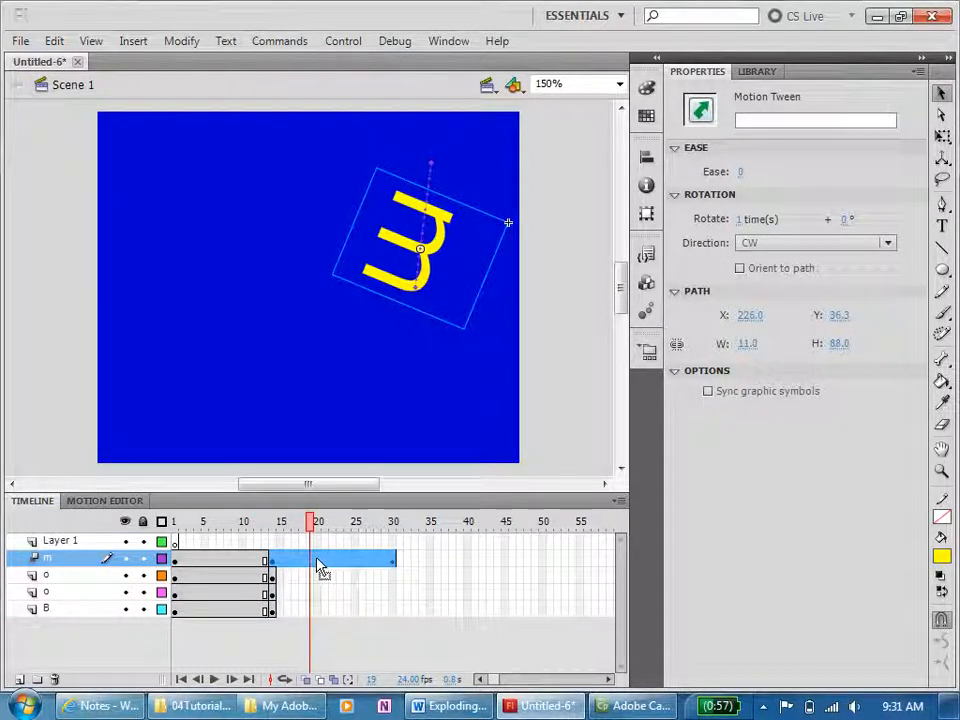
{"action": "right_click", "coordinate": [318, 560]}
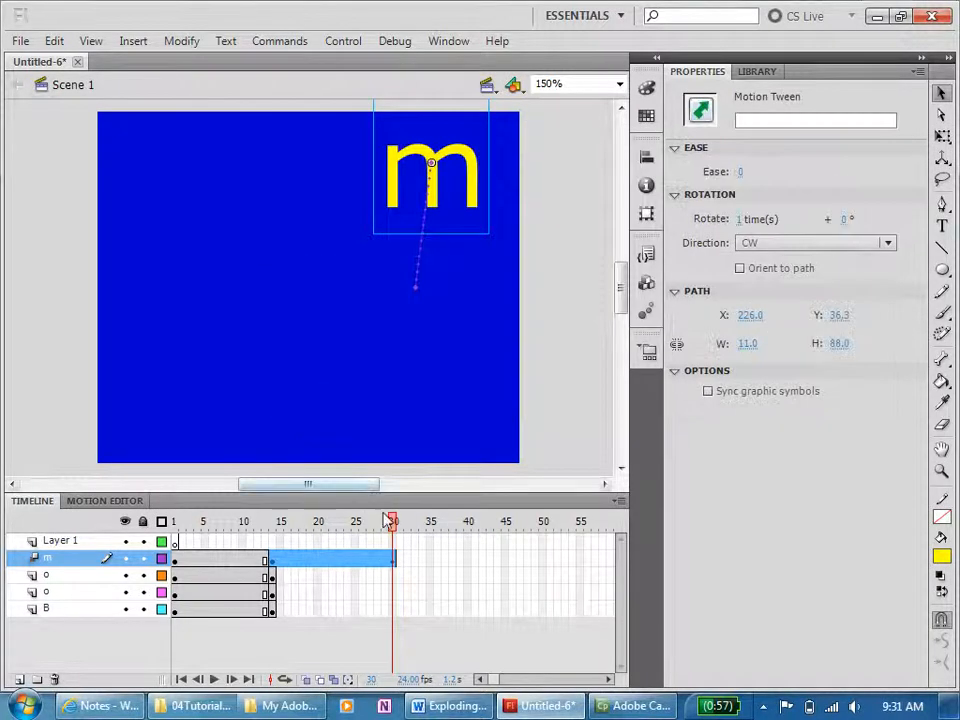
{"action": "left_click_drag", "start_coordinate": [390, 521], "coordinate": [243, 521]}
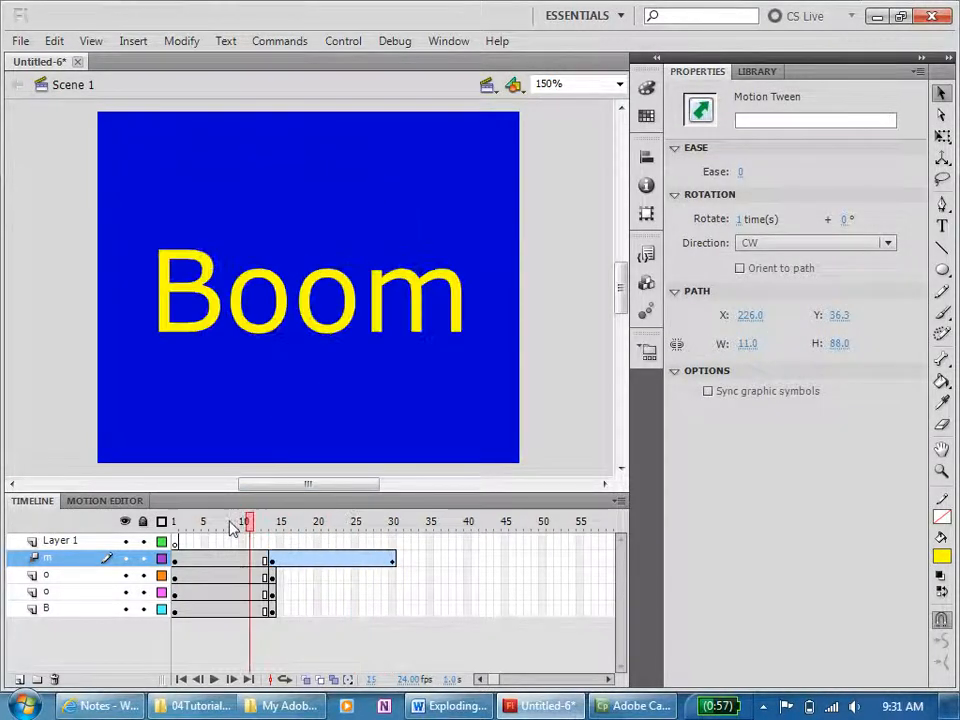
{"action": "left_click", "coordinate": [331, 521]}
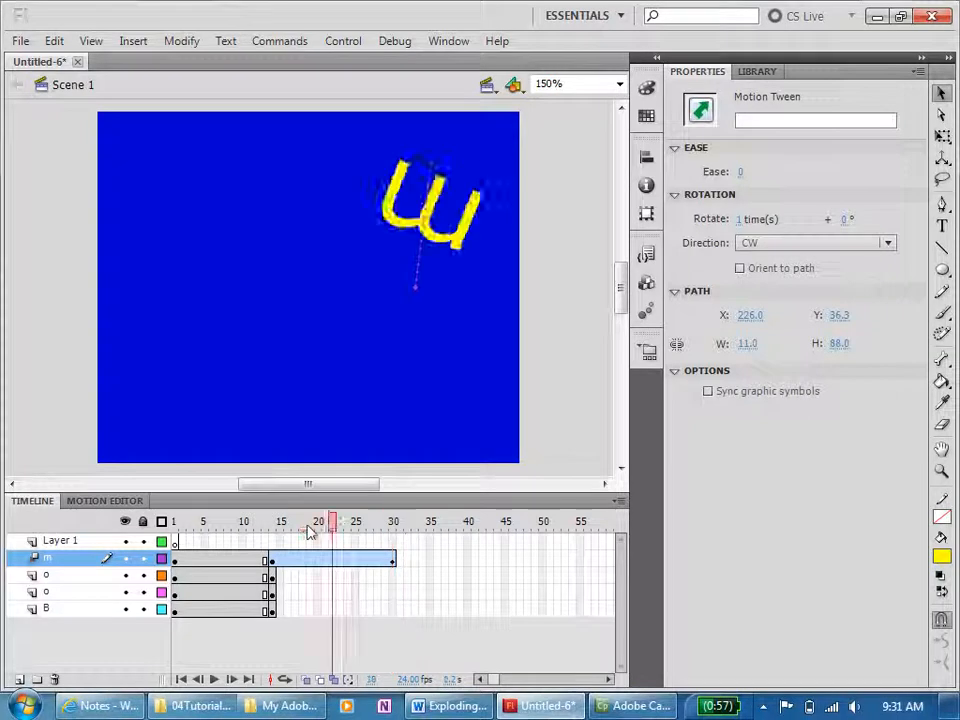
{"action": "left_click", "coordinate": [305, 521]}
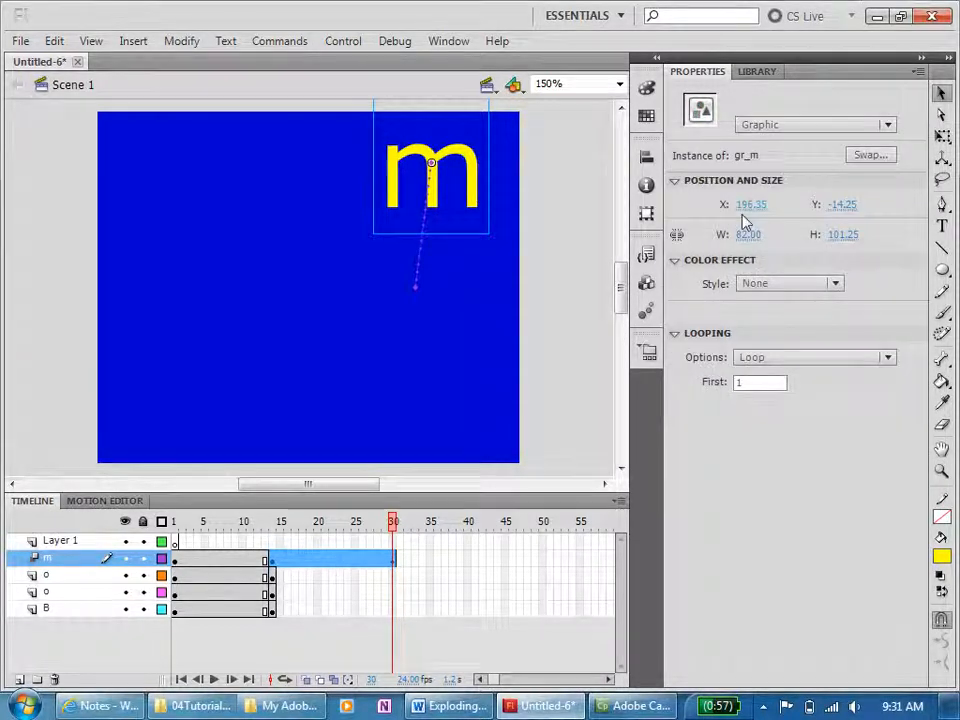
Give the m an Alpha colour effect of about 14% at frame 30 and preview the fade.
{"action": "left_click", "coordinate": [835, 283]}
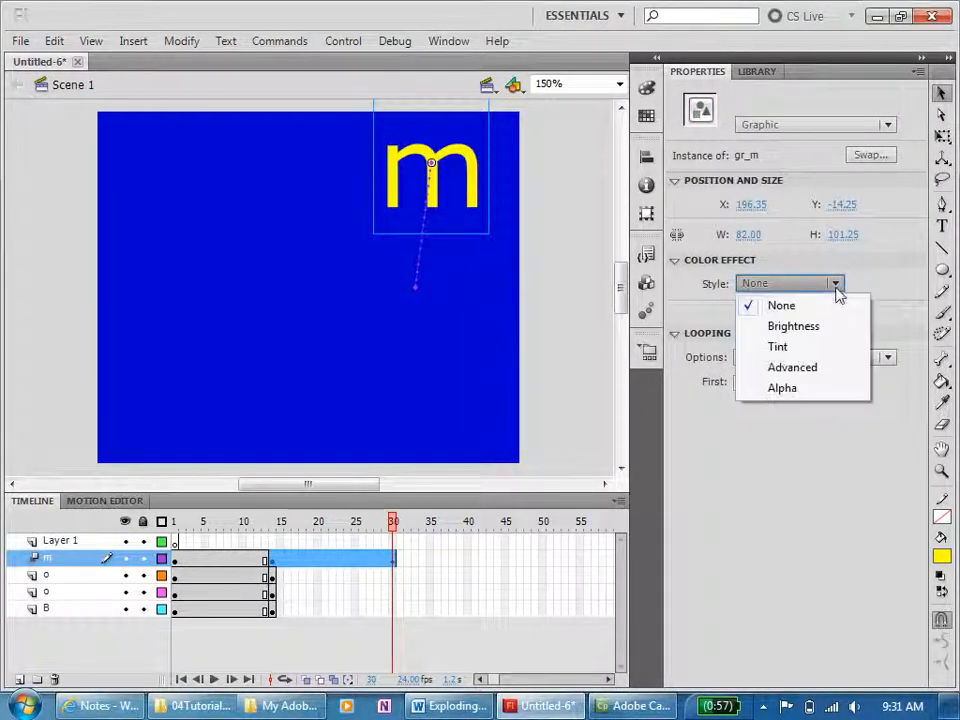
{"action": "left_click", "coordinate": [781, 305]}
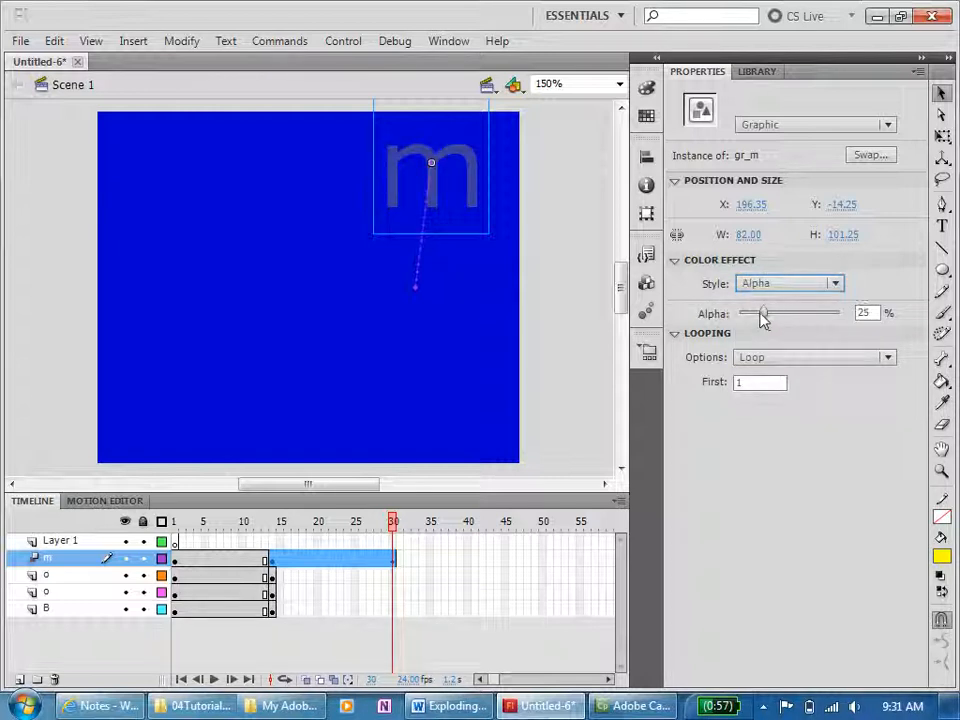
{"action": "left_click_drag", "start_coordinate": [763, 312], "coordinate": [752, 312]}
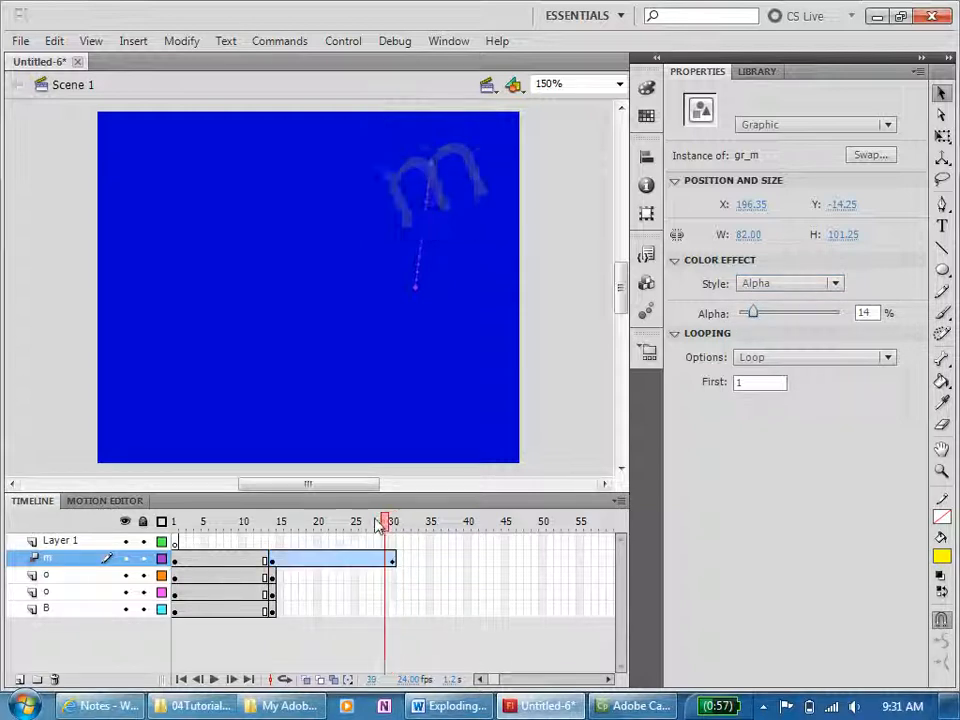
{"action": "left_click", "coordinate": [378, 521]}
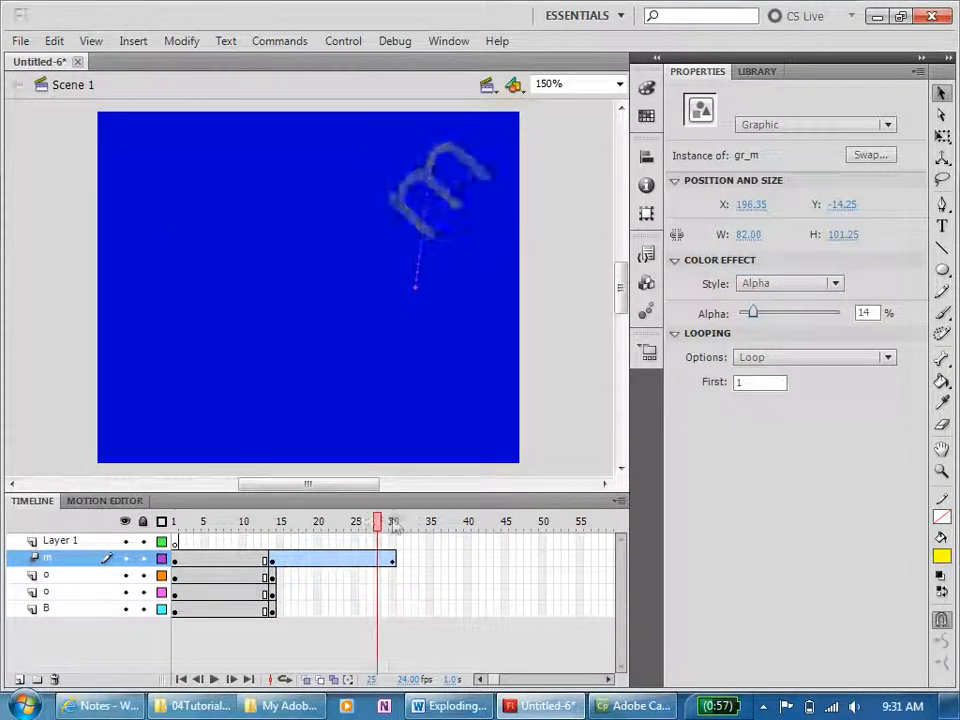
{"action": "left_click", "coordinate": [390, 559]}
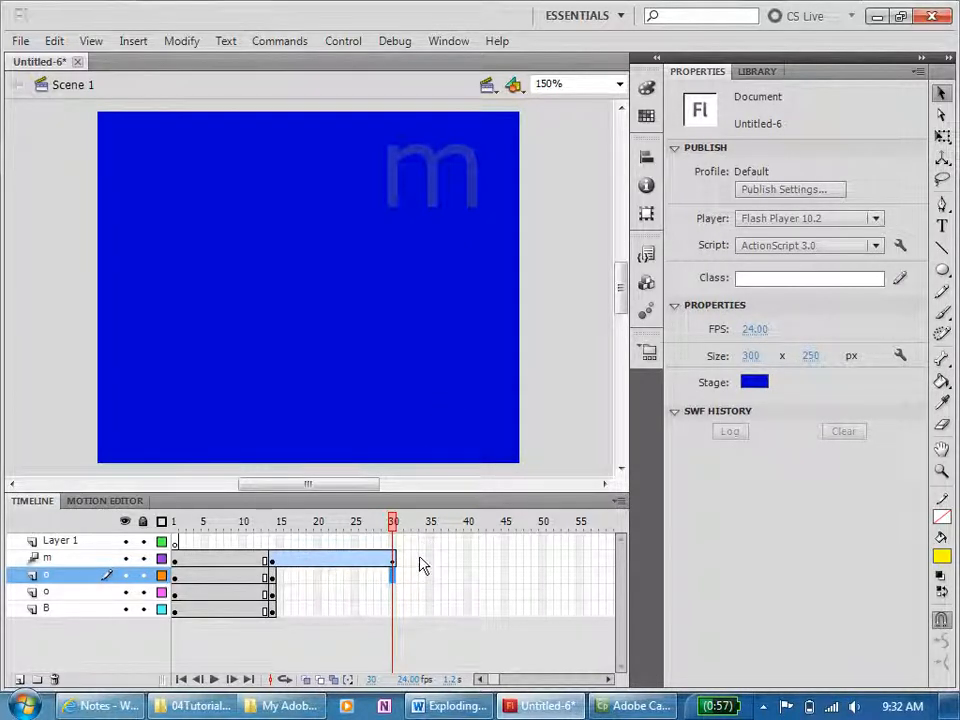
Insert frames to 30 on the o, o and B layers and create a motion tween on each.
{"action": "left_click", "coordinate": [390, 575]}
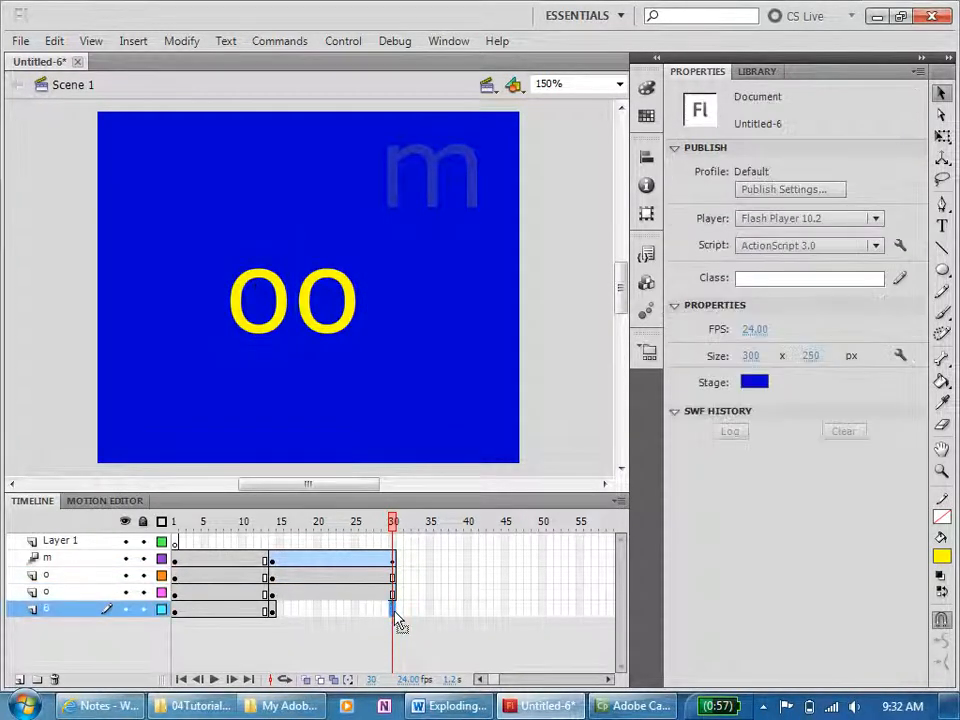
{"action": "left_click", "coordinate": [392, 608]}
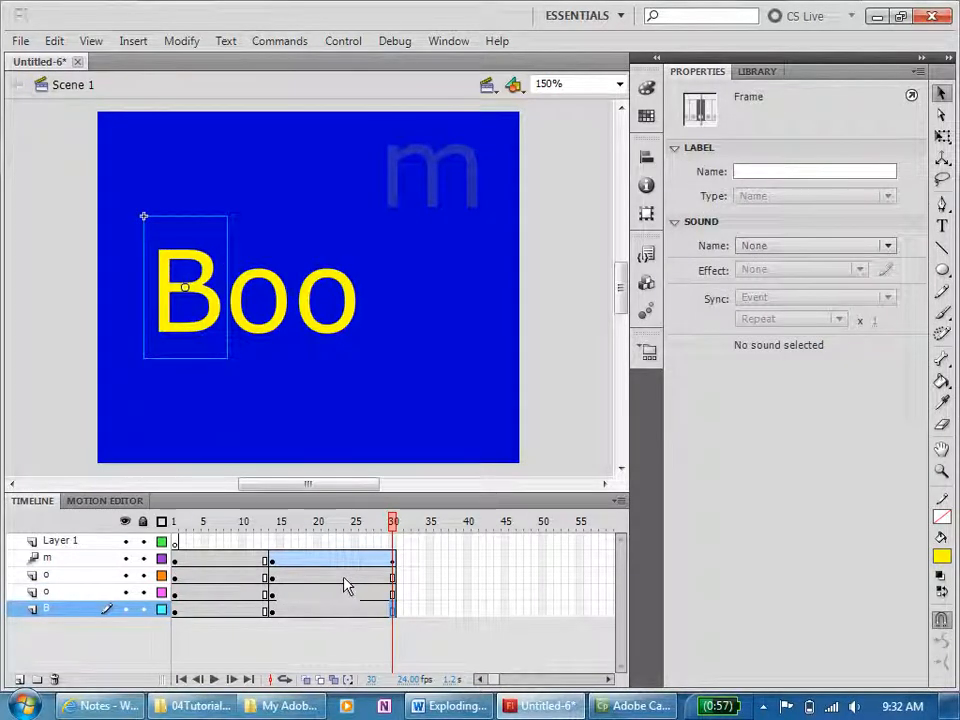
{"action": "right_click", "coordinate": [345, 585]}
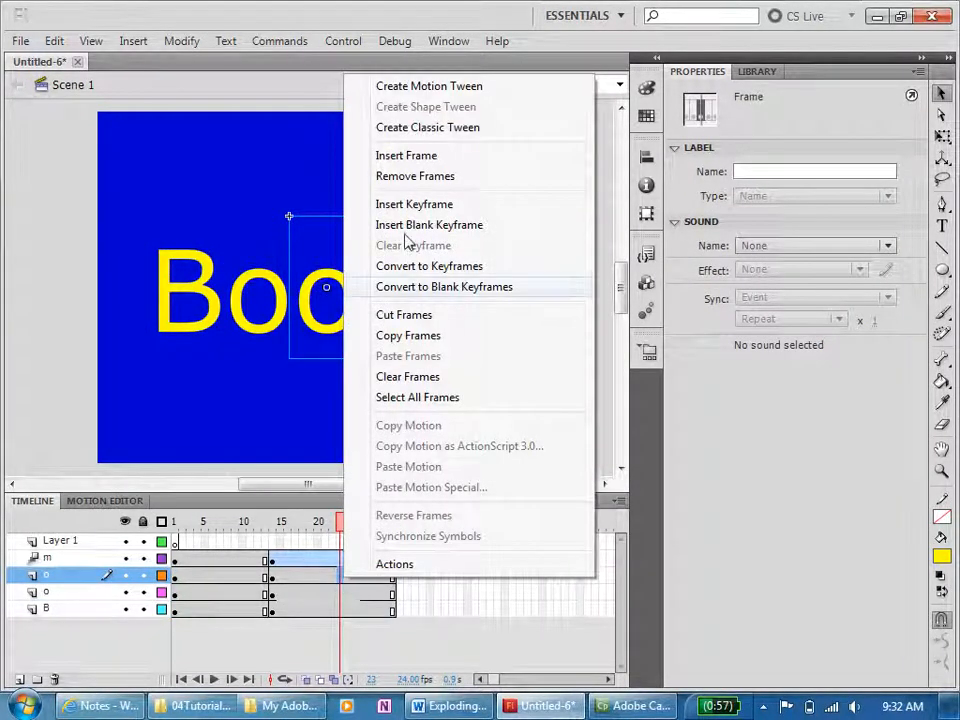
{"action": "left_click", "coordinate": [429, 85]}
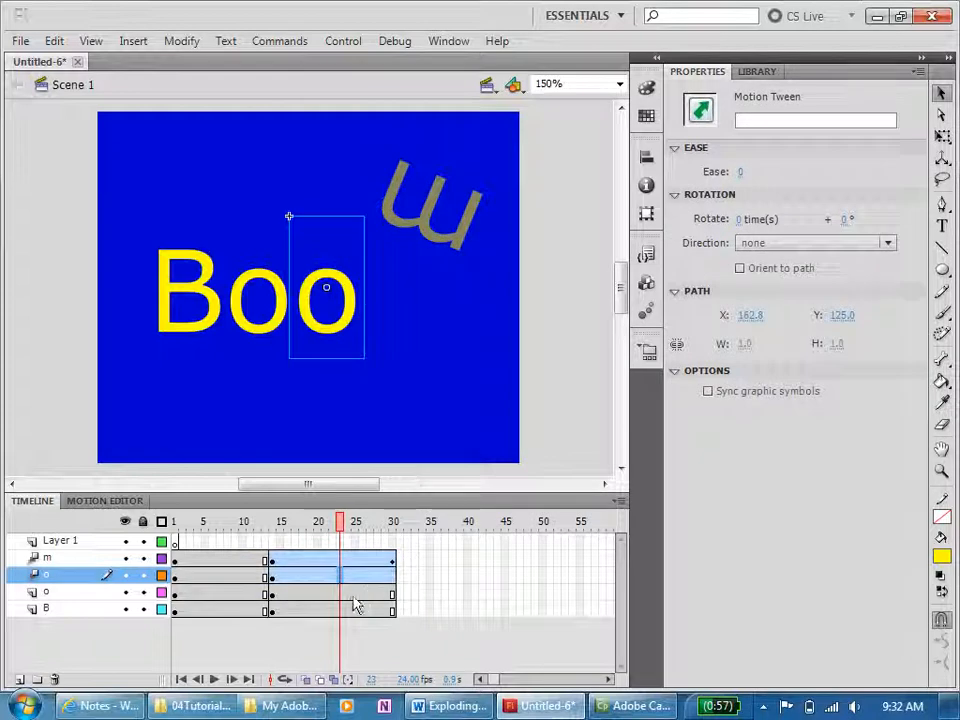
{"action": "right_click", "coordinate": [358, 605]}
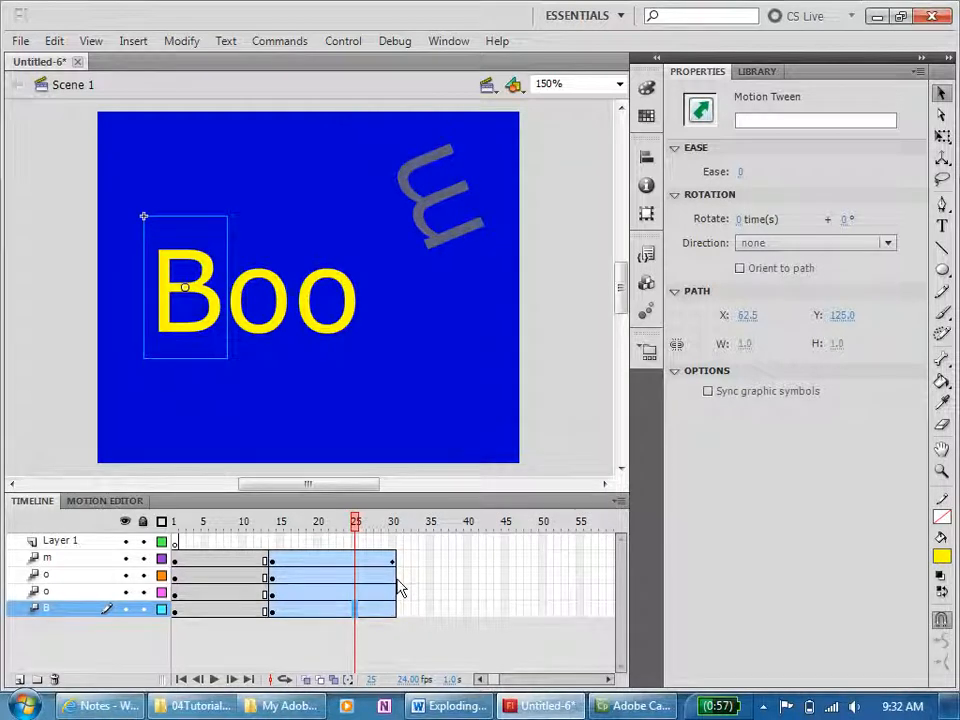
{"action": "mouse_move", "coordinate": [393, 583]}
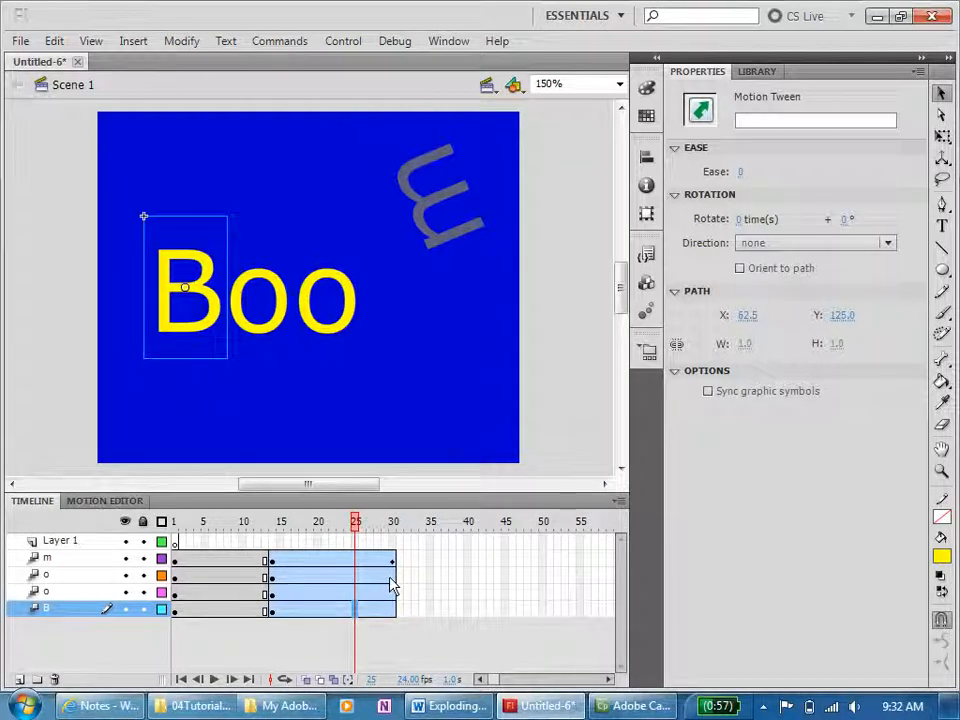
{"action": "right_click", "coordinate": [390, 588]}
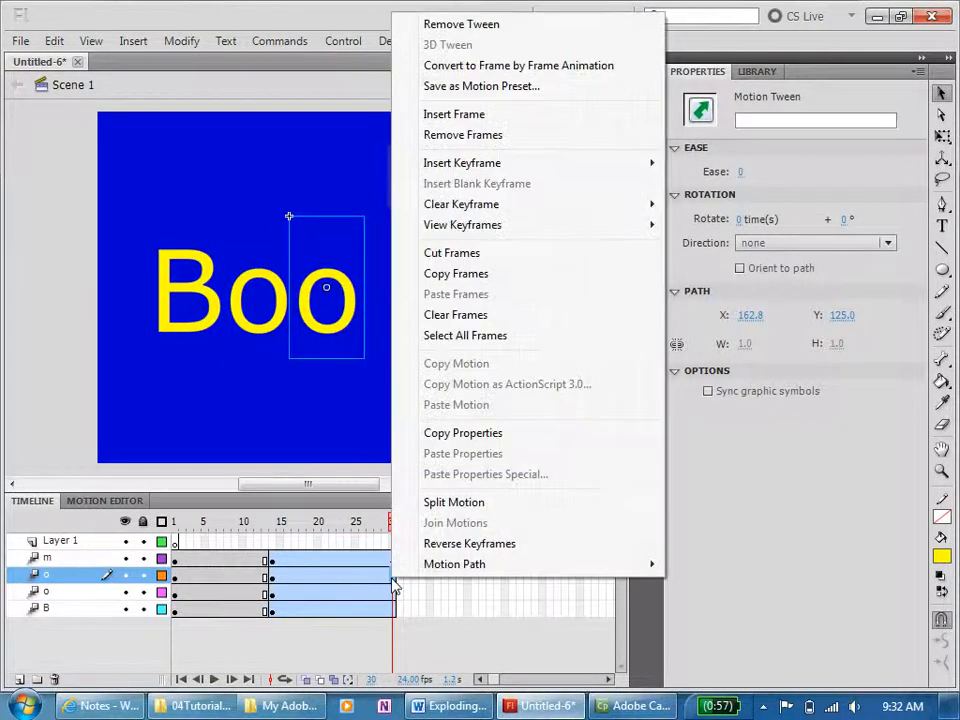
{"action": "mouse_move", "coordinate": [462, 163]}
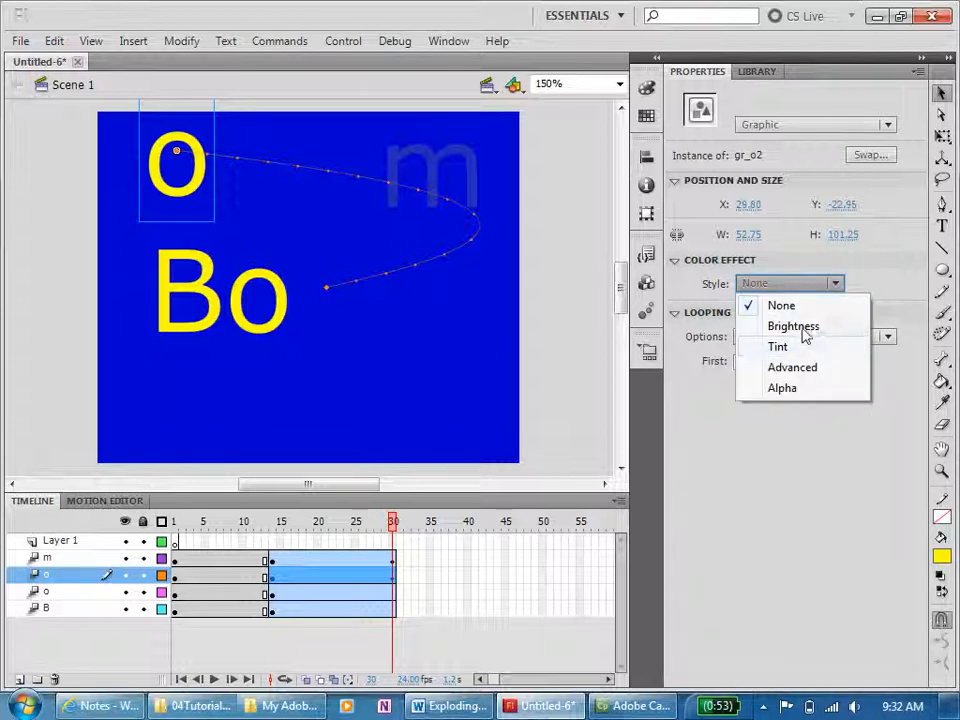
Give the top o a Brightness colour effect of about -95% at frame 30.
{"action": "left_click", "coordinate": [793, 326]}
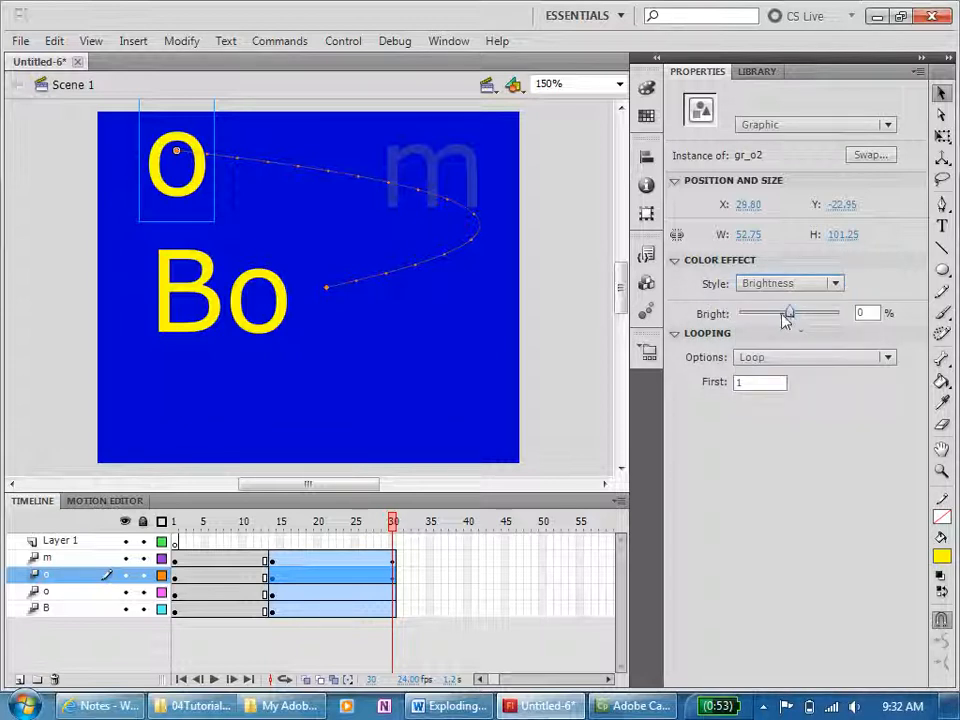
{"action": "left_click_drag", "start_coordinate": [790, 312], "coordinate": [742, 312]}
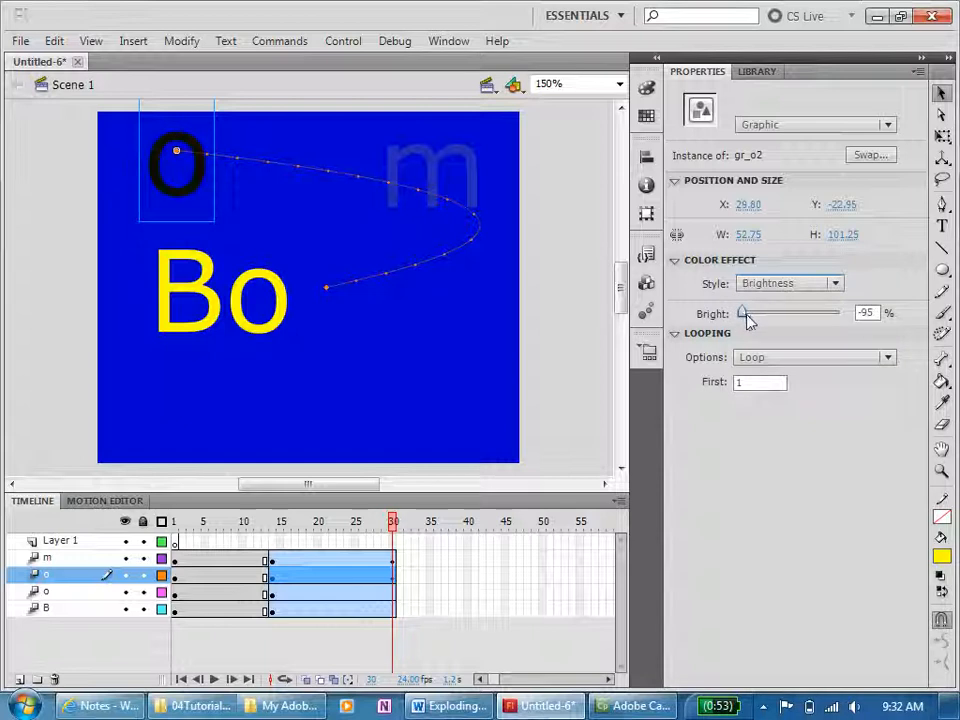
{"action": "left_click_drag", "start_coordinate": [742, 312], "coordinate": [748, 312]}
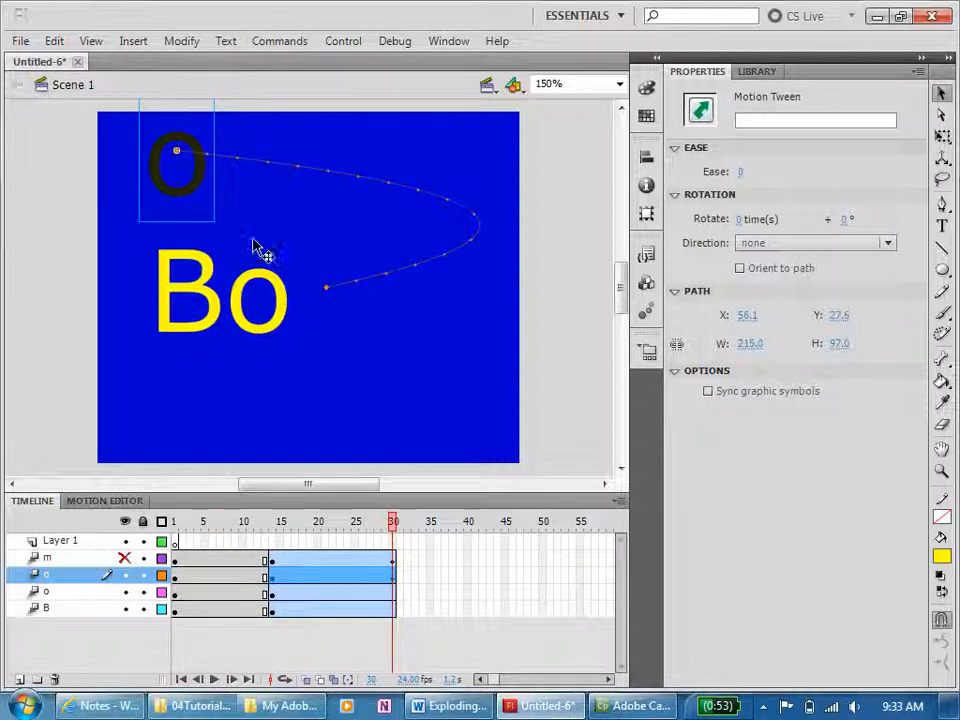
Set the top o tween's Ease to 10 in the Properties panel.
{"action": "left_click", "coordinate": [178, 175]}
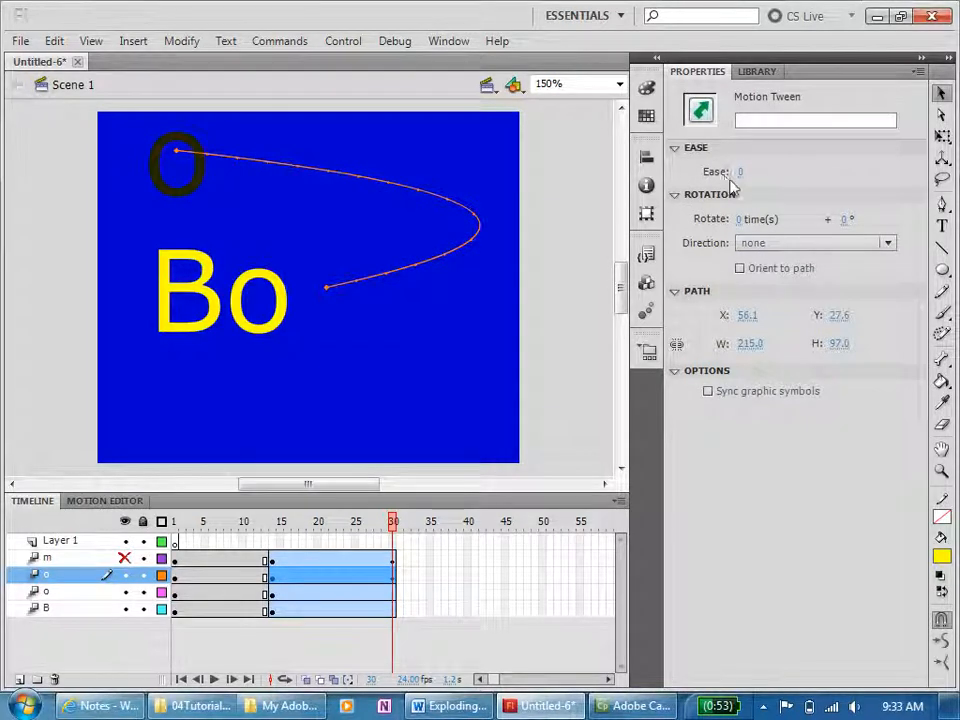
{"action": "left_click", "coordinate": [740, 171]}
{"action": "type", "text": "5"}
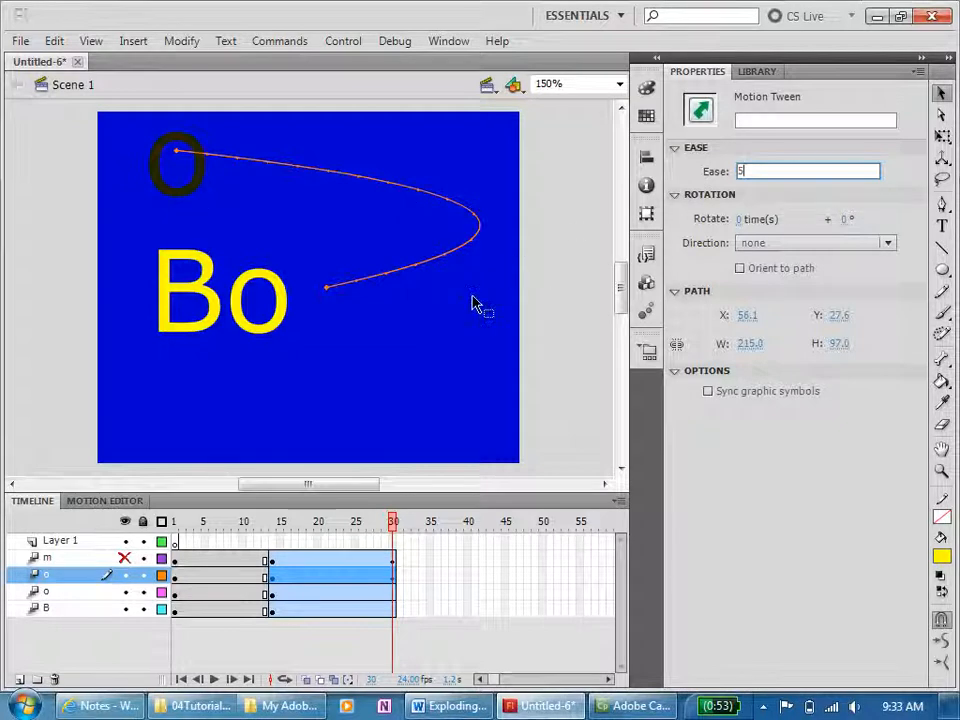
{"action": "mouse_move", "coordinate": [420, 457]}
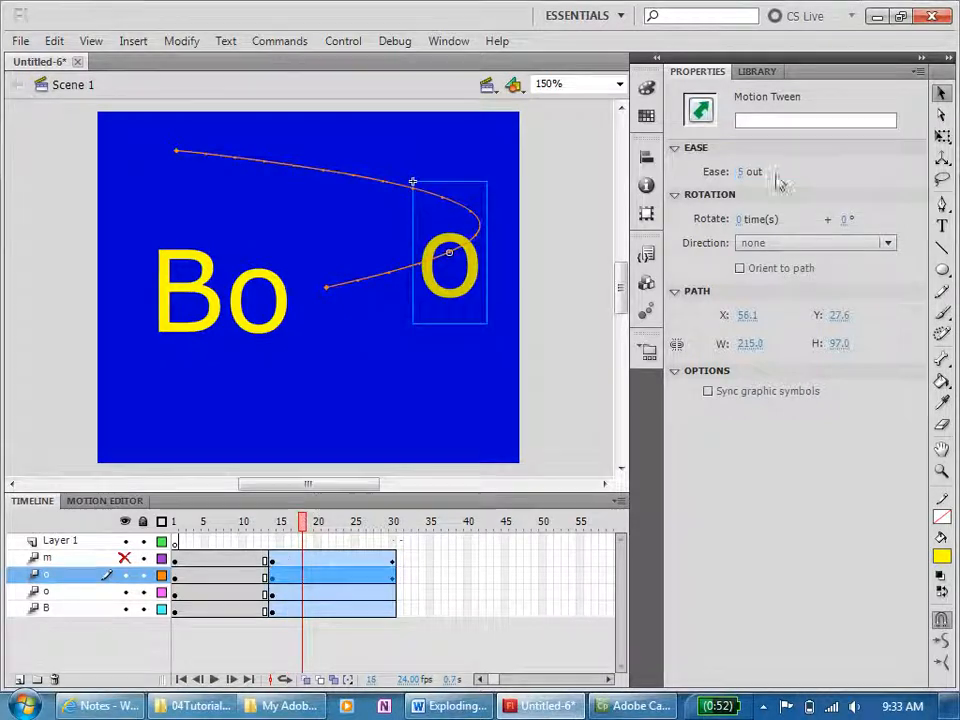
{"action": "mouse_move", "coordinate": [750, 171]}
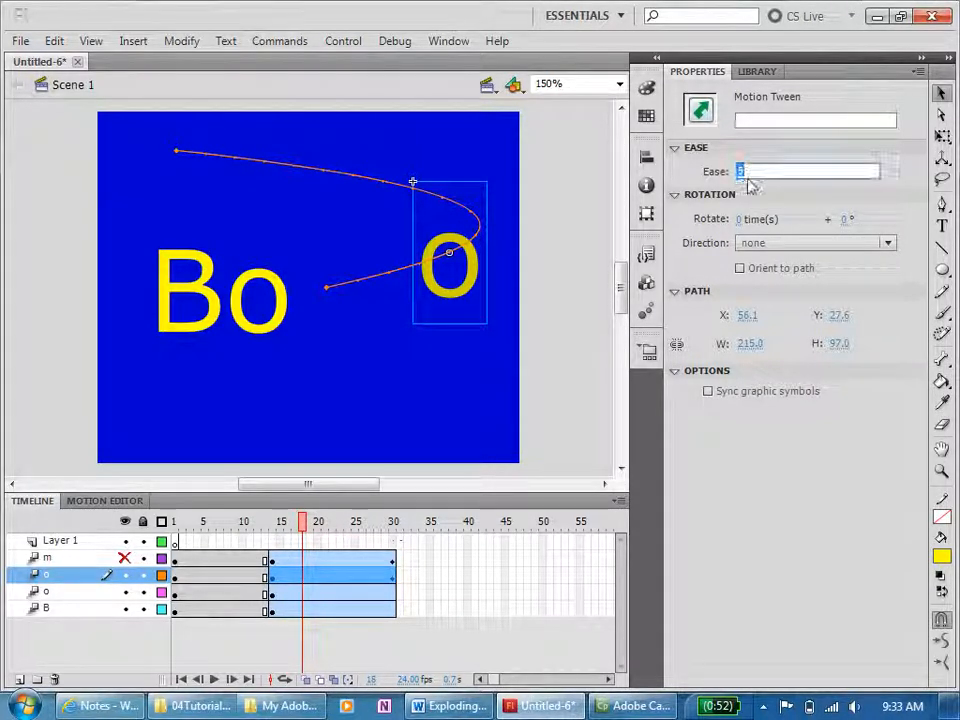
{"action": "type", "text": "10,"}
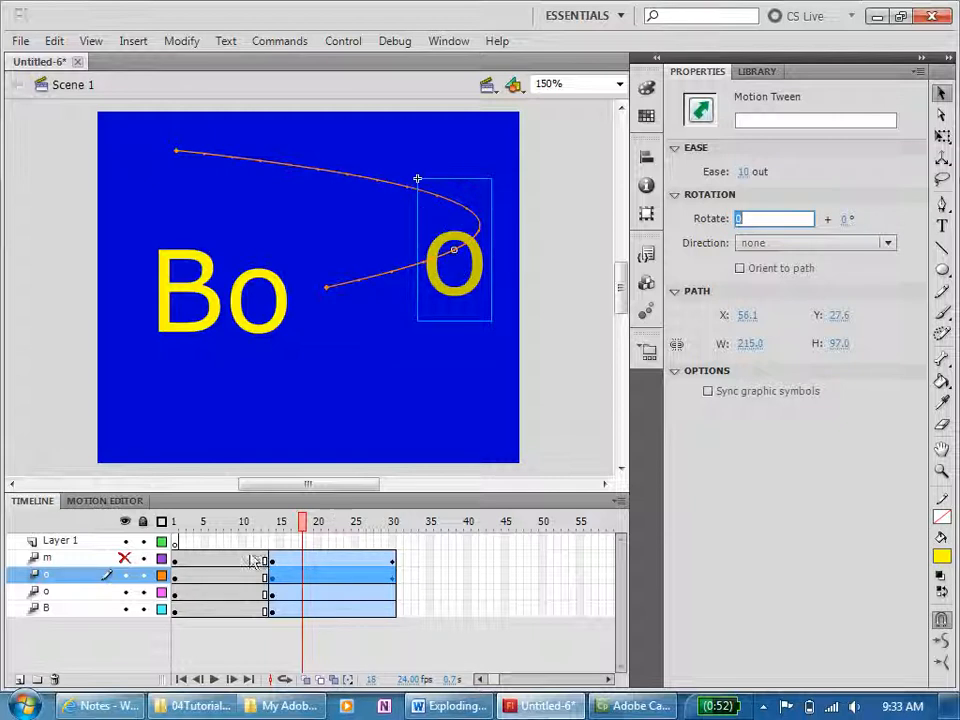
Scrub the playhead to preview the o's eased flight, ending on the lower o's tween.
{"action": "left_click", "coordinate": [295, 521]}
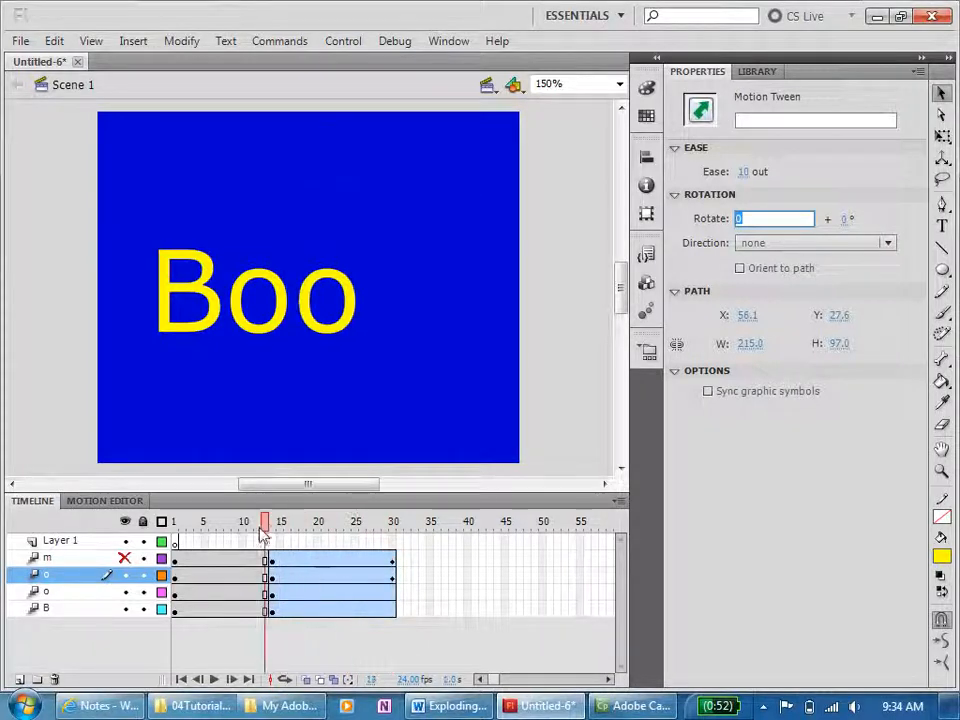
{"action": "left_click", "coordinate": [378, 521]}
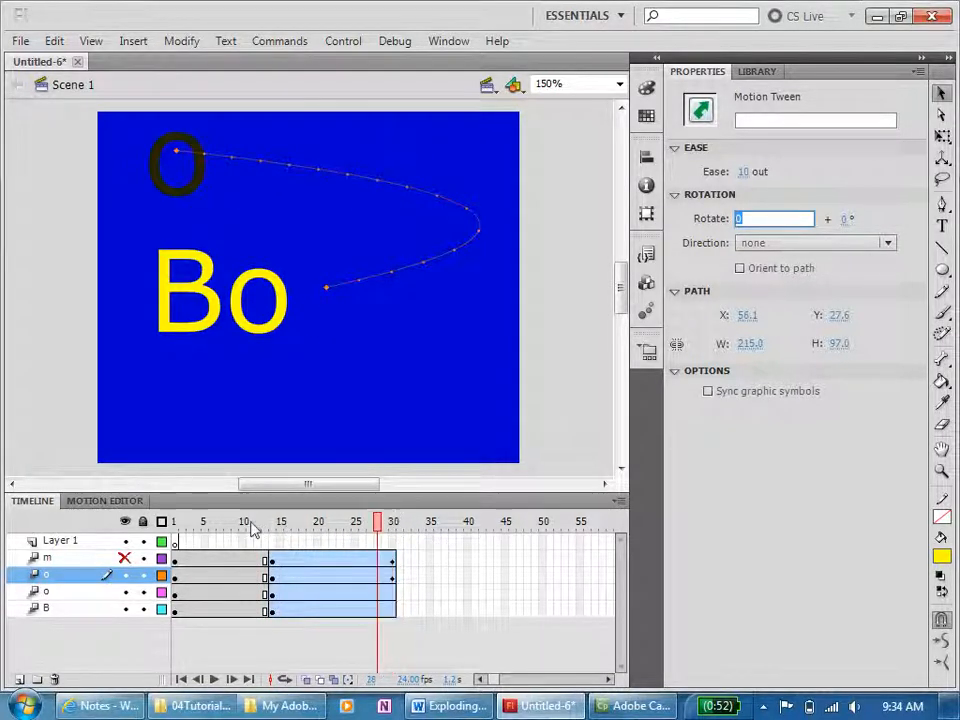
{"action": "left_click", "coordinate": [377, 521]}
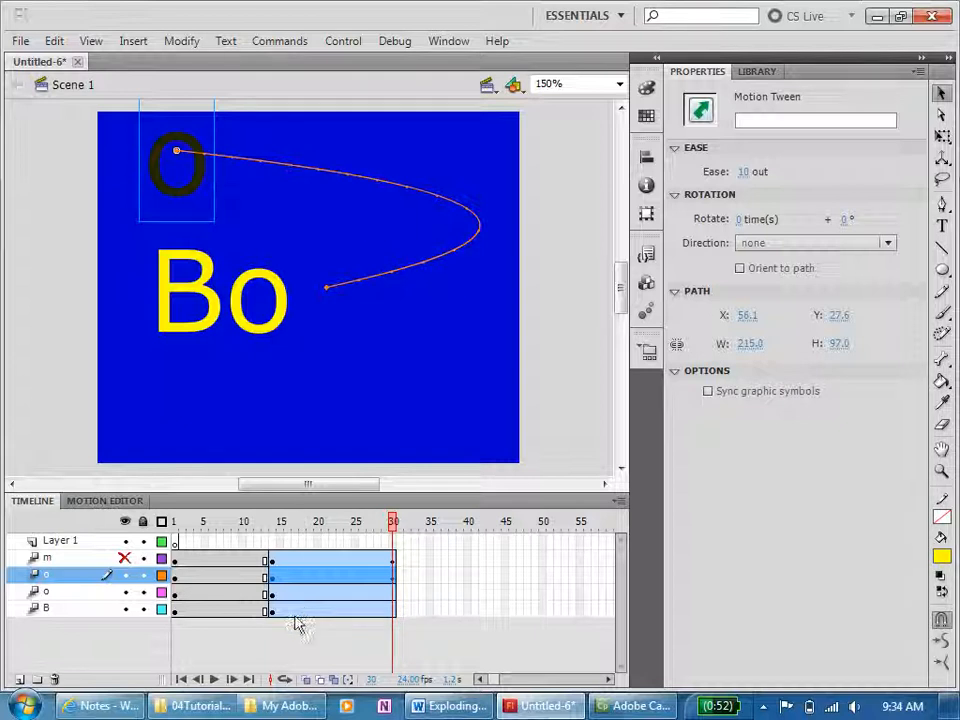
{"action": "left_click", "coordinate": [282, 521]}
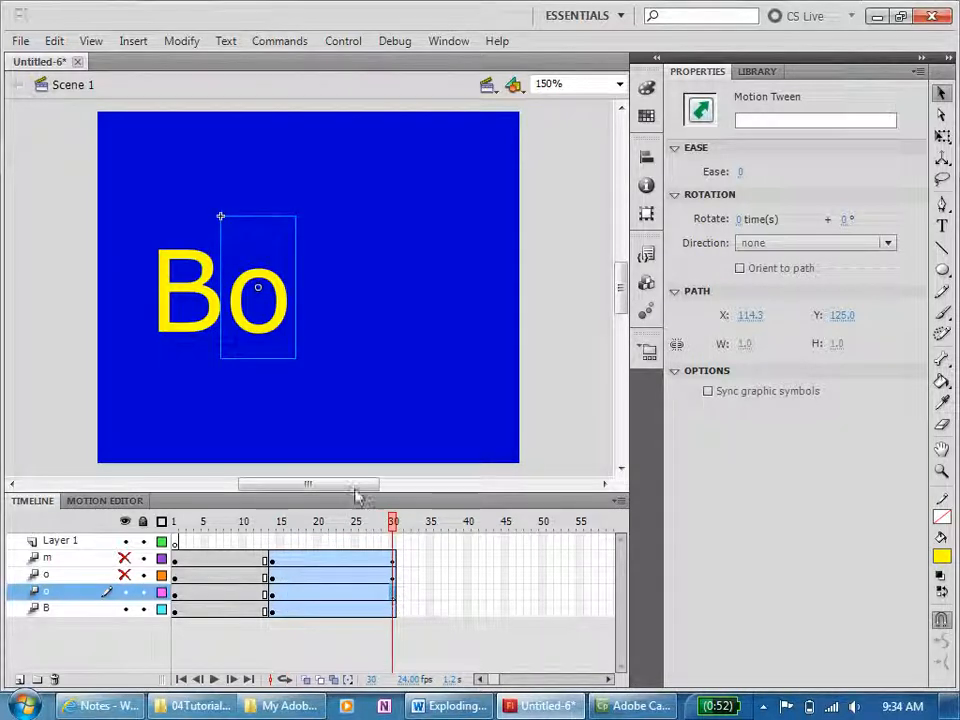
{"action": "mouse_move", "coordinate": [270, 340]}
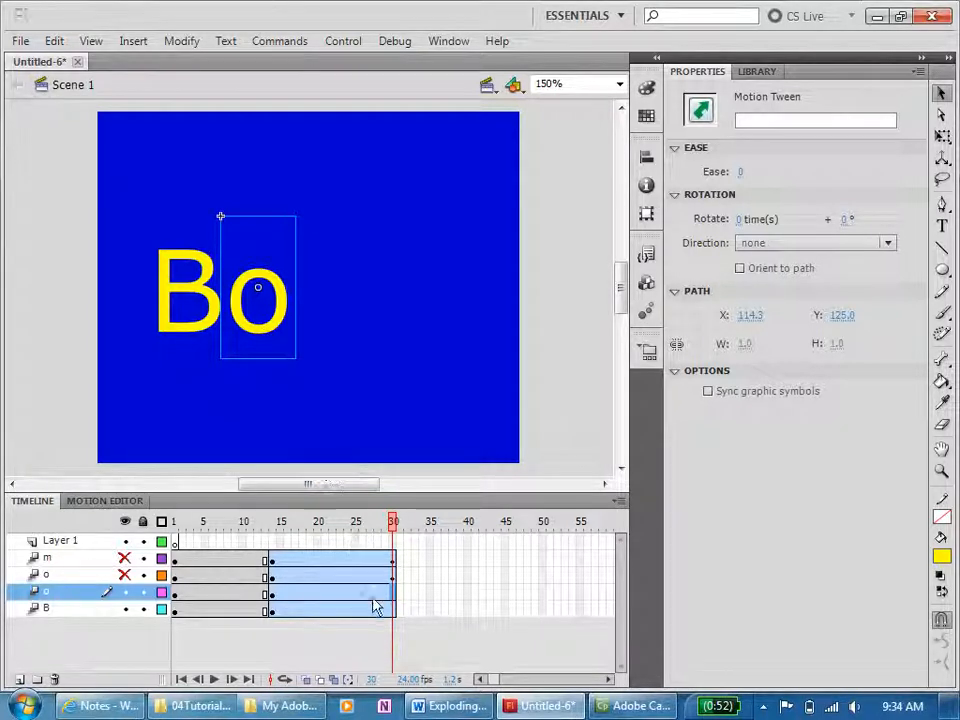
Give the lower o an Alpha colour effect of about 39% at the end of its curved path.
{"action": "right_click", "coordinate": [378, 607]}
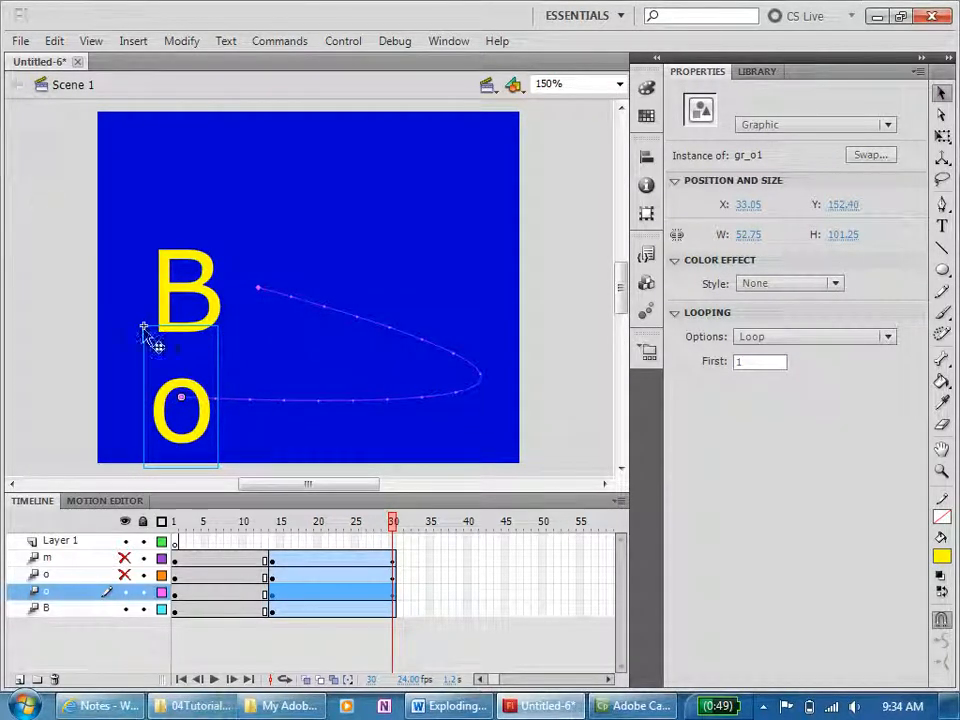
{"action": "mouse_move", "coordinate": [210, 435]}
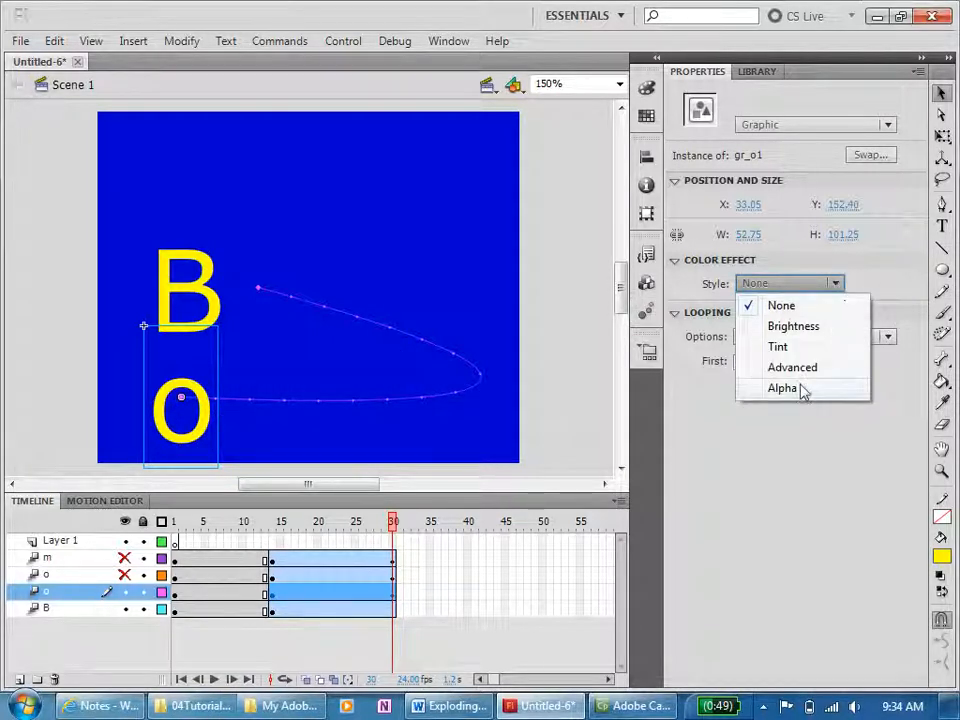
{"action": "left_click", "coordinate": [783, 388]}
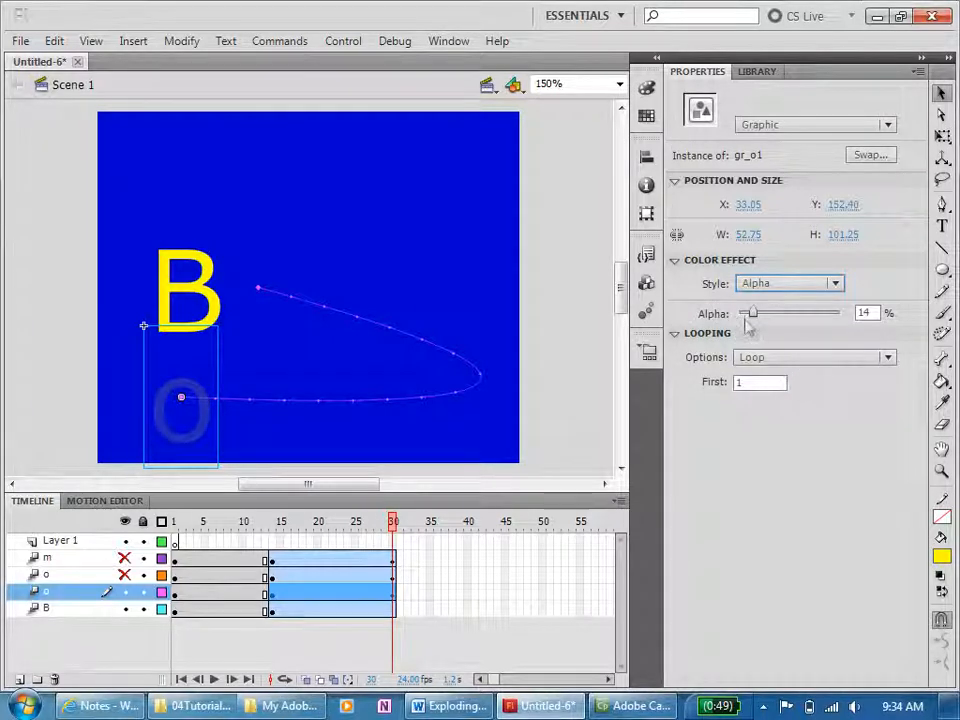
{"action": "left_click_drag", "start_coordinate": [753, 312], "coordinate": [780, 312]}
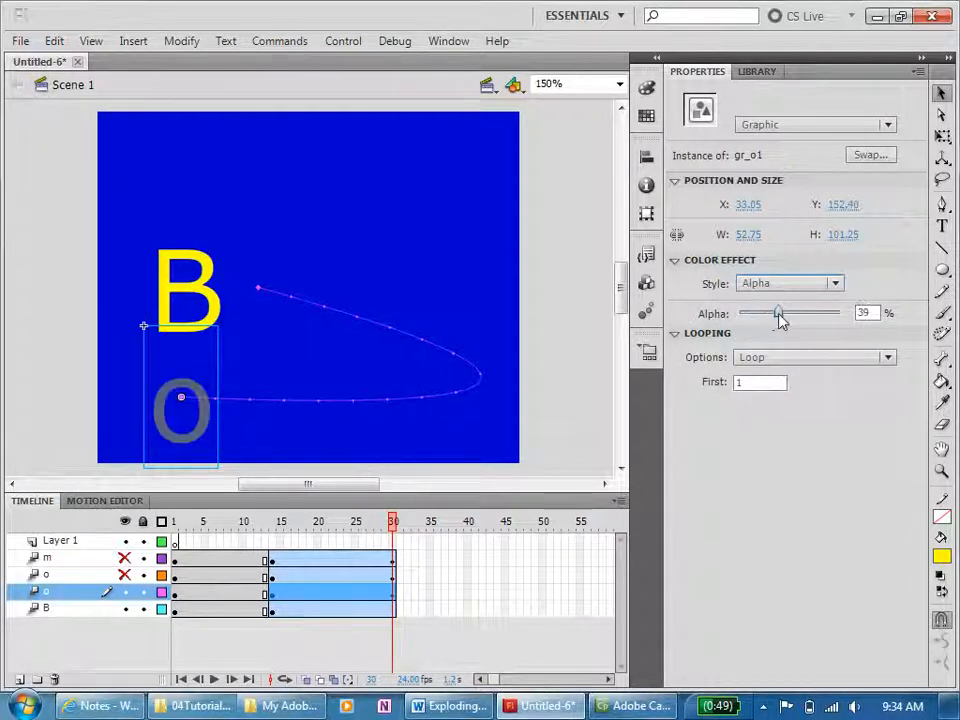
{"action": "left_click_drag", "start_coordinate": [778, 312], "coordinate": [783, 312]}
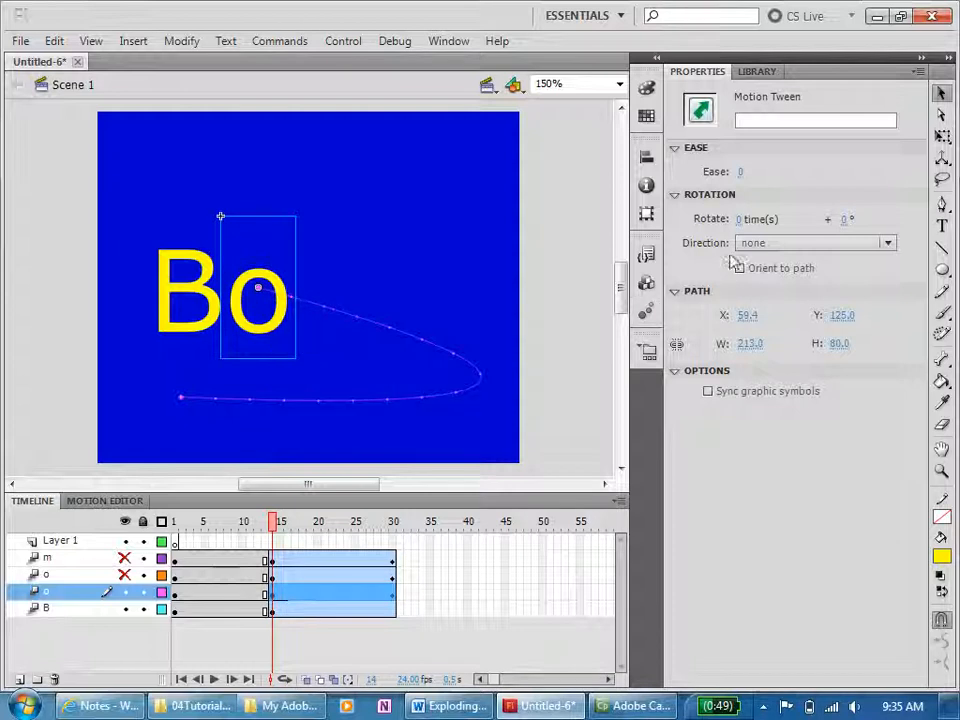
Set the lower o tween to rotate 2 times clockwise.
{"action": "left_click", "coordinate": [757, 219]}
{"action": "type", "text": "2"}
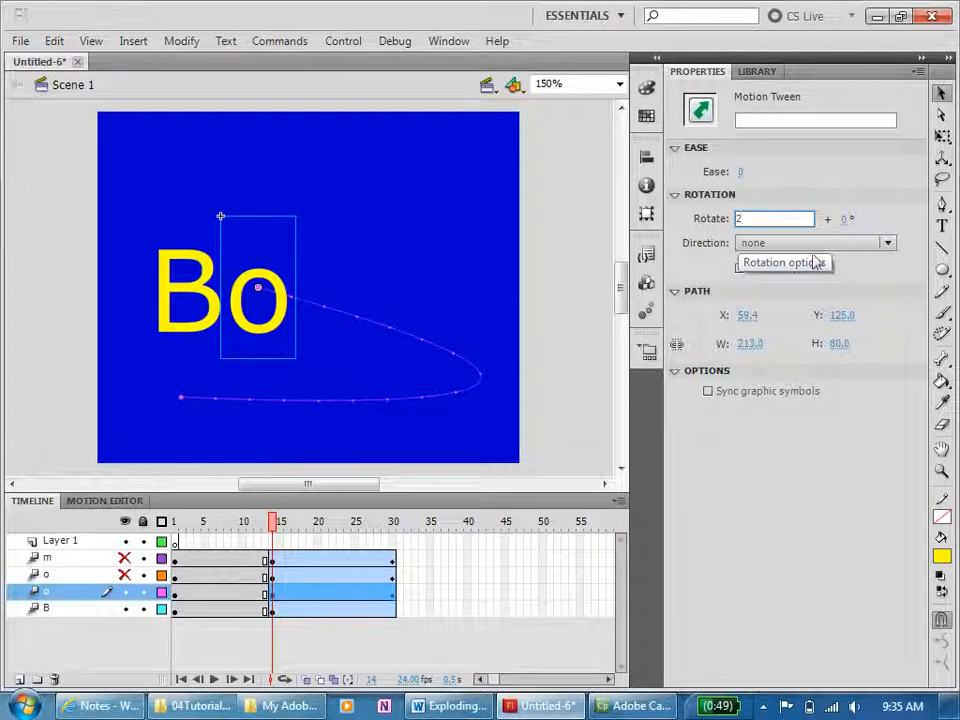
{"action": "left_click", "coordinate": [886, 242]}
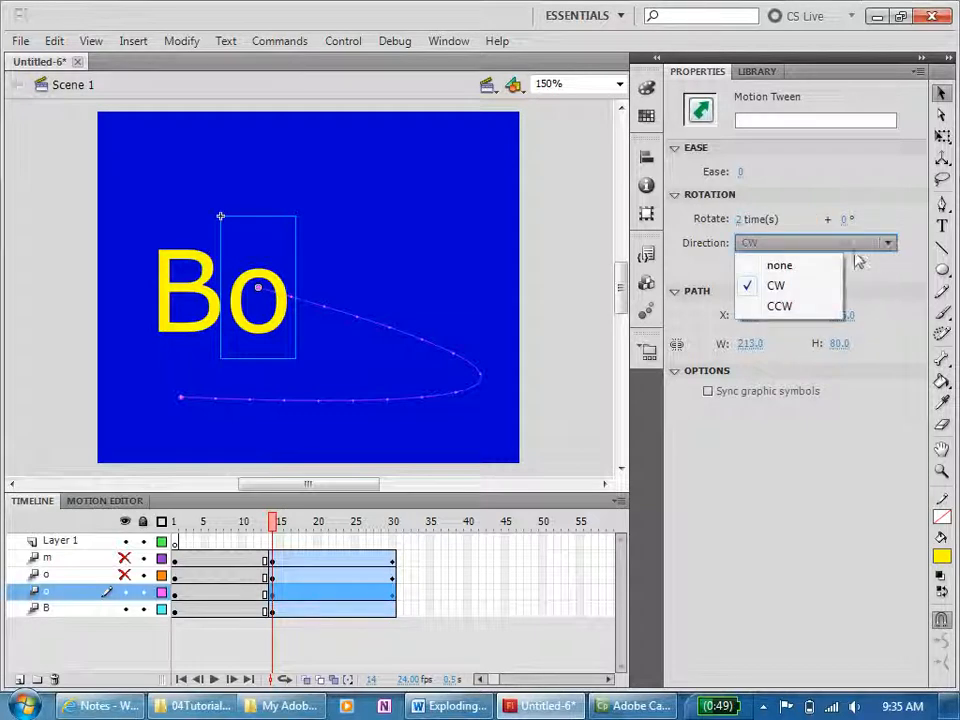
{"action": "left_click", "coordinate": [779, 306]}
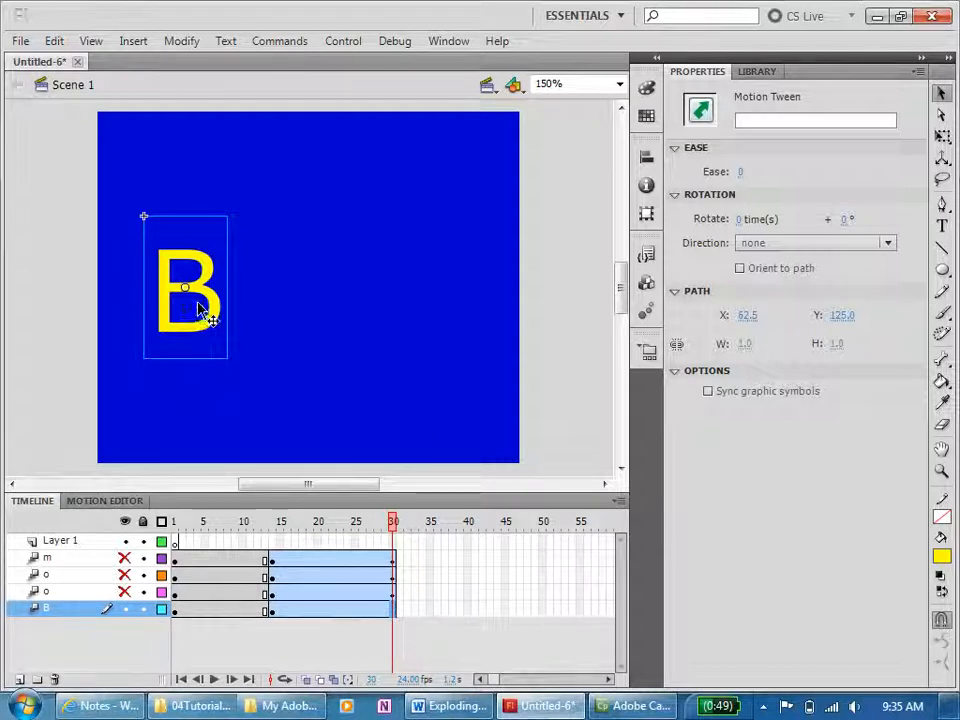
Move the B off the stage's bottom right at frame 30.
{"action": "left_click_drag", "start_coordinate": [185, 285], "coordinate": [565, 420]}
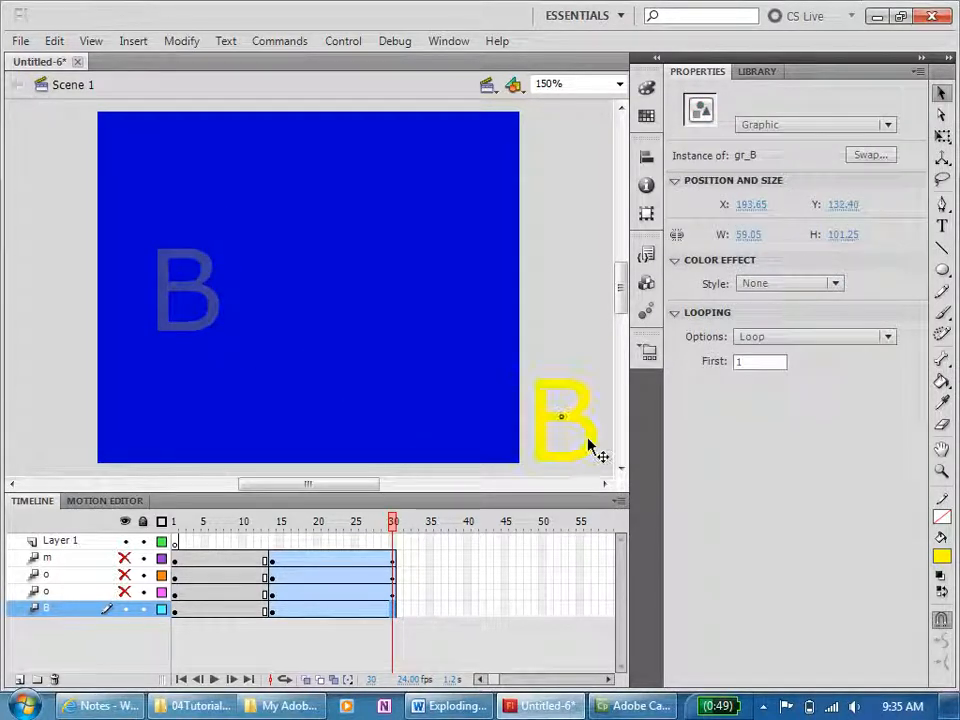
{"action": "left_click_drag", "start_coordinate": [189, 288], "coordinate": [565, 415]}
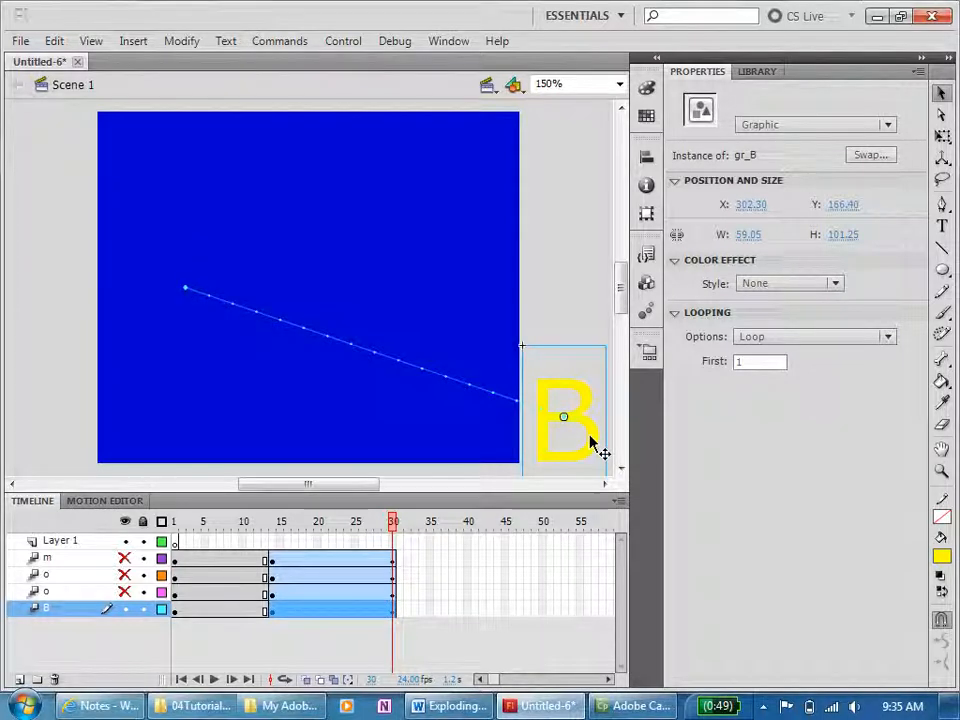
{"action": "mouse_move", "coordinate": [390, 390]}
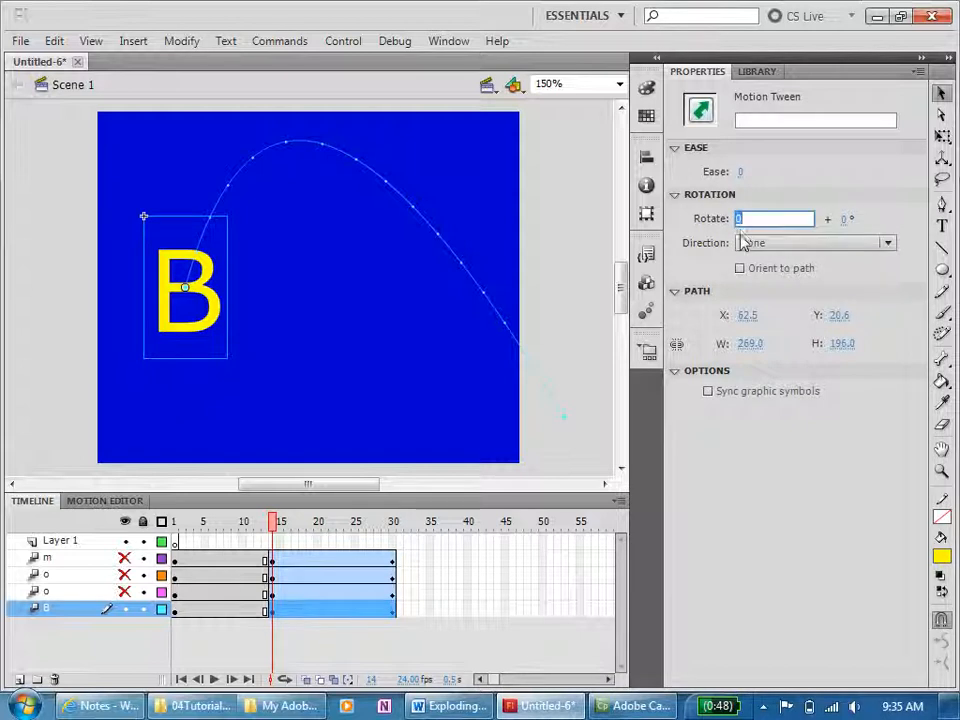
Set the B tween to rotate 3 times clockwise.
{"action": "type", "text": "3"}
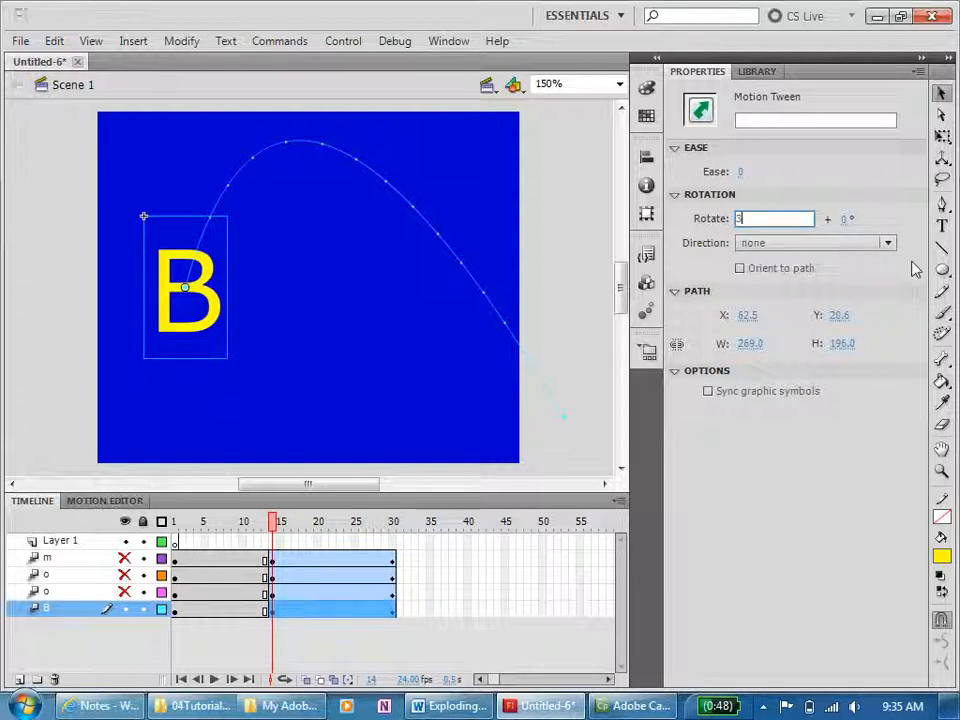
{"action": "left_click", "coordinate": [815, 242]}
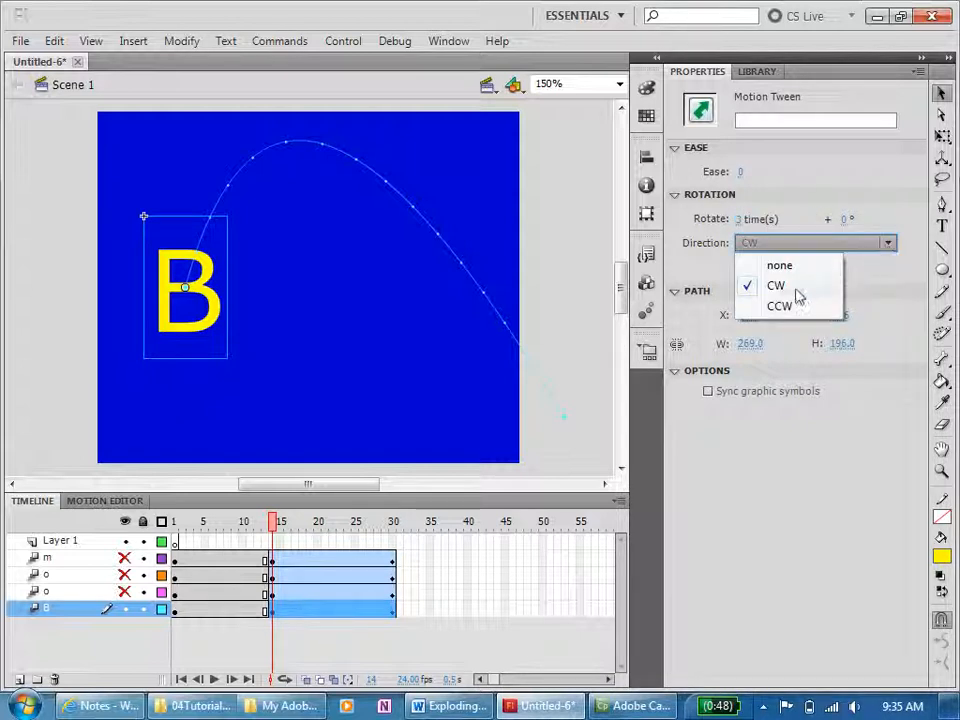
{"action": "left_click", "coordinate": [776, 285]}
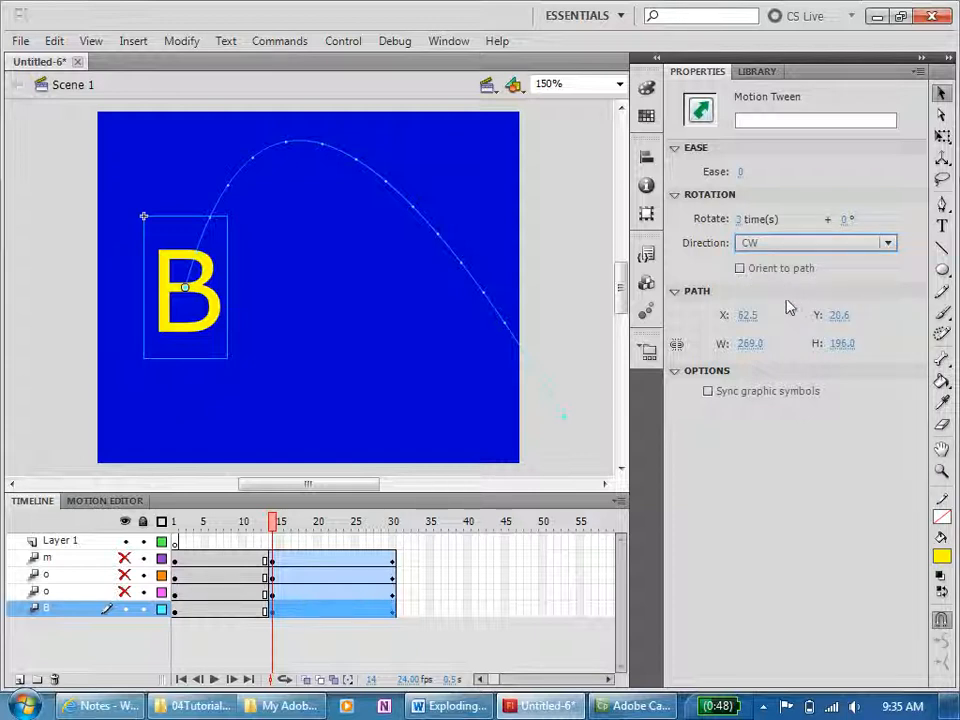
{"action": "left_click", "coordinate": [740, 268]}
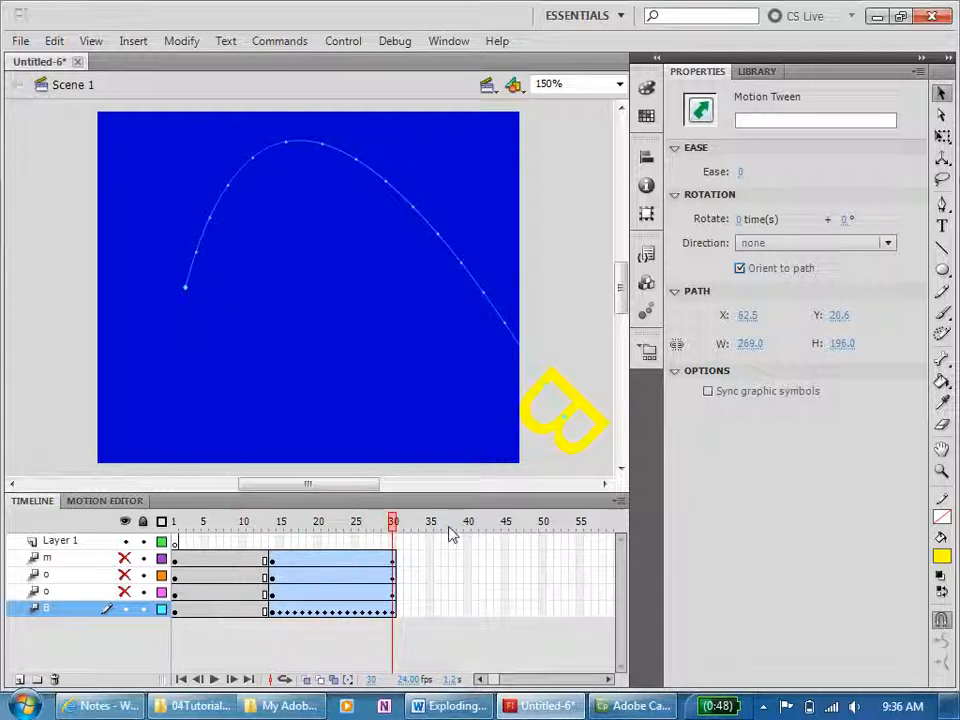
Preview the B's flight, then show the hidden letter layers so the whole word Boom appears.
{"action": "left_click", "coordinate": [267, 521]}
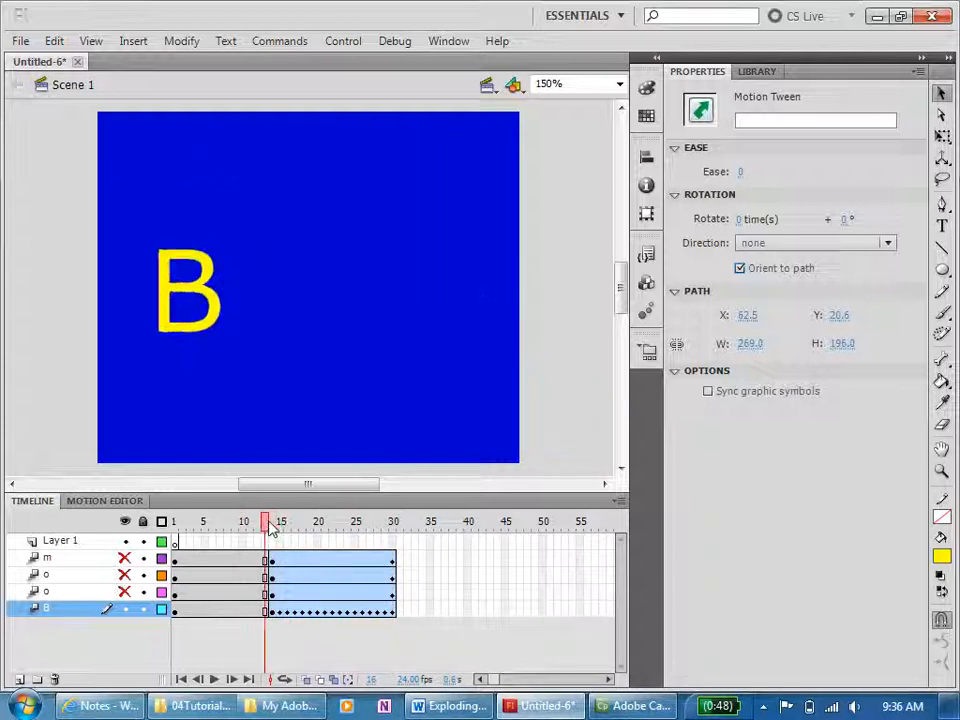
{"action": "left_click_drag", "start_coordinate": [270, 522], "coordinate": [385, 522]}
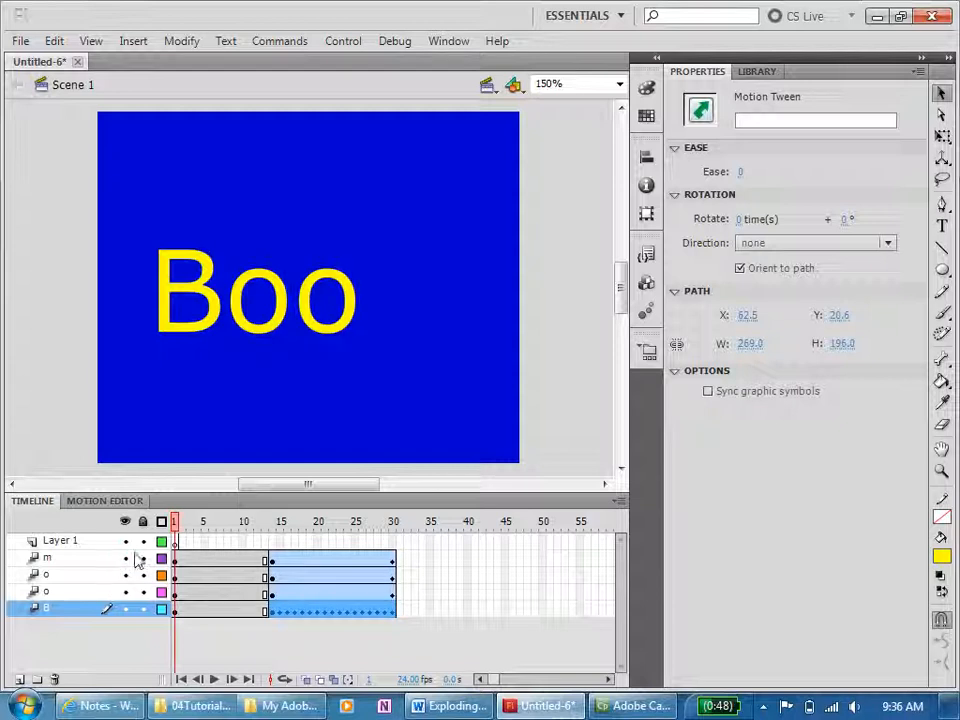
{"action": "left_click", "coordinate": [238, 521]}
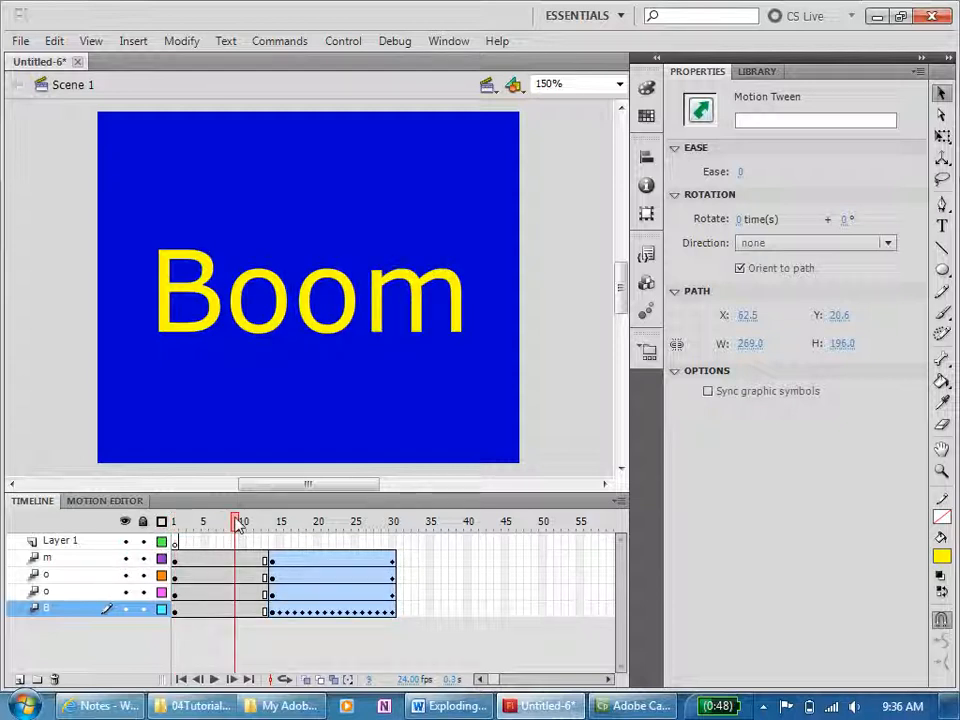
{"action": "left_click", "coordinate": [318, 521]}
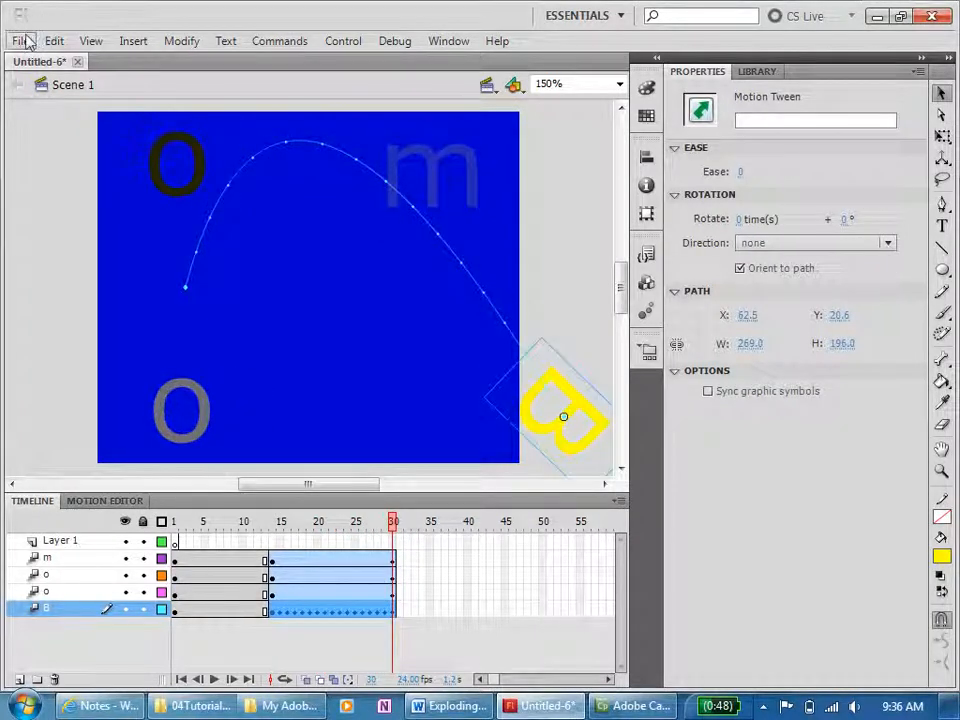
Start Save As in the 04Tutorial4-TextExplode folder, naming the file TextExplodeCS55.
{"action": "left_click", "coordinate": [19, 41]}
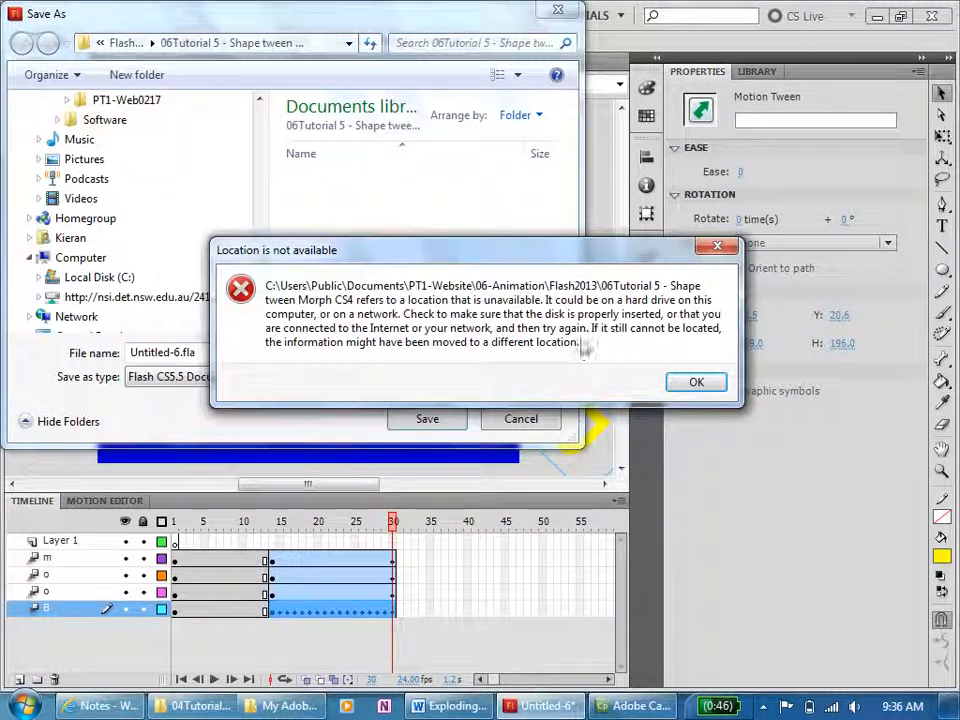
{"action": "left_click", "coordinate": [696, 382]}
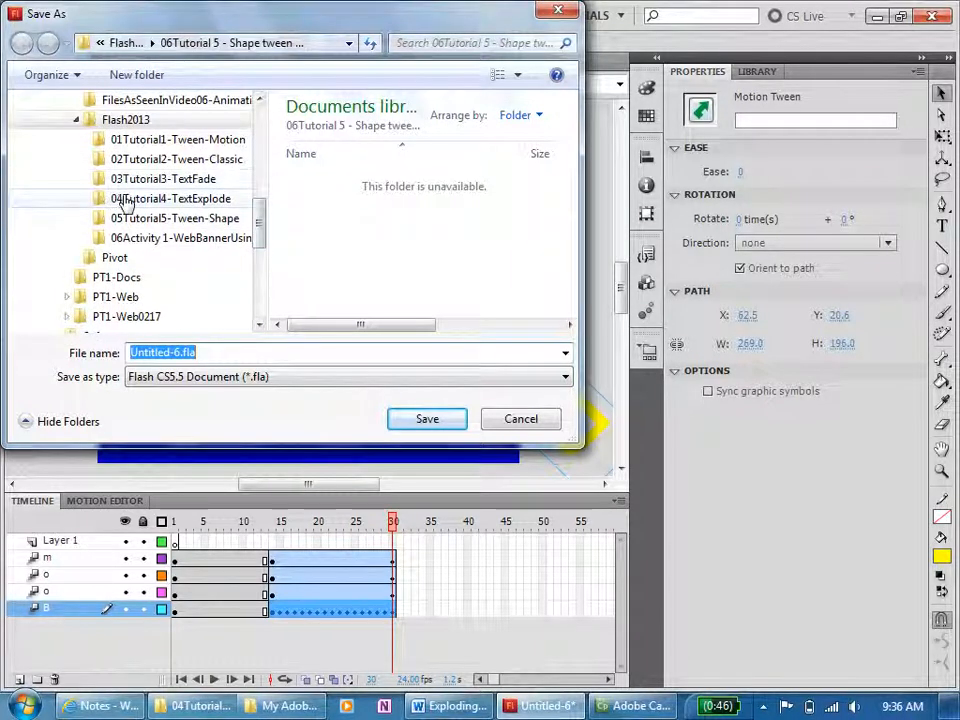
{"action": "double_click", "coordinate": [170, 198]}
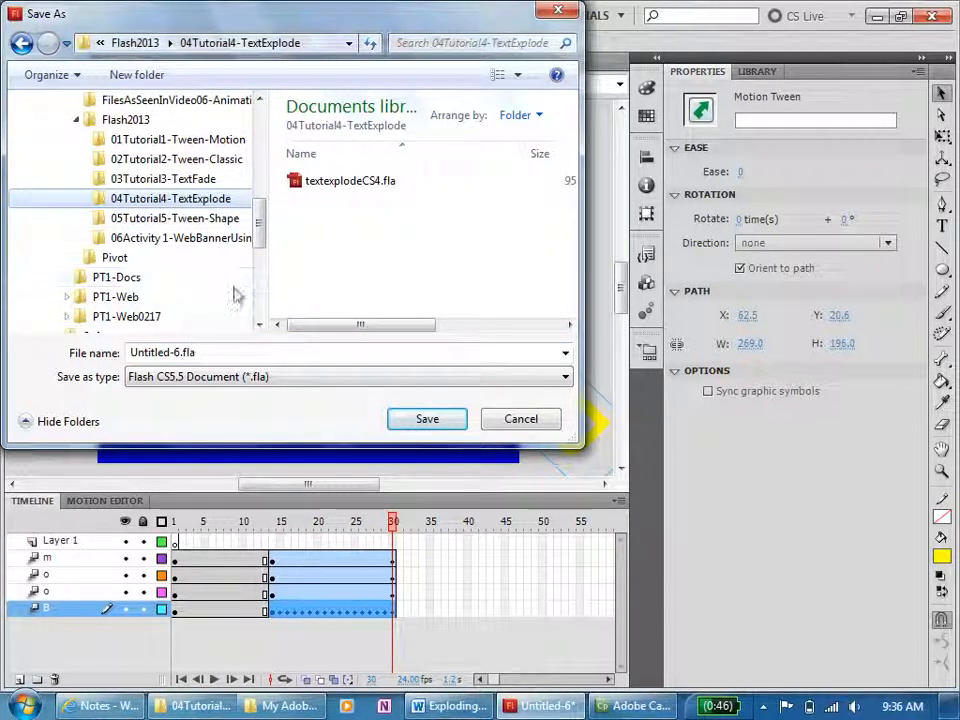
{"action": "left_click", "coordinate": [350, 180]}
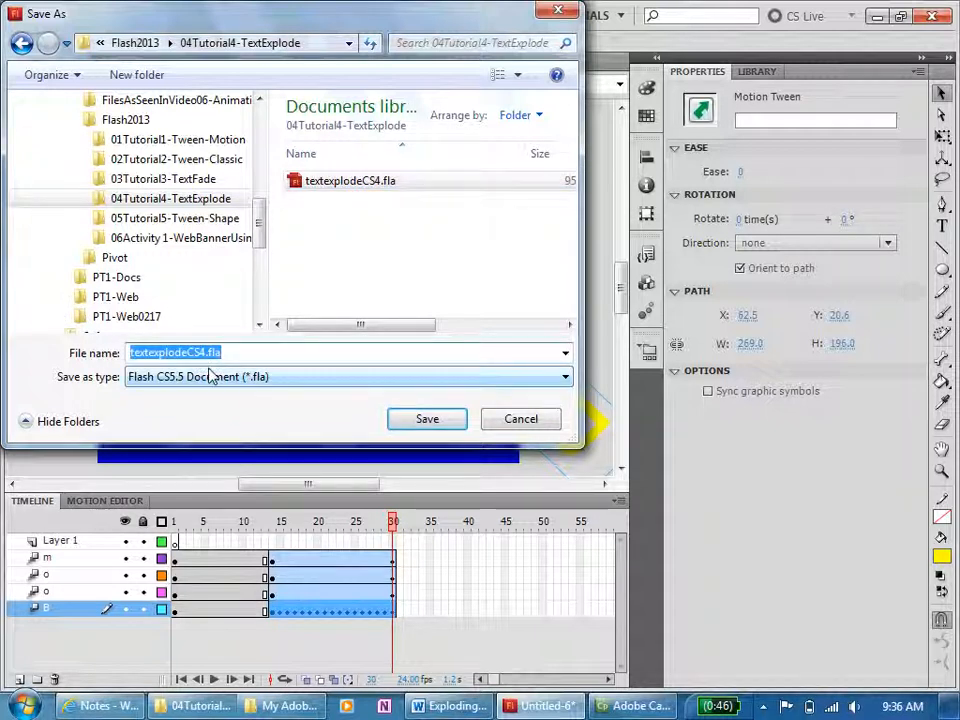
{"action": "type", "text": "55"}
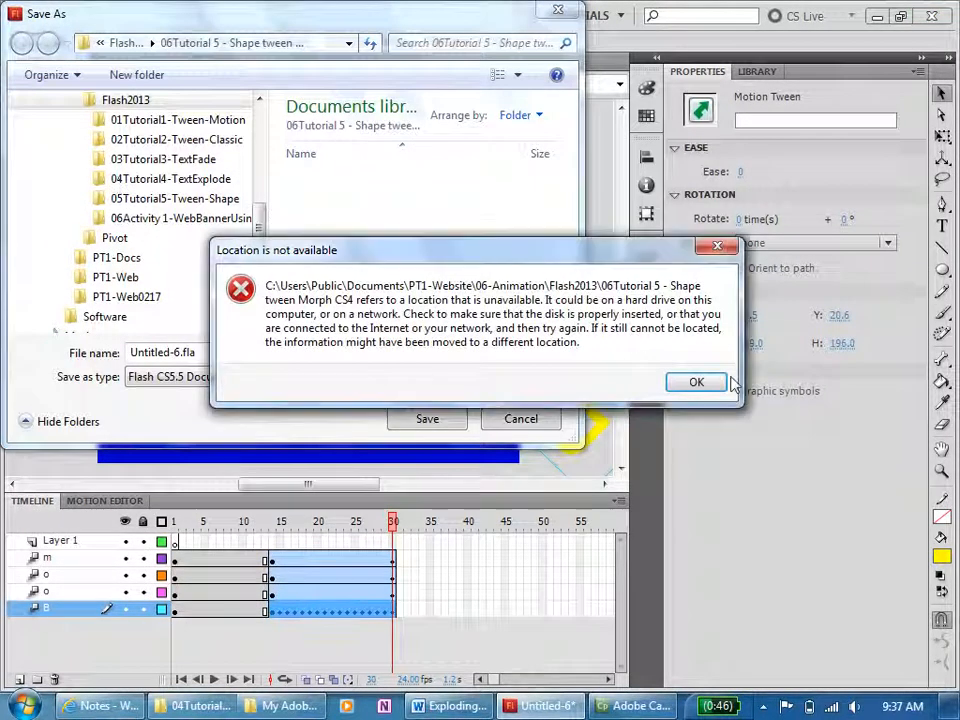
Save the animation as TextExplodeCS55.fla in the 04Tutorial4-TextExplode folder.
{"action": "left_click", "coordinate": [696, 382]}
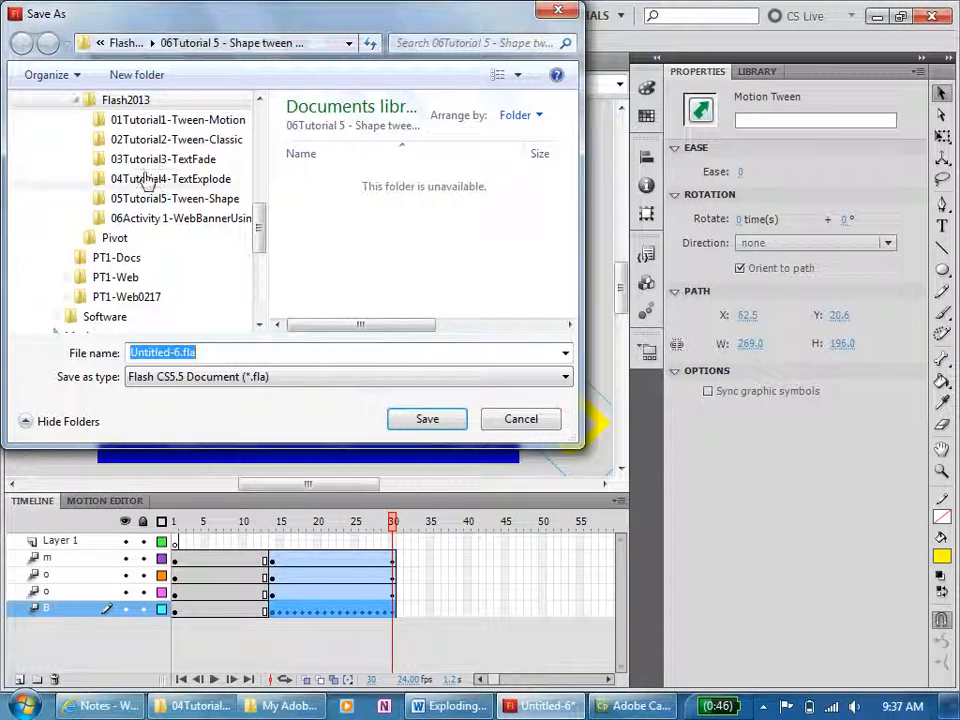
{"action": "double_click", "coordinate": [170, 178]}
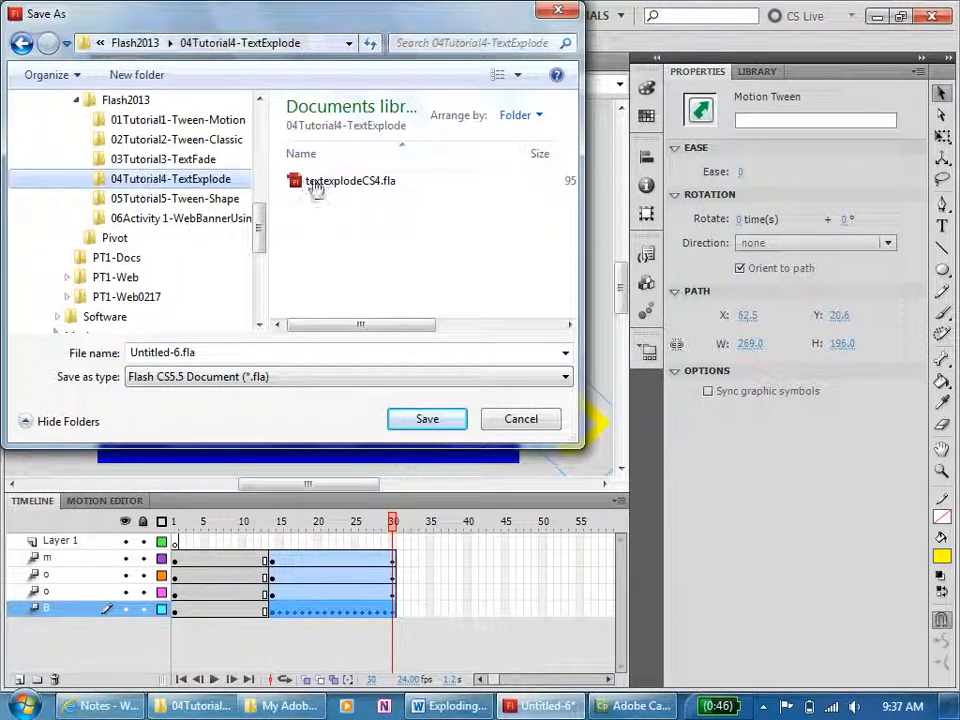
{"action": "left_click", "coordinate": [350, 181]}
{"action": "type", "text": "TextExplodeCS55"}
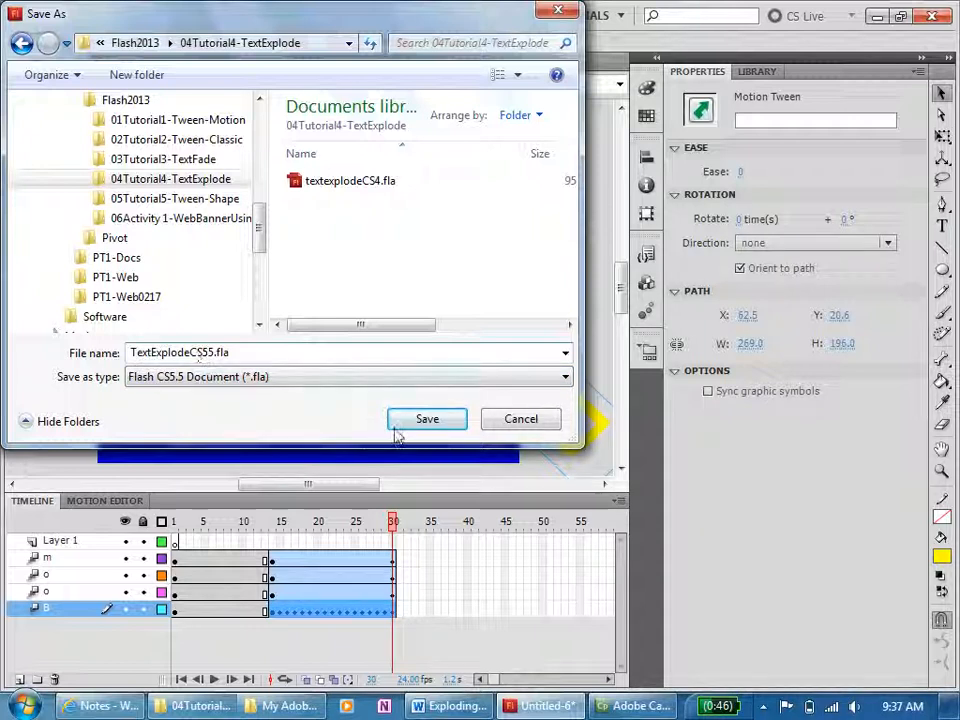
{"action": "left_click", "coordinate": [427, 418]}
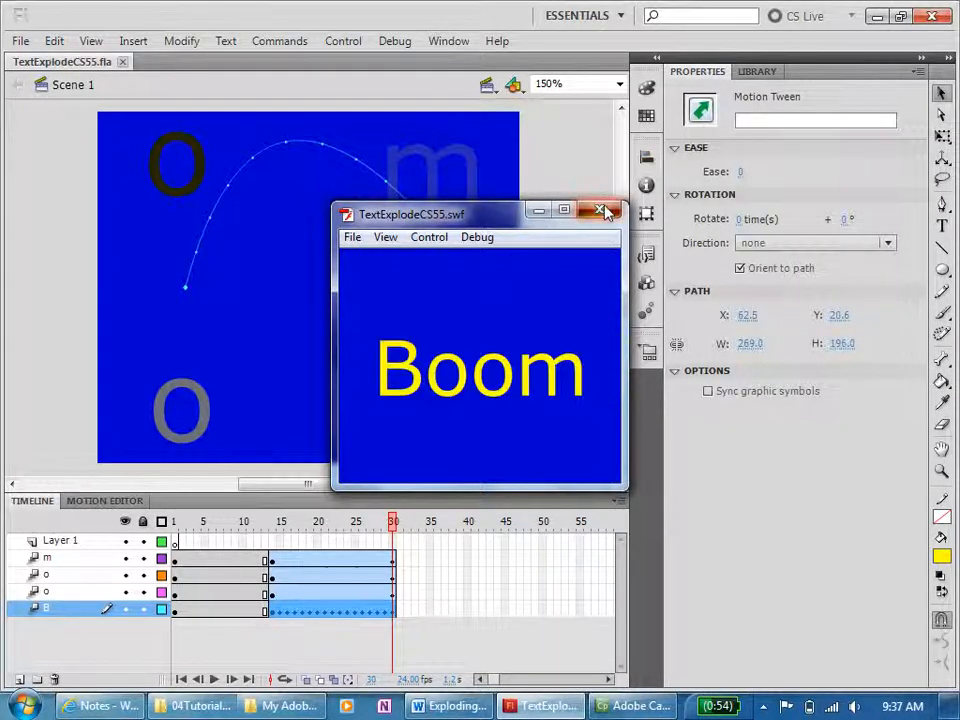
Close the TextExplodeCS55.swf player window and extend Layer 1 to frame 30.
{"action": "left_click", "coordinate": [603, 211]}
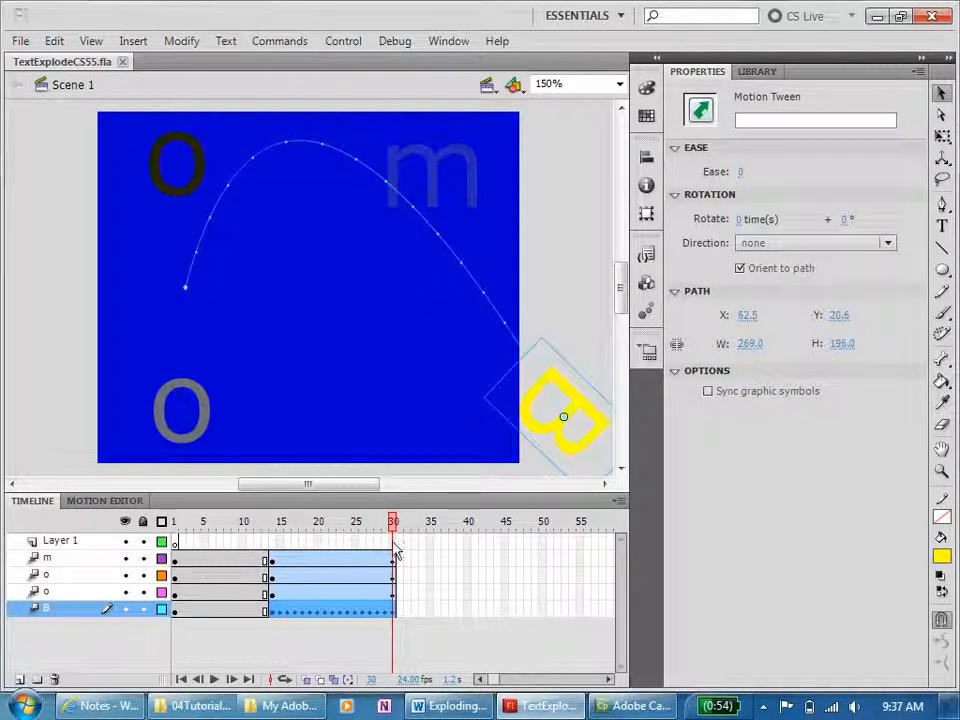
{"action": "right_click", "coordinate": [393, 547]}
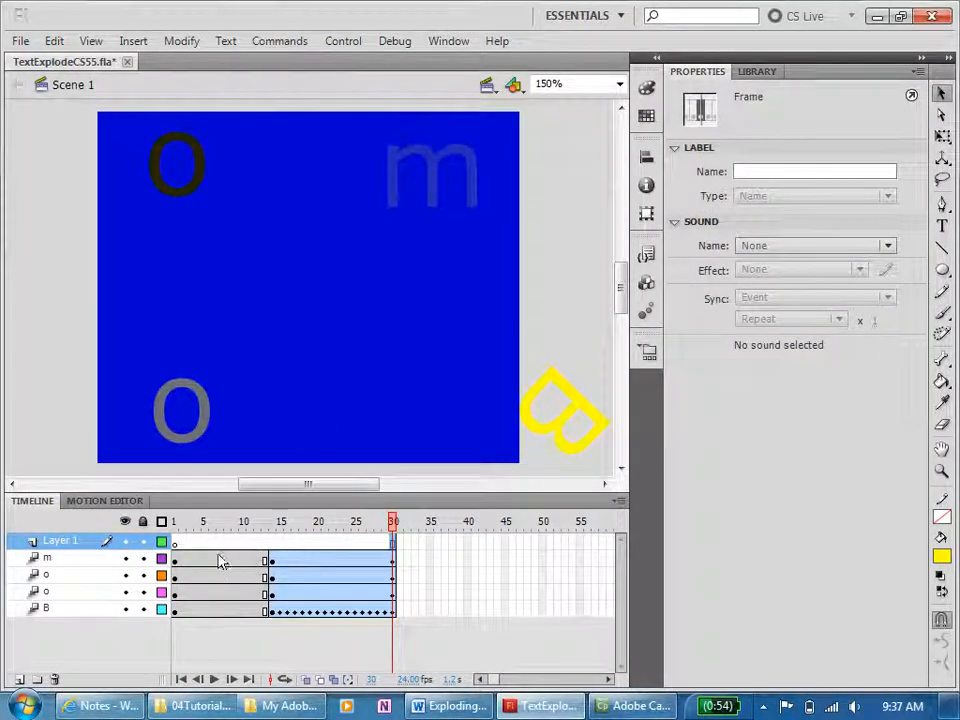
At frame 1, add 12-pt yellow name text 'New' above Boom and check the early frames.
{"action": "left_click", "coordinate": [174, 521]}
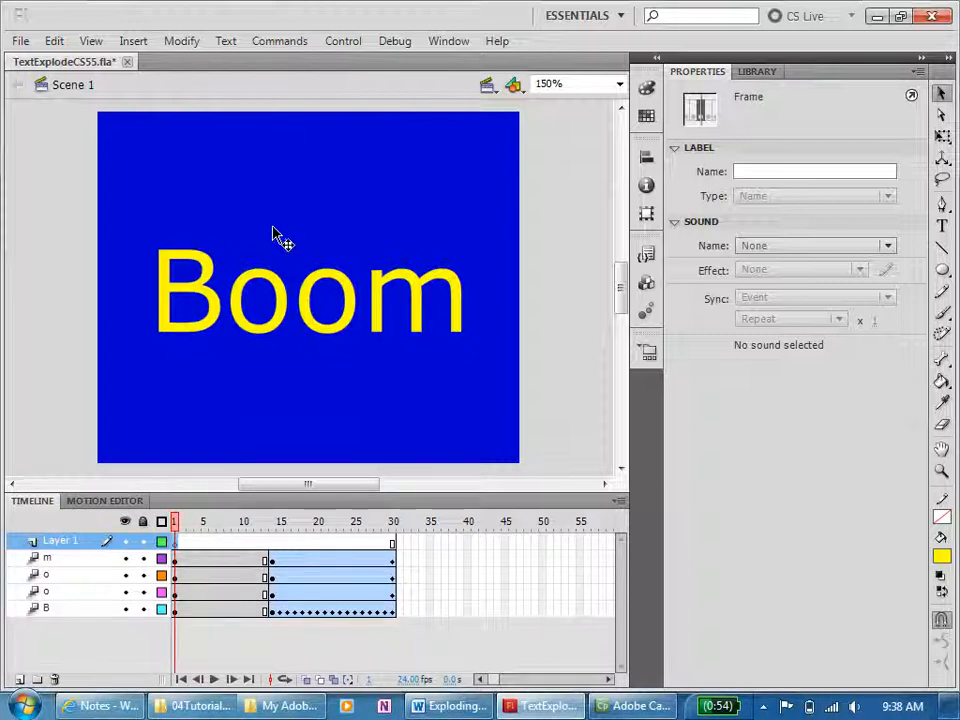
{"action": "mouse_move", "coordinate": [290, 222]}
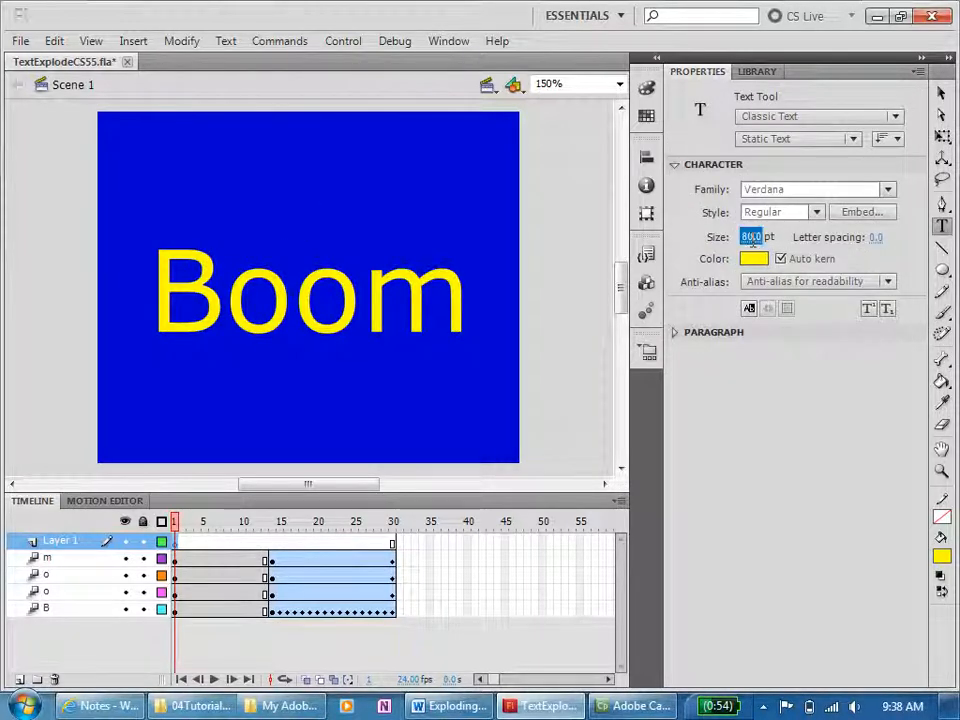
{"action": "type", "text": "1"}
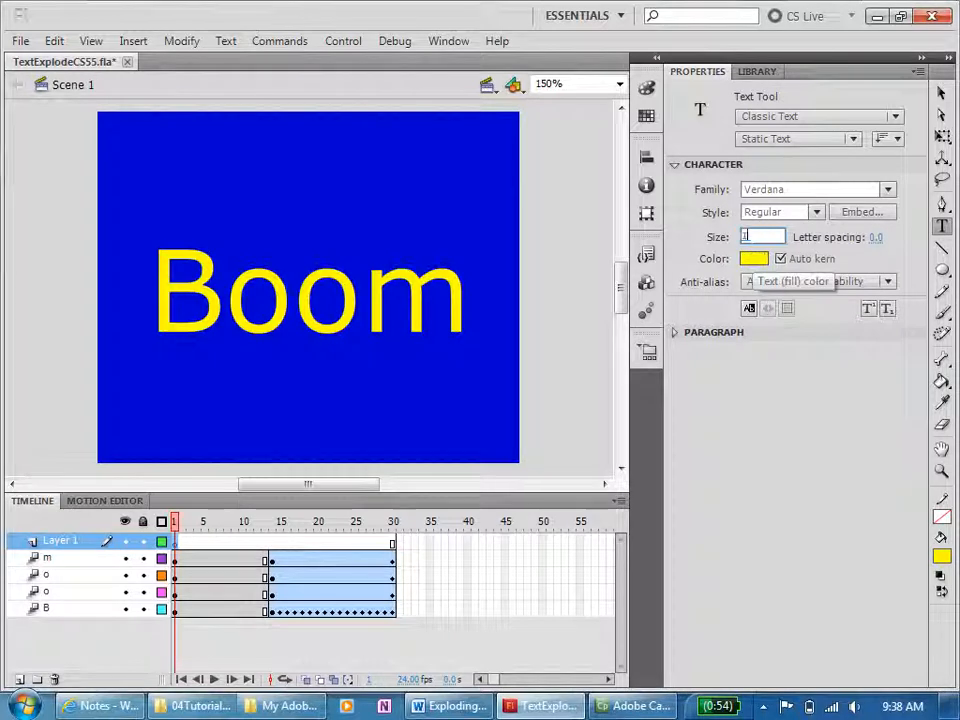
{"action": "type", "text": "12.0"}
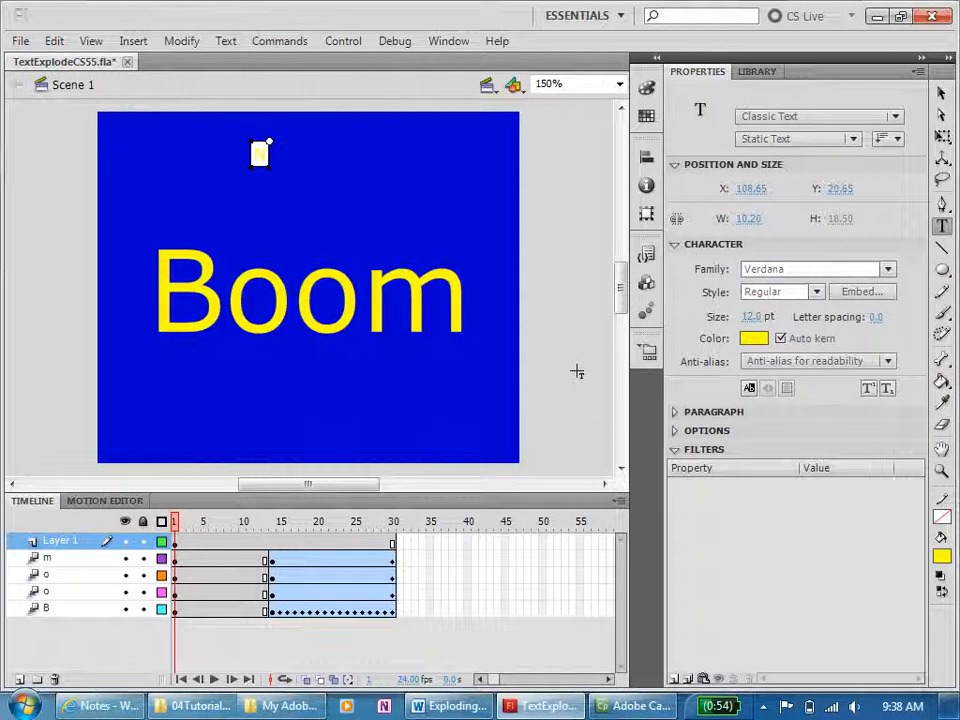
{"action": "type", "text": "New"}
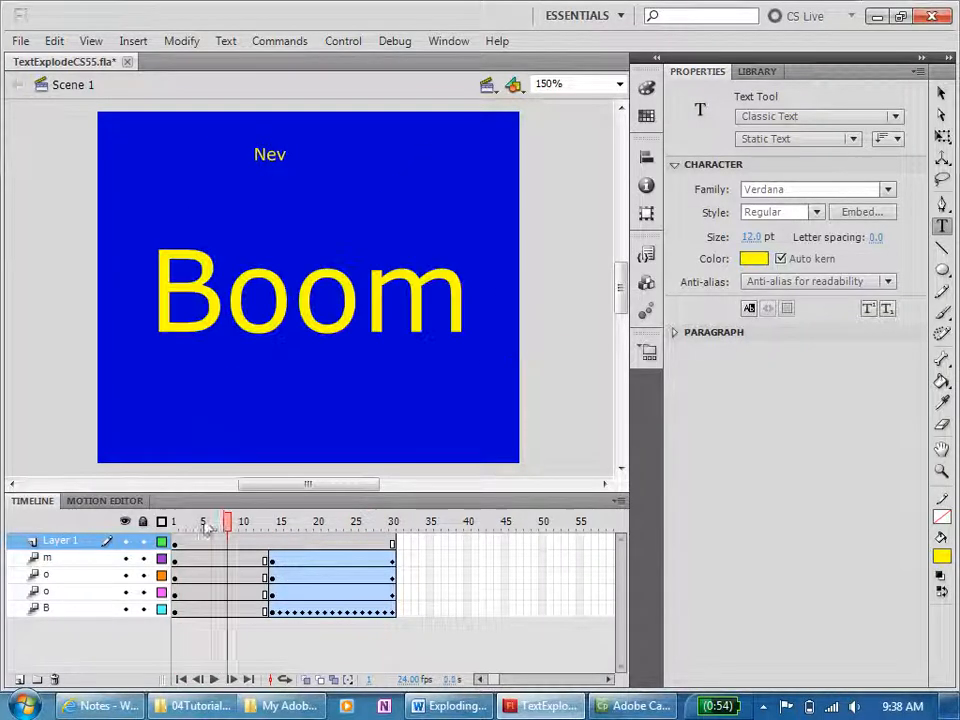
{"action": "left_click", "coordinate": [174, 521]}
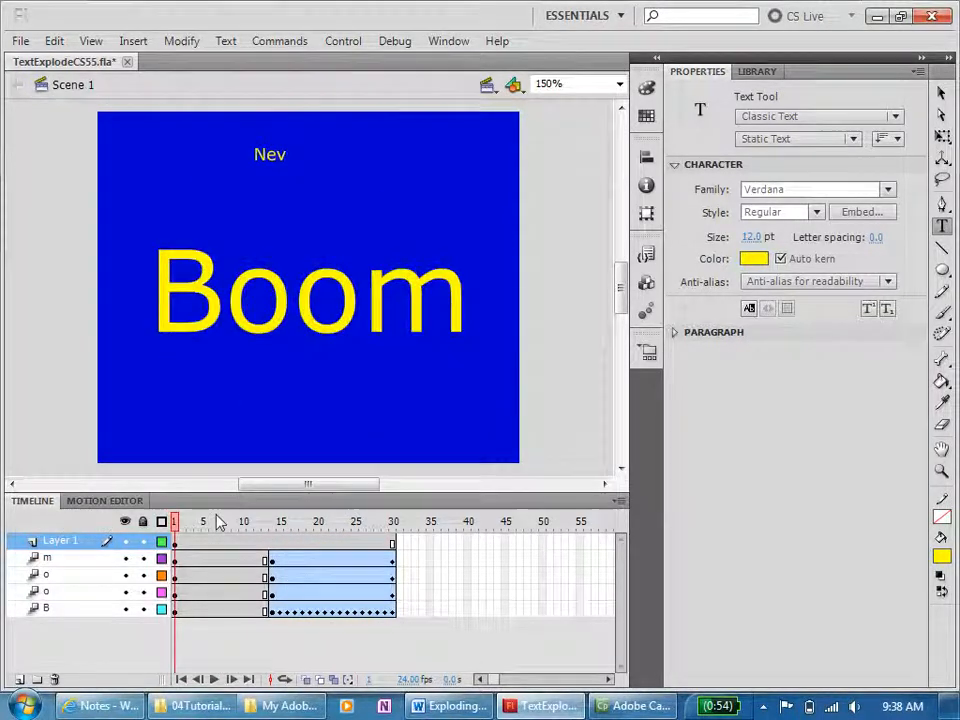
{"action": "left_click", "coordinate": [199, 521]}
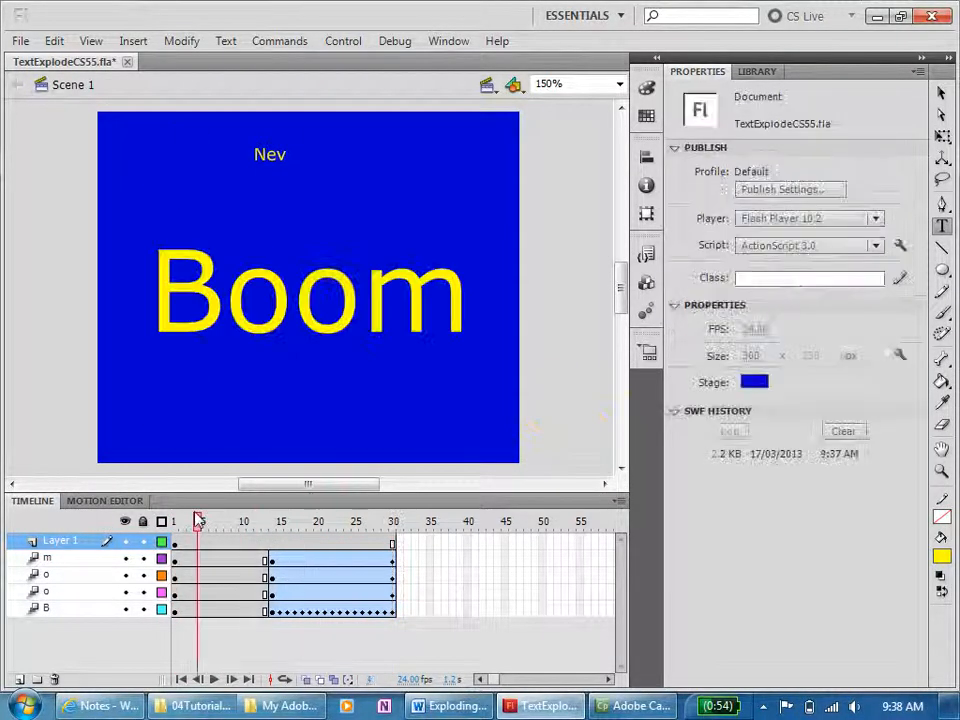